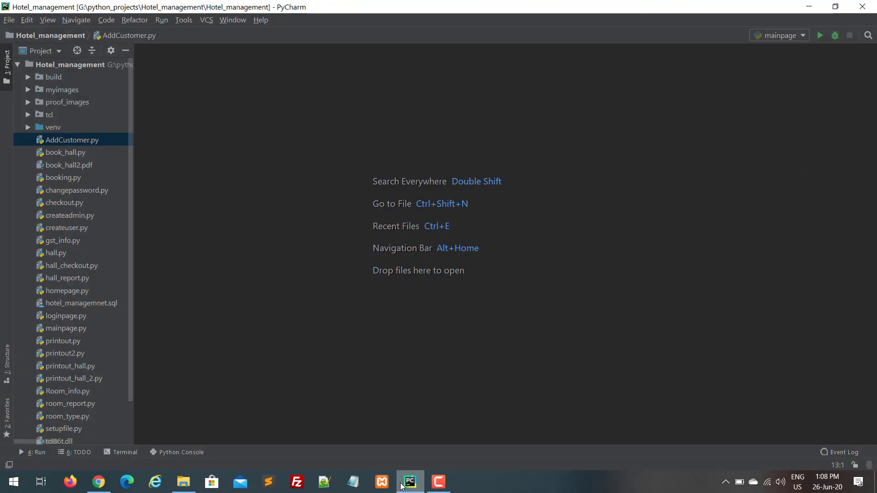
- Launch mainpage.py and log in as admin, retrying after a wrong-password error
left_click(820, 35)
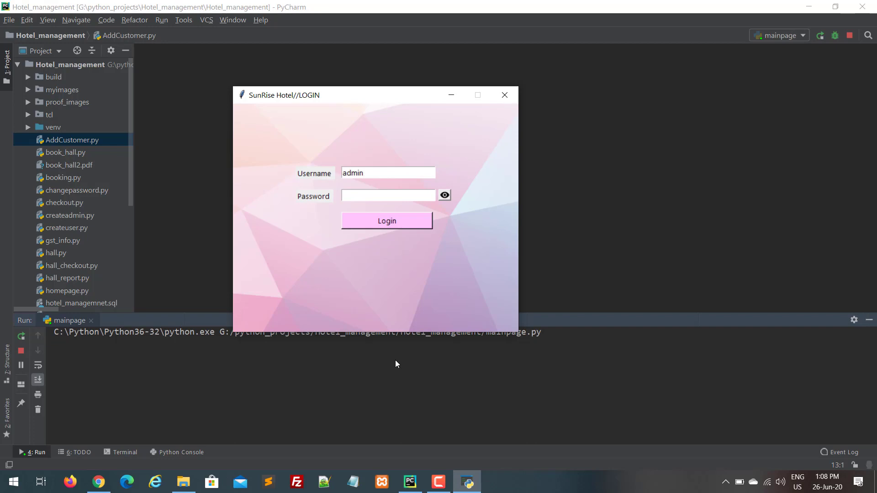
left_click(388, 173)
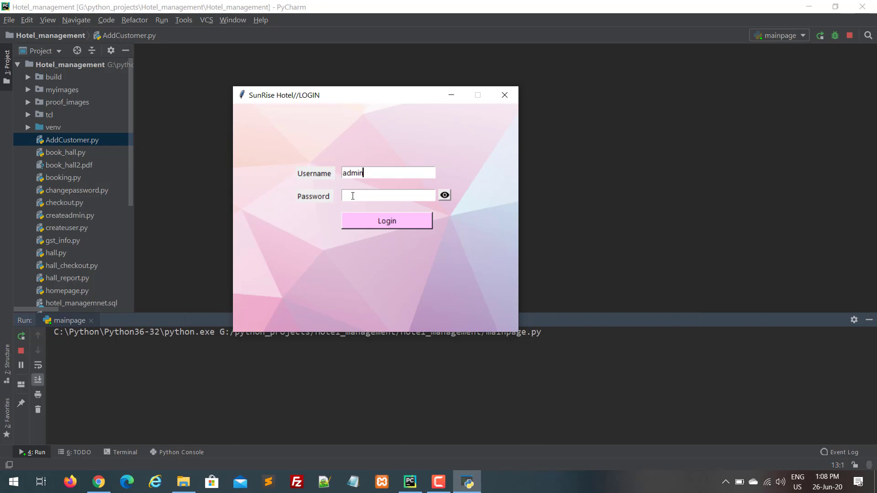
left_click(388, 195)
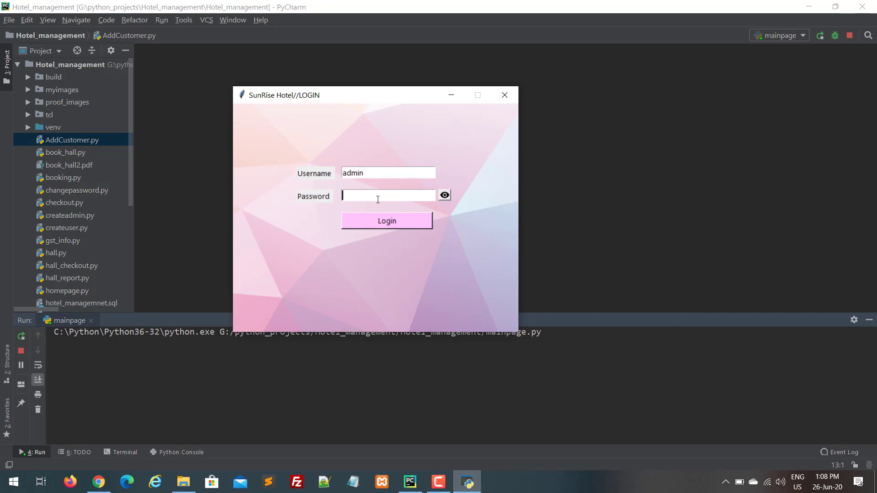
type("***")
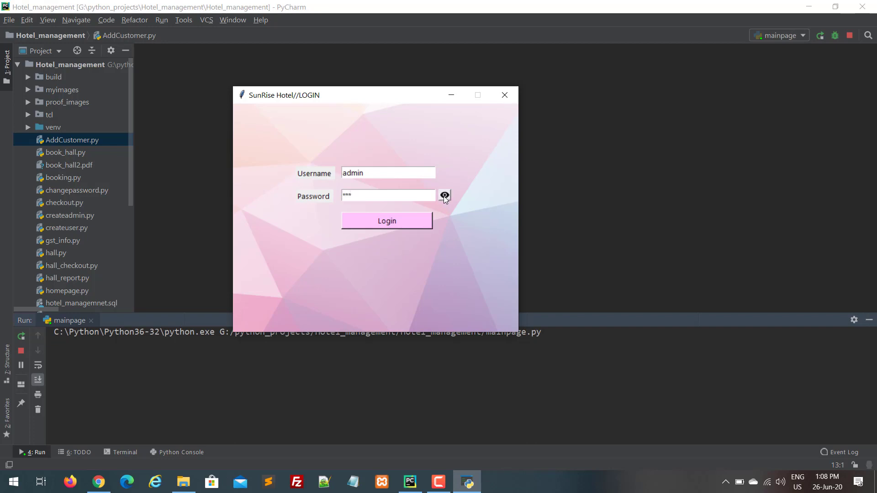
left_click(386, 221)
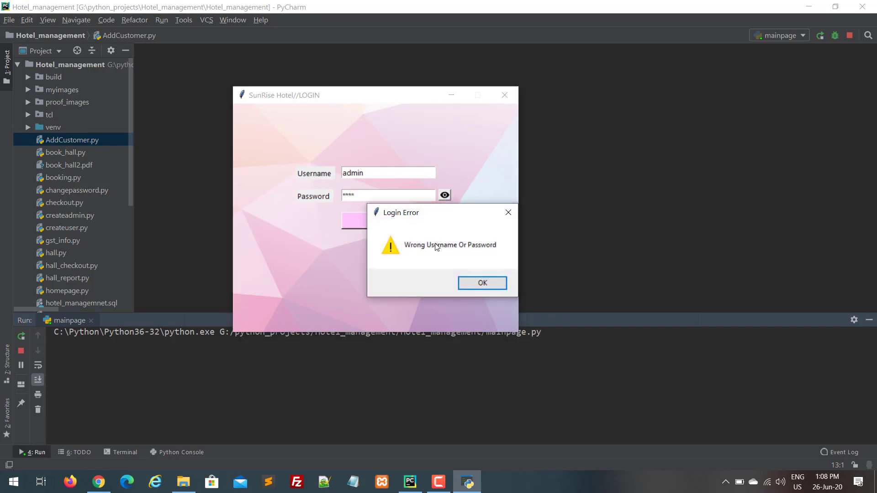
left_click(482, 283)
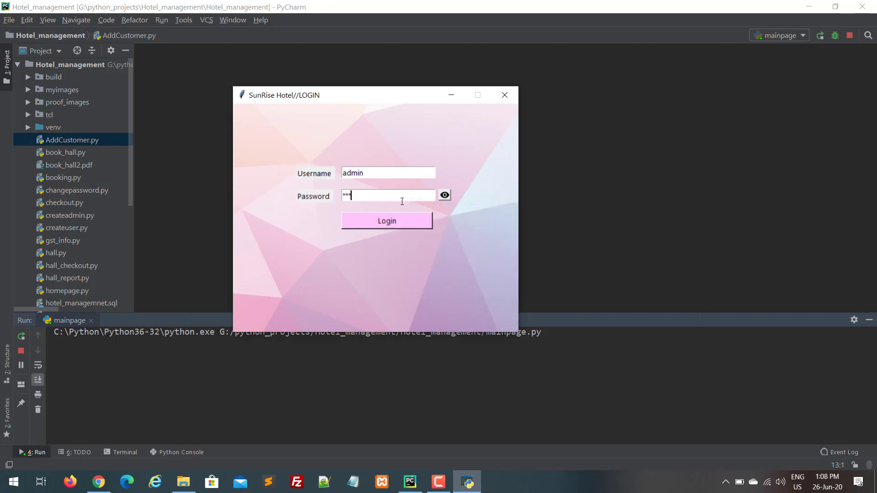
left_click(386, 221)
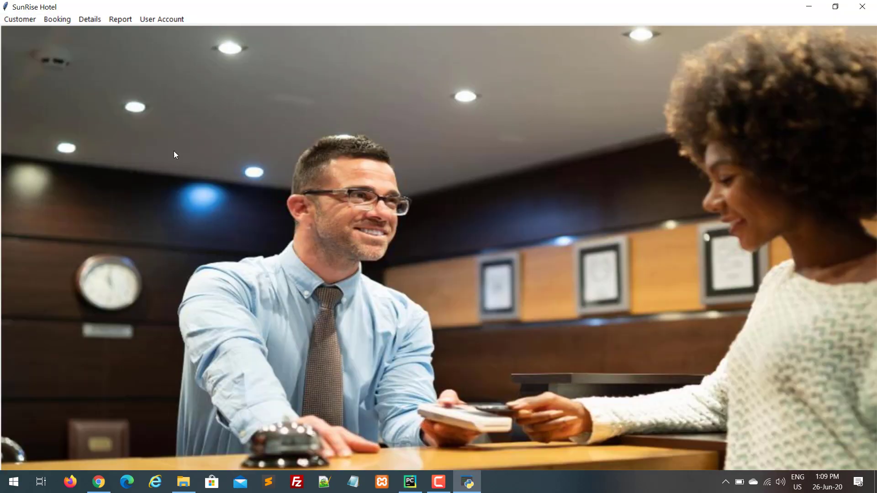
left_click(19, 18)
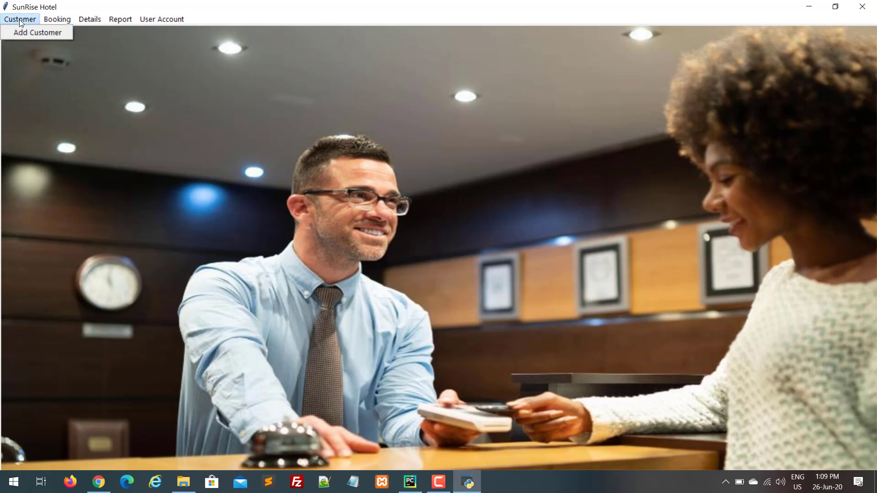
left_click(57, 18)
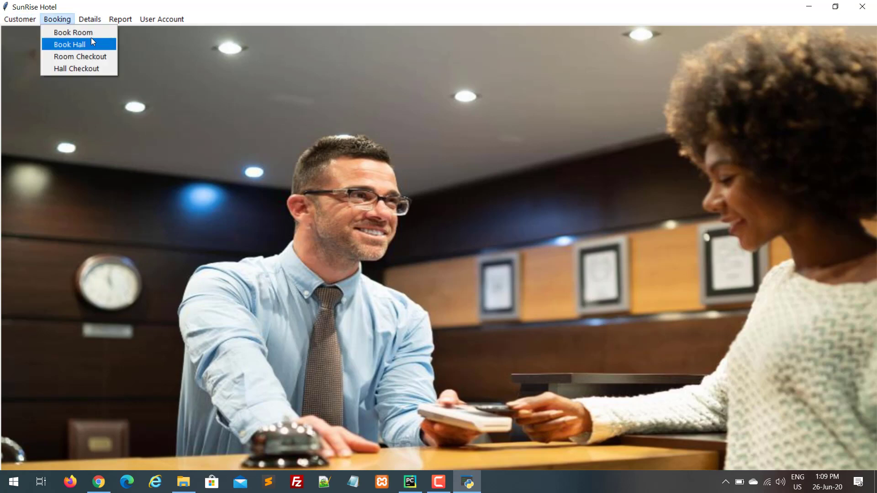
mouse_move(100, 45)
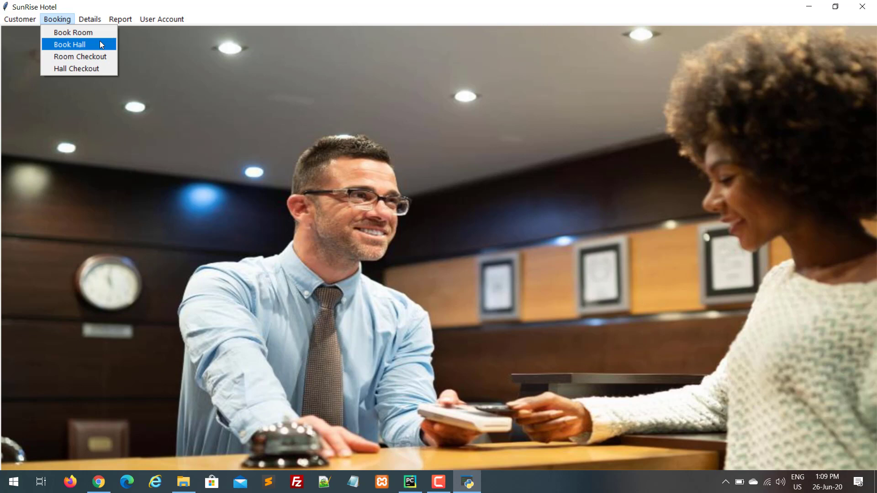
mouse_move(75, 68)
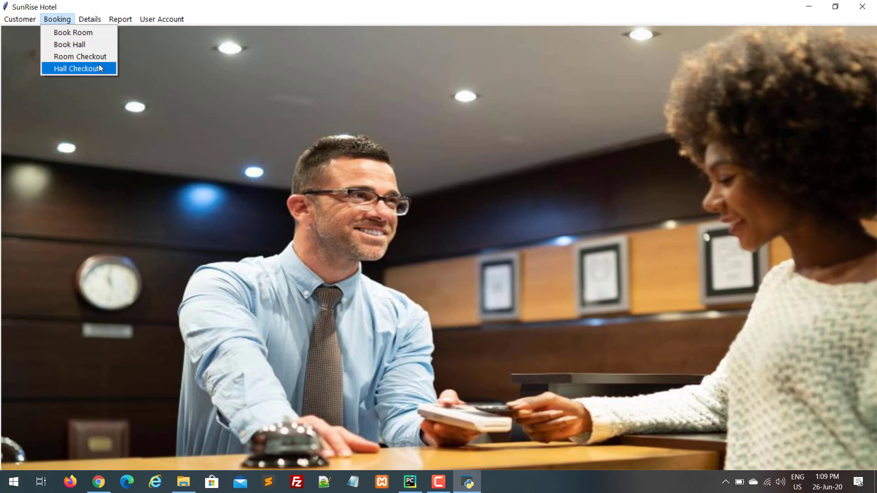
left_click(90, 19)
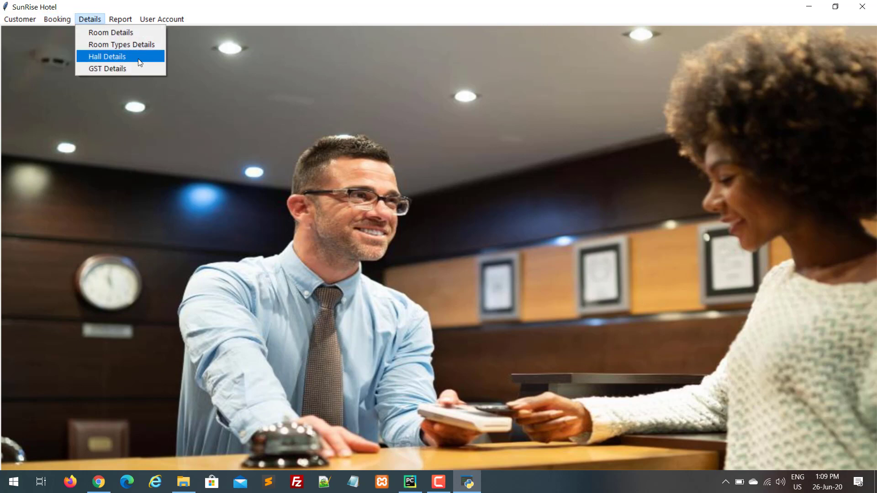
left_click(120, 19)
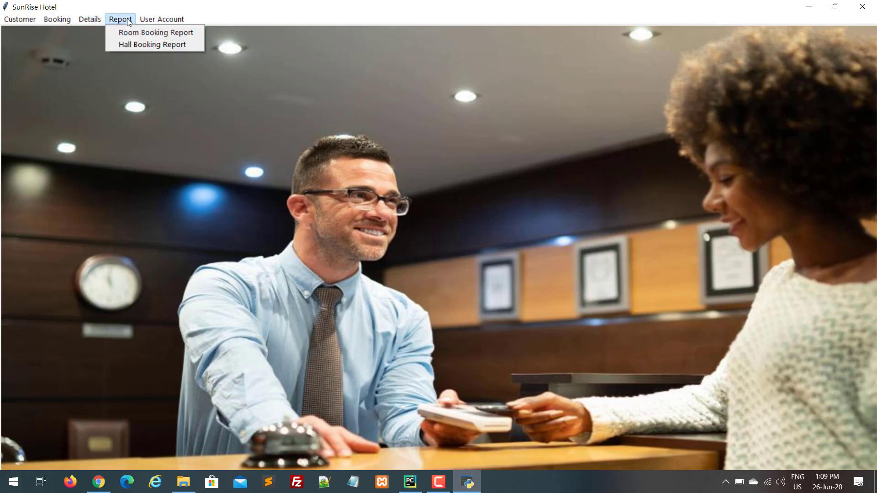
left_click(161, 18)
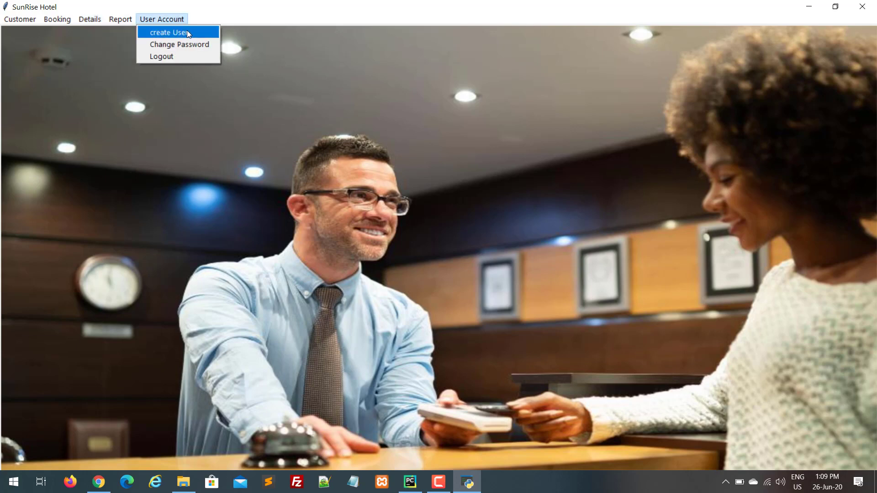
mouse_move(163, 56)
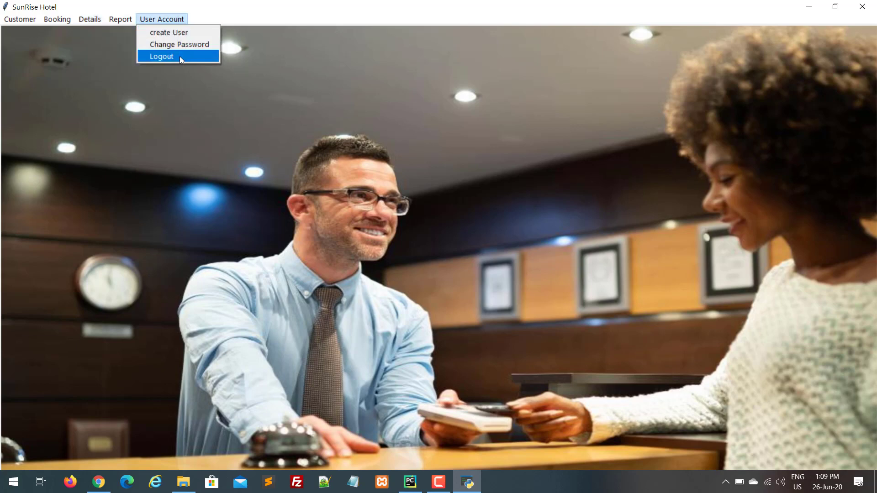
left_click(19, 18)
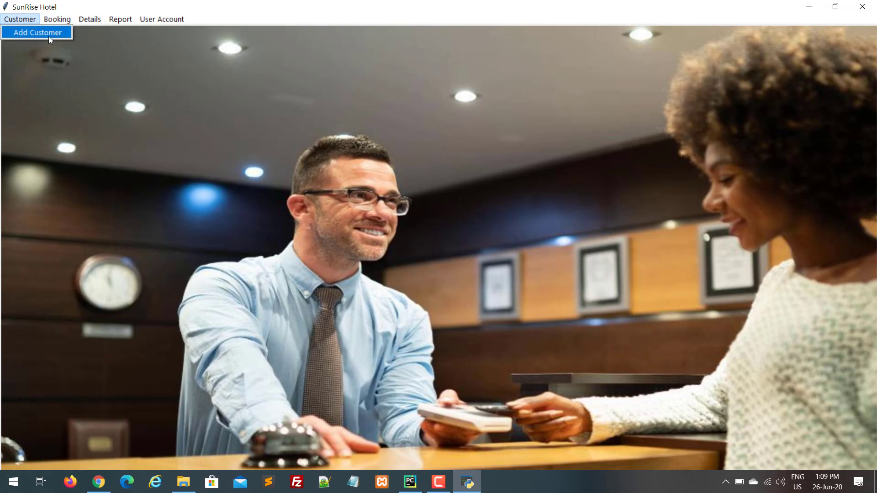
- Enter customer name Mitesh, father Suresh, and phone 8888888 in the Add Customer form
left_click(37, 32)
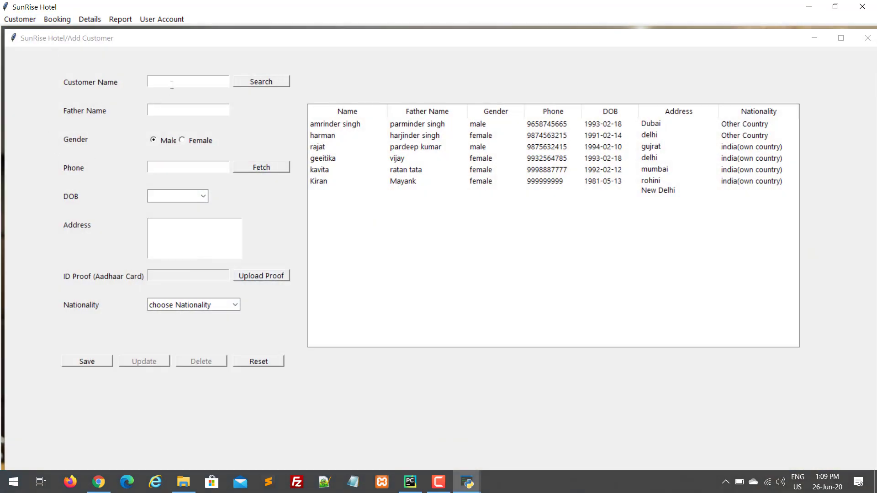
left_click(758, 111)
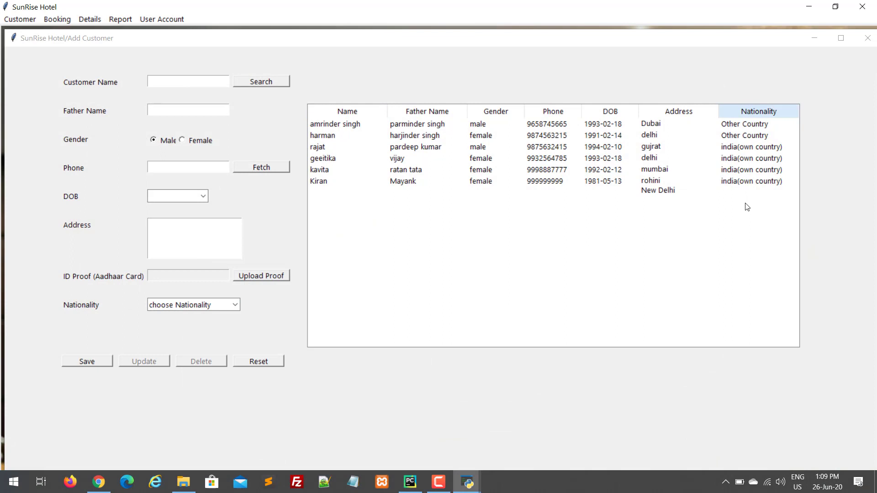
left_click(188, 82)
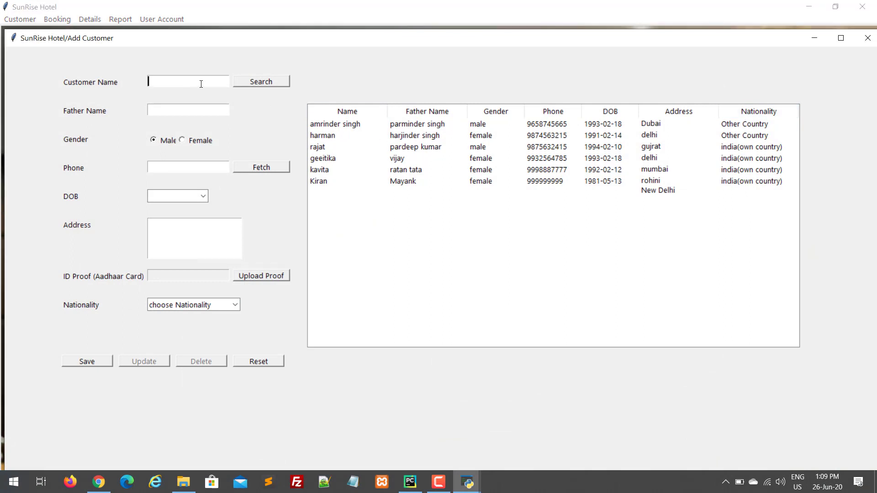
type("M")
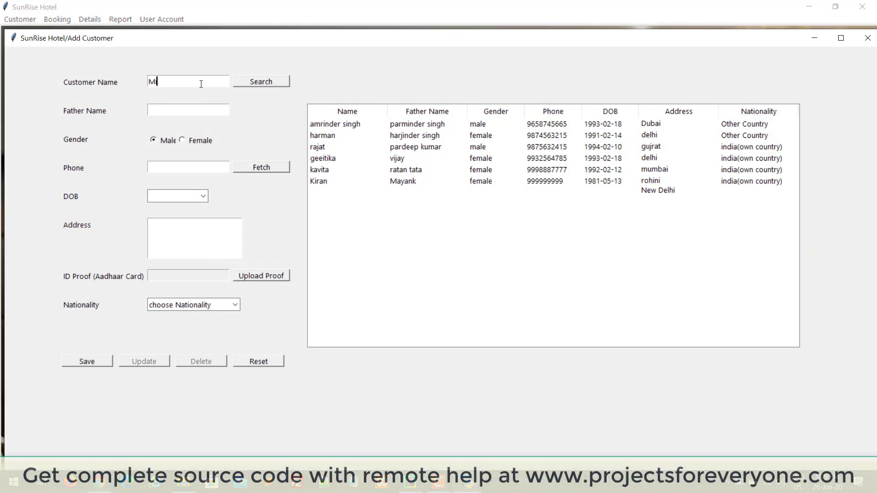
type("itesh")
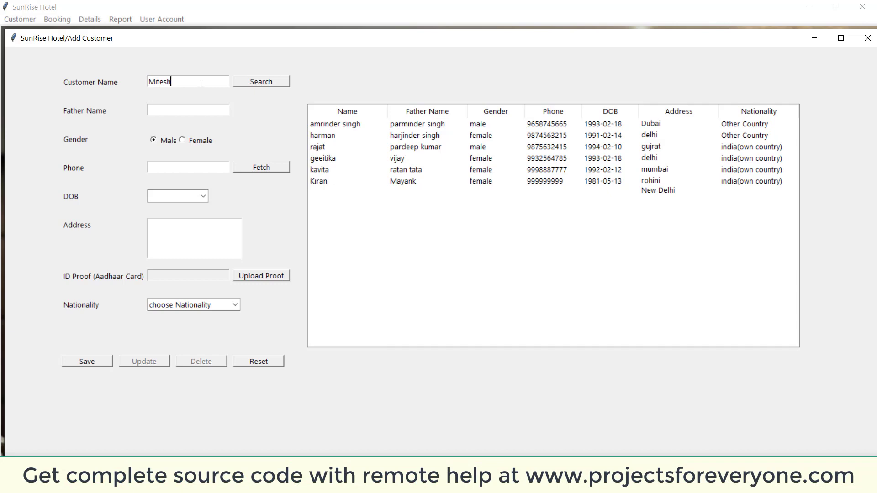
type("S")
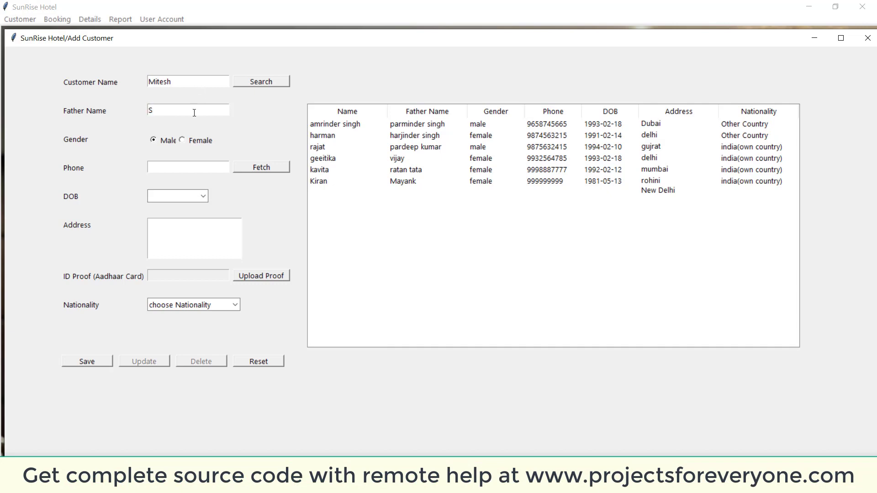
type("uresh")
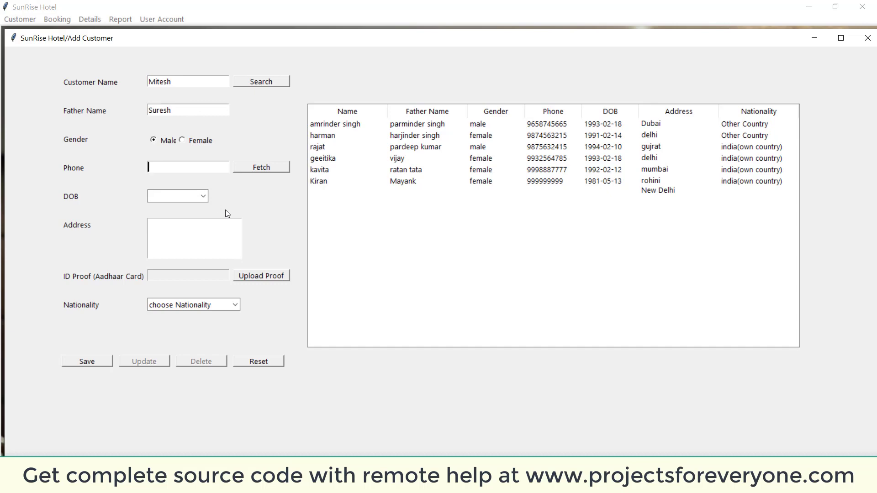
type("8888888888")
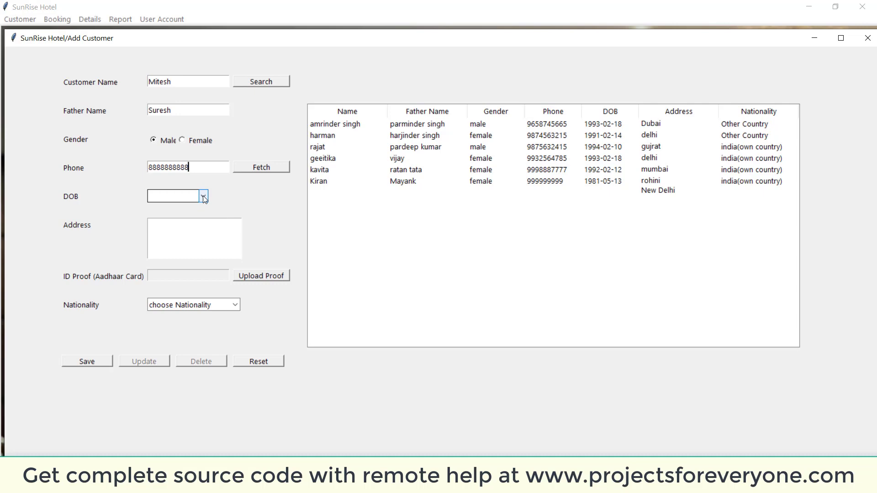
- Set birth date 1980-06-12, address Mumbai, aadharcard.jpg ID proof, and Indian nationality
left_click(203, 196)
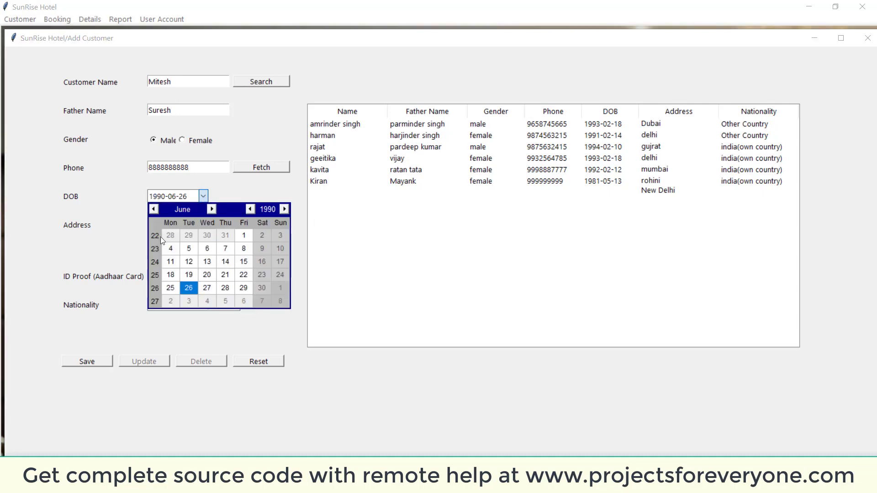
left_click(249, 209)
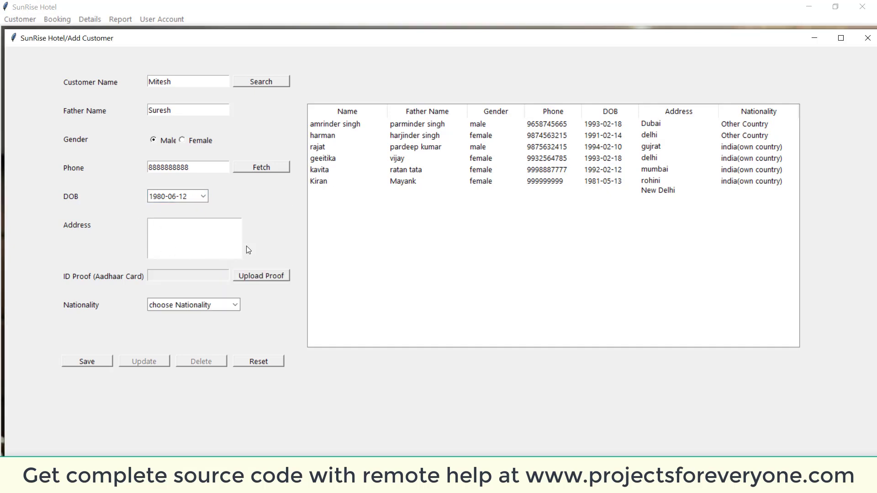
type("Mumbai")
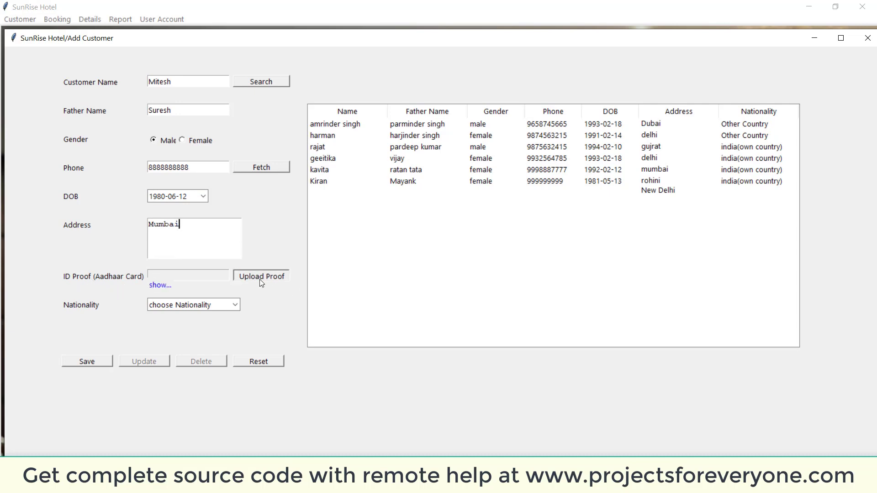
left_click(261, 276)
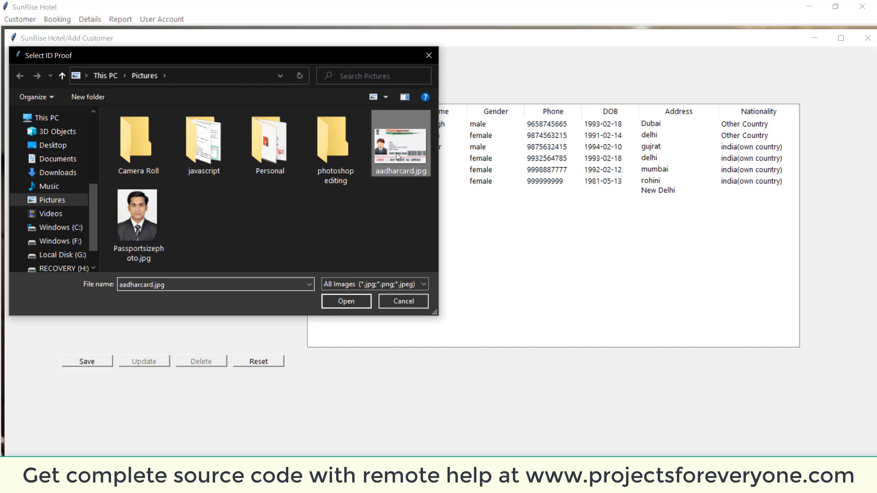
left_click(347, 301)
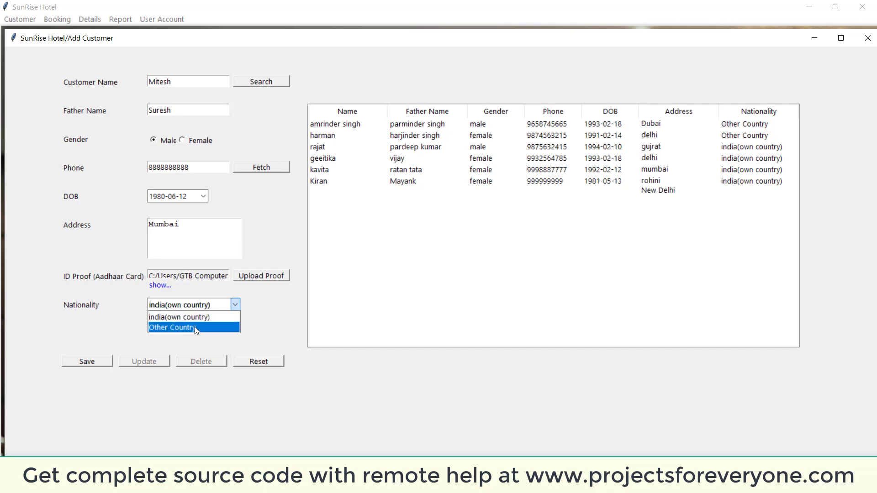
left_click(172, 327)
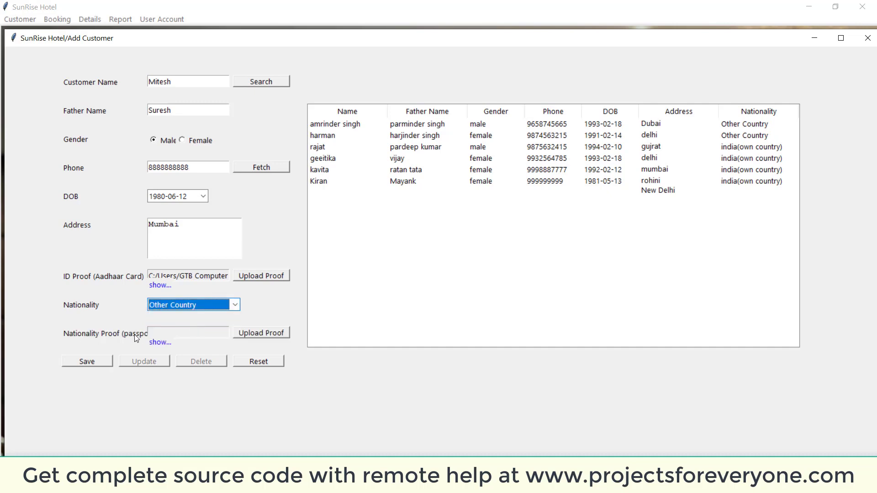
left_click(193, 304)
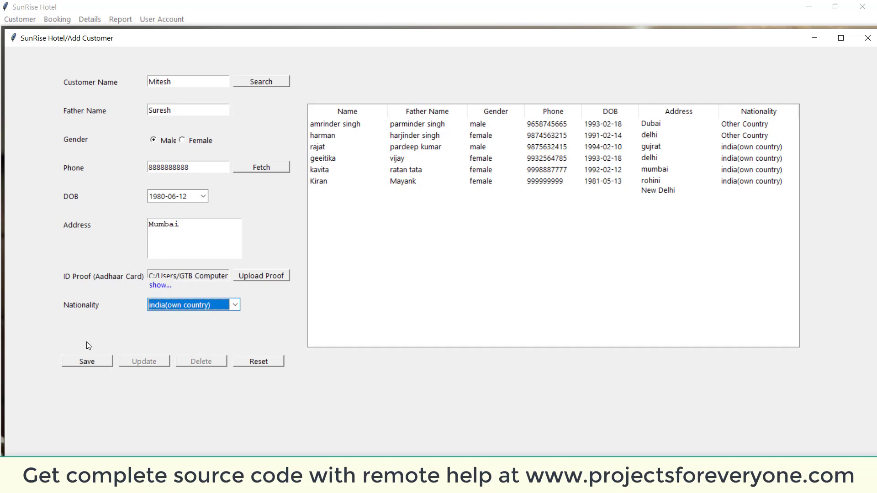
- Save Mitesh's record, dismiss the confirmation, and select his row in the table
left_click(87, 361)
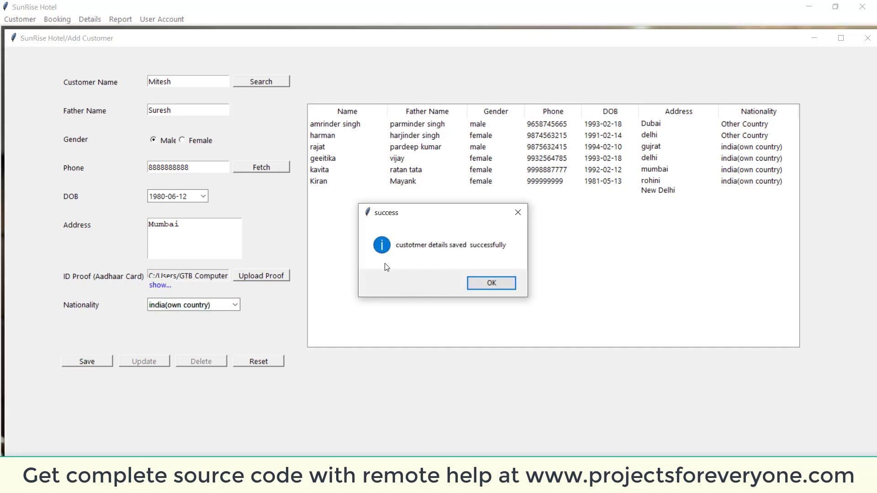
left_click(490, 283)
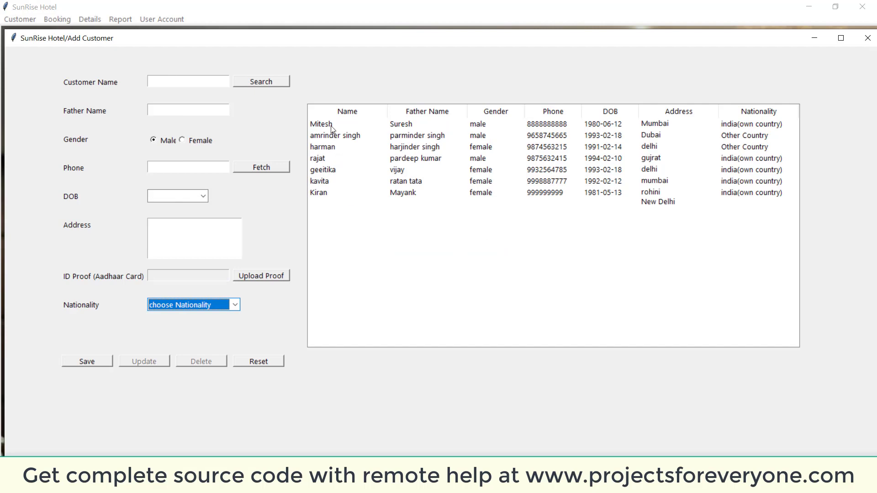
left_click(347, 124)
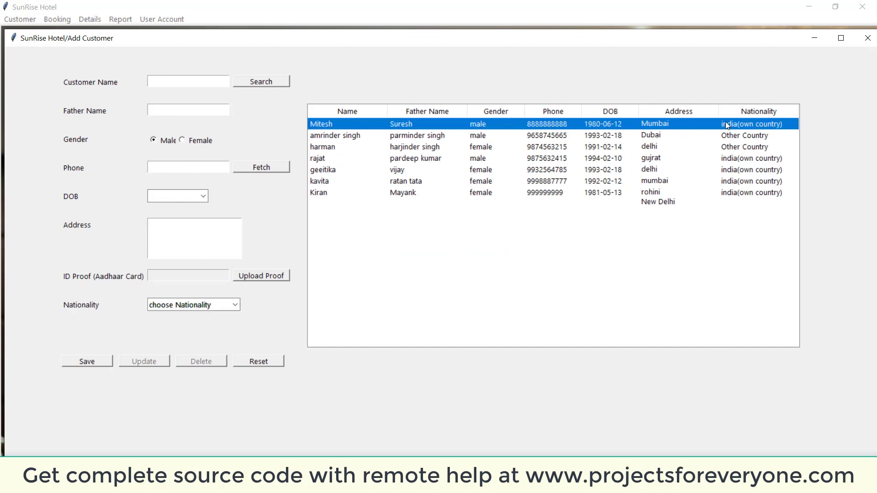
left_click(347, 124)
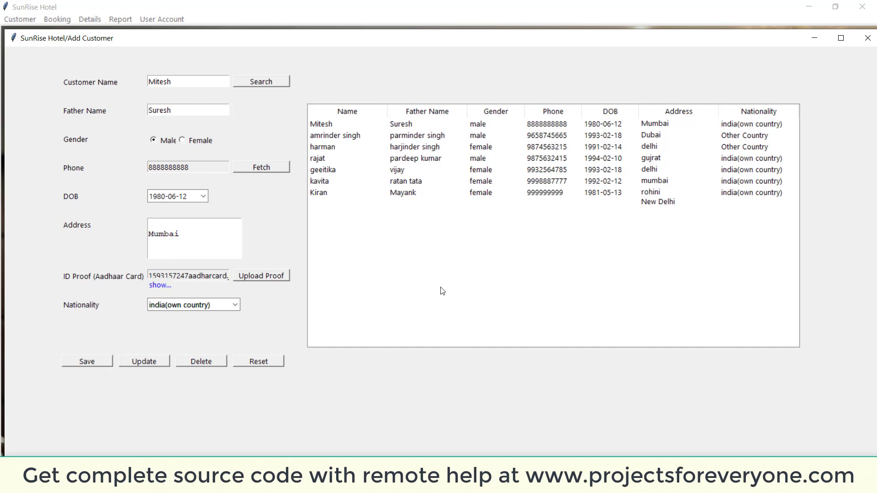
type("Dad")
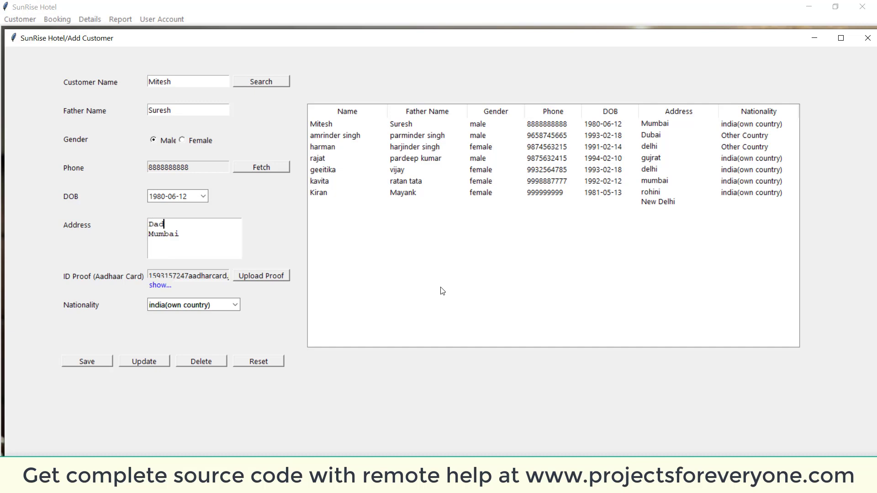
left_click(203, 196)
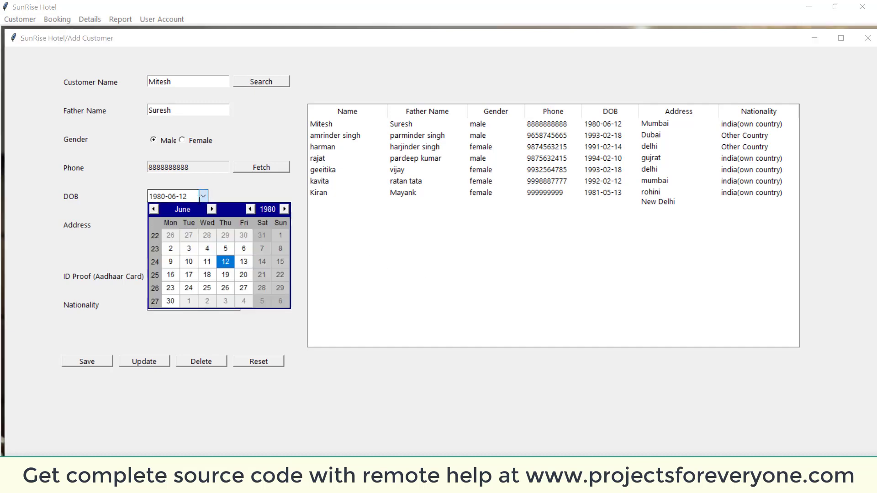
left_click(188, 261)
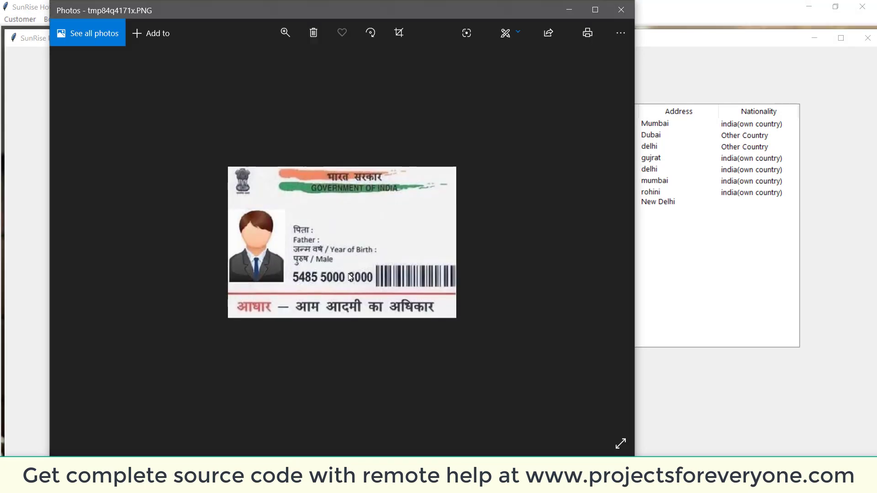
left_click(620, 9)
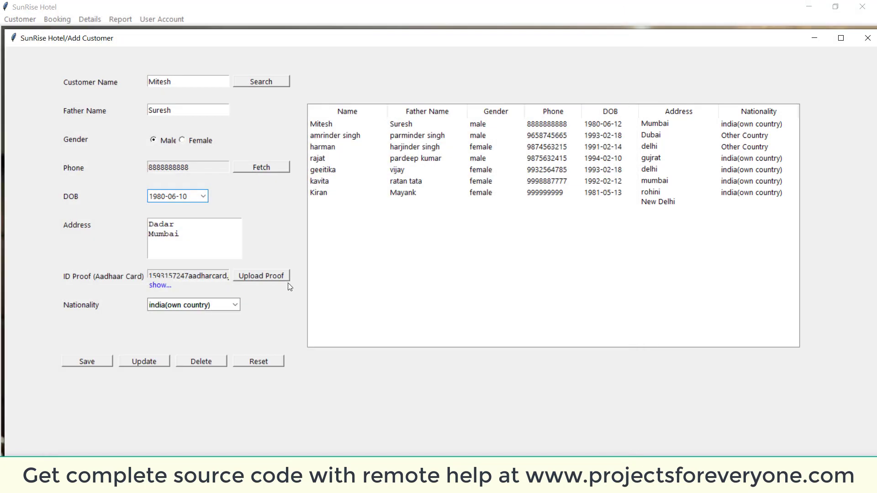
- Add Kumar to the customer and father names and save the update
left_click(187, 110)
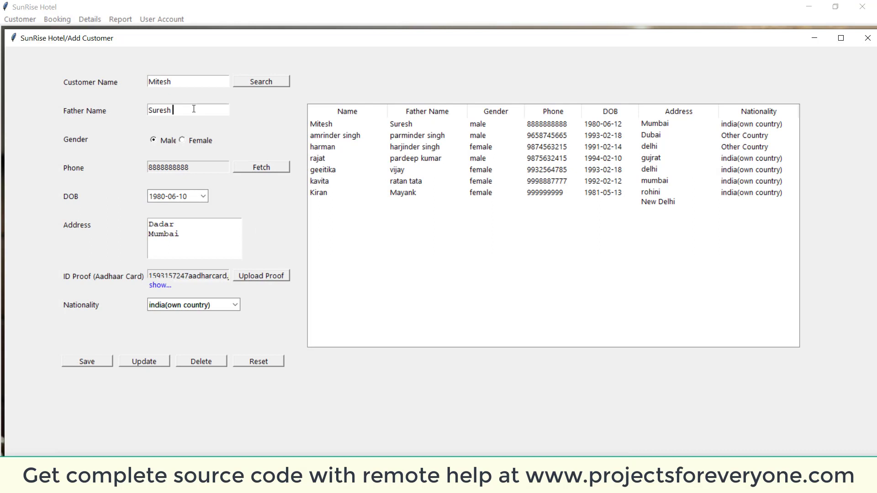
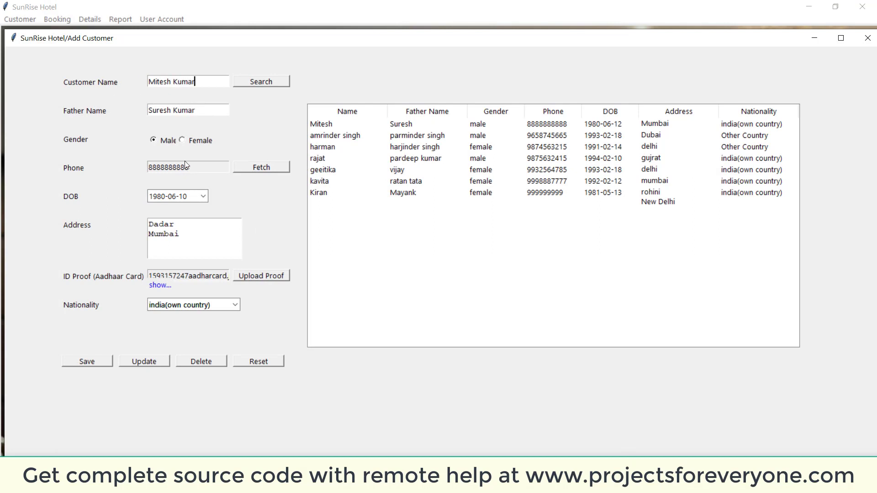
left_click(143, 361)
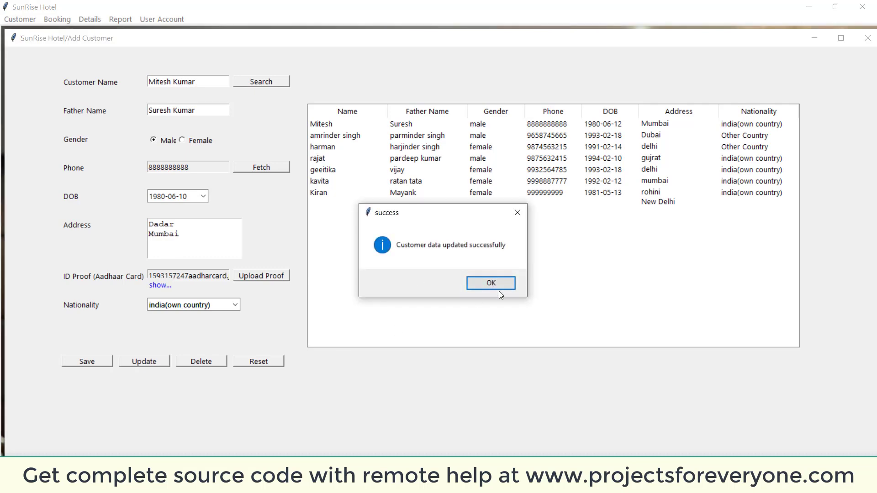
left_click(490, 283)
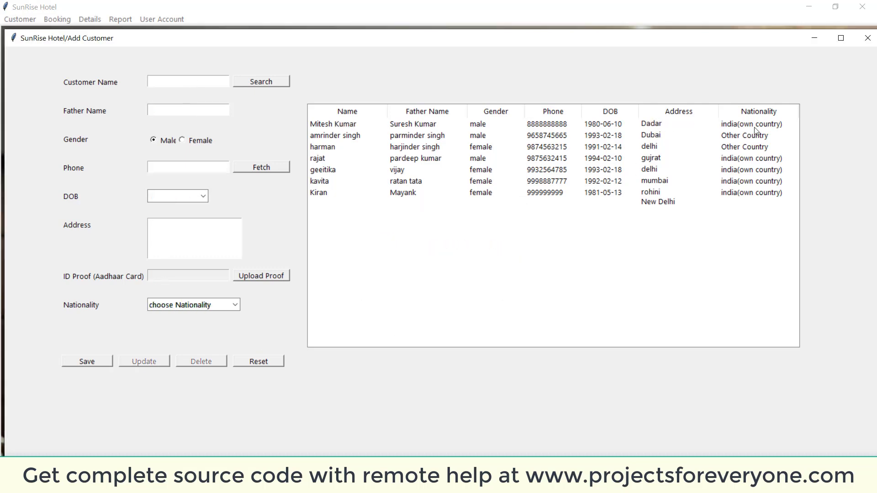
left_click(347, 123)
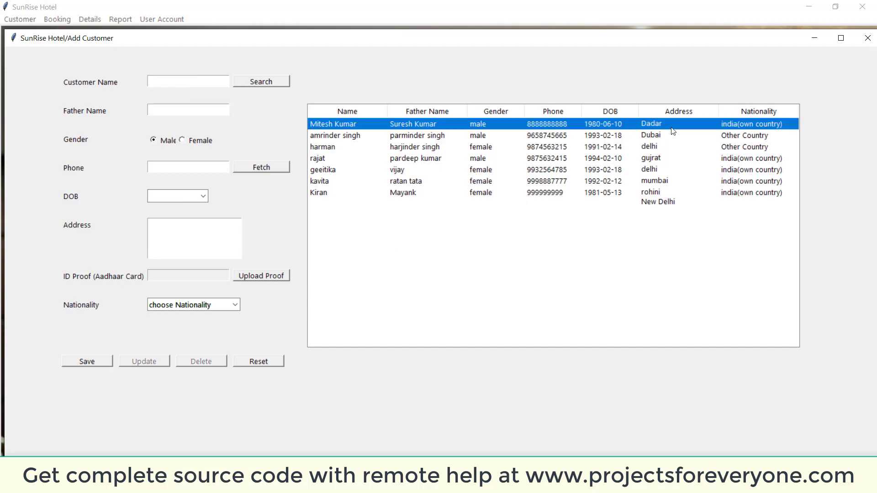
left_click(347, 123)
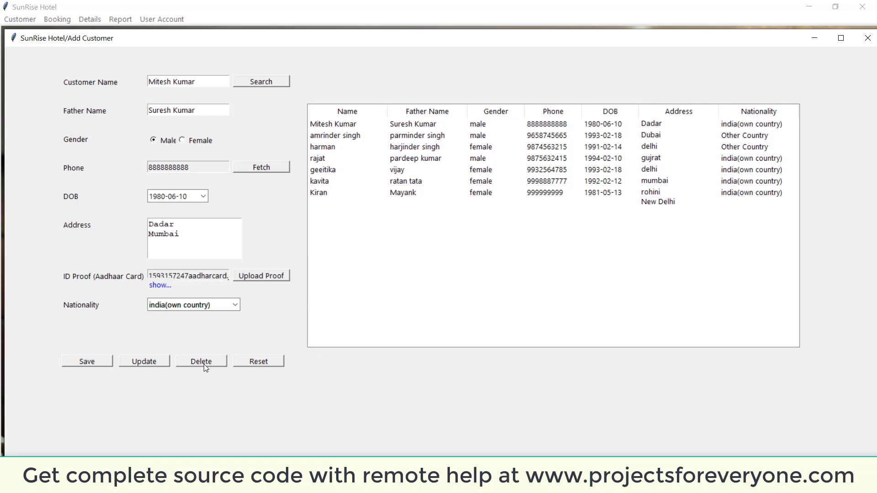
left_click(201, 361)
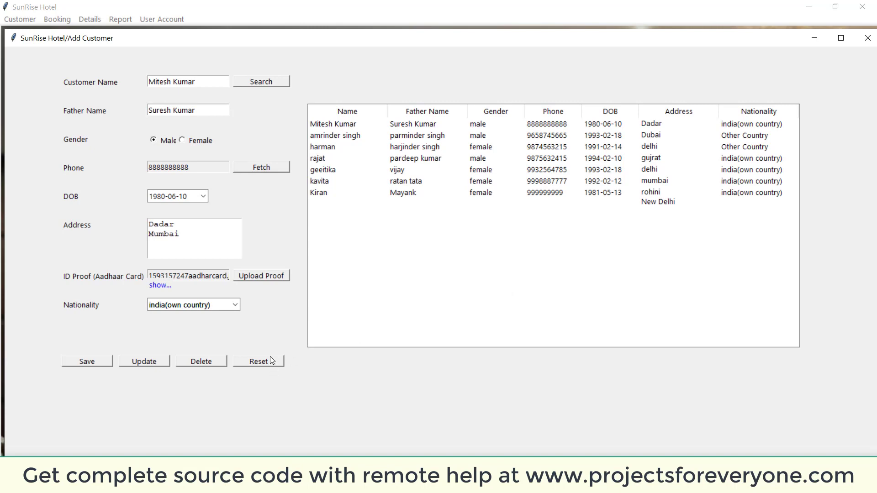
left_click(257, 361)
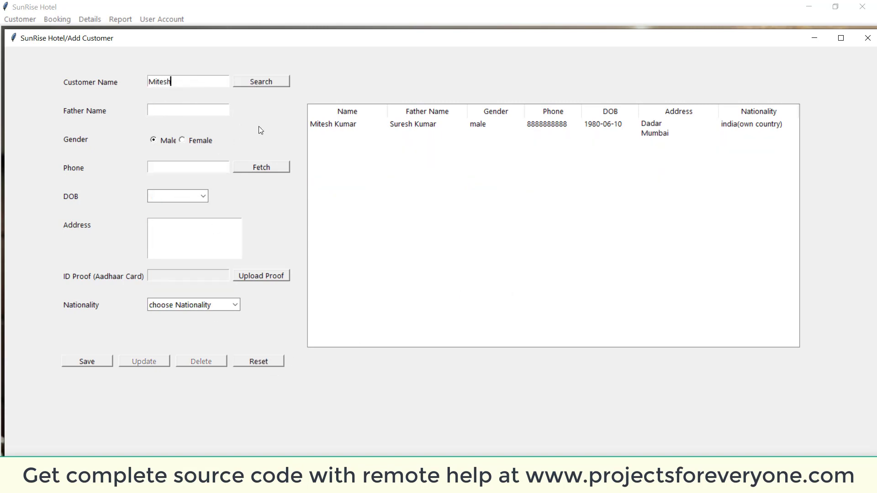
mouse_move(771, 157)
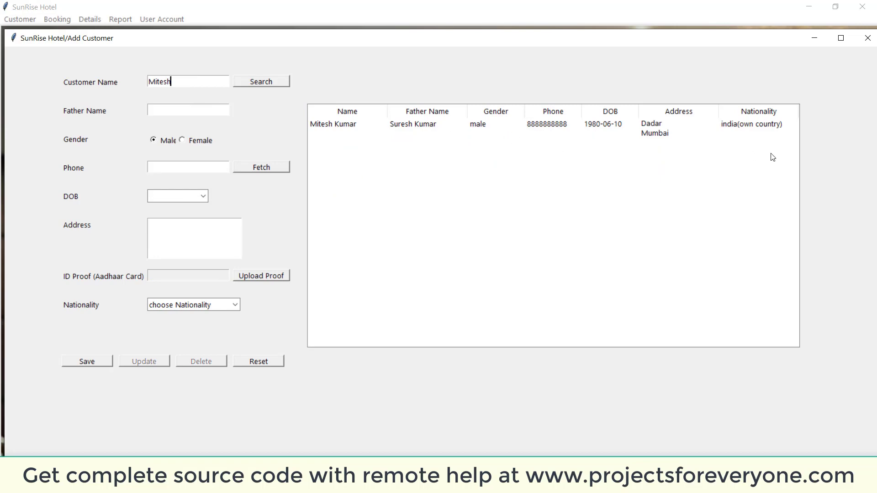
left_click(56, 18)
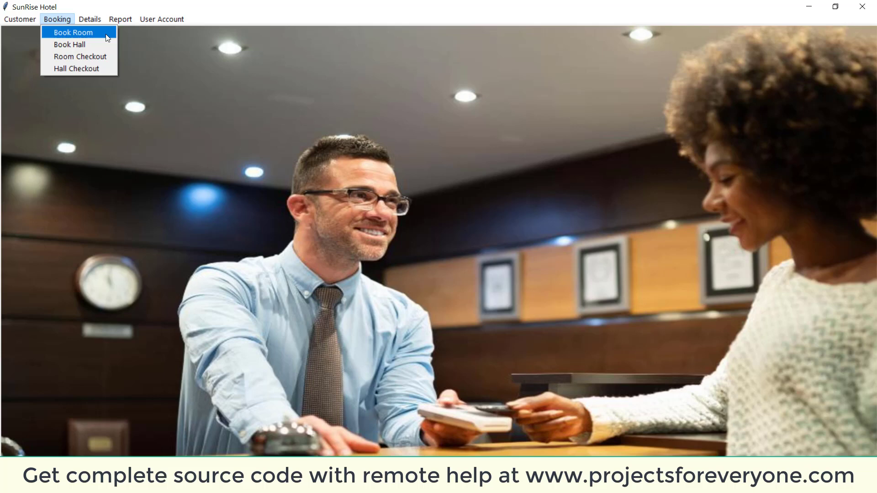
left_click(72, 32)
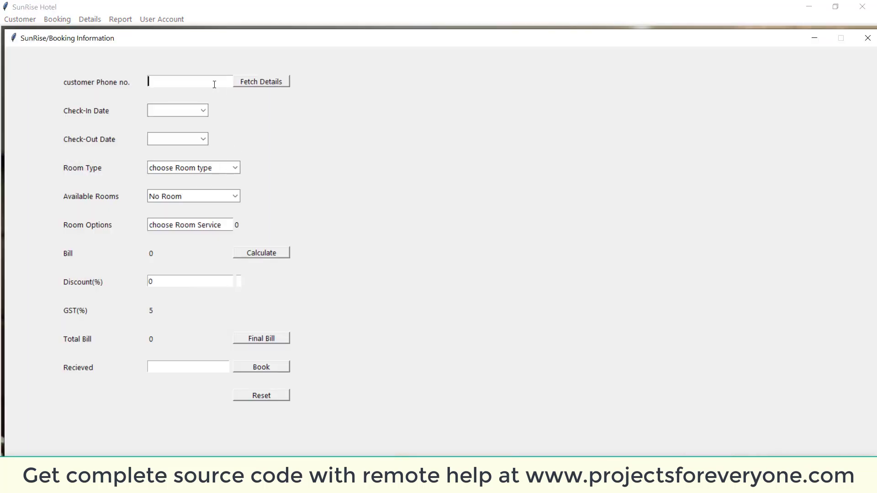
type("8888888888")
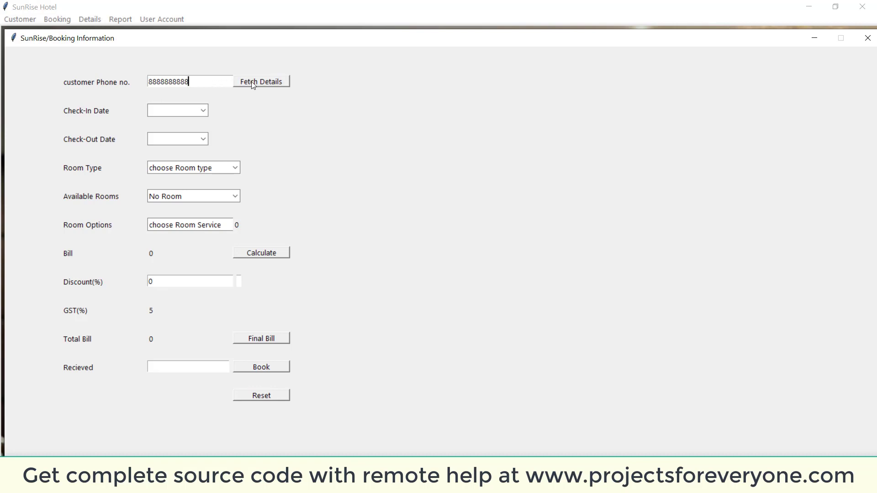
left_click(261, 82)
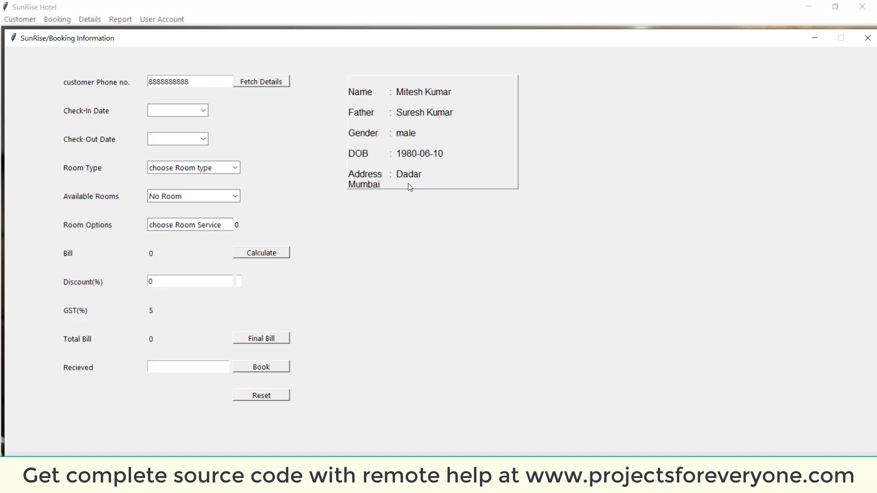
left_click(202, 110)
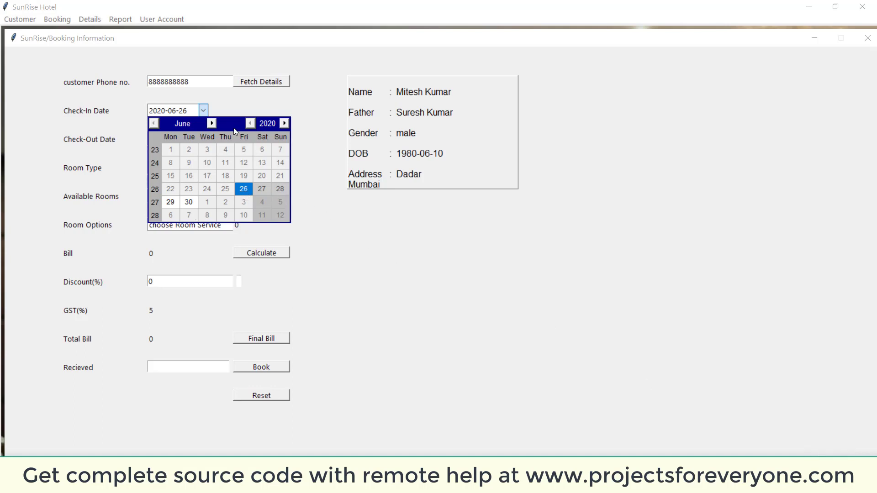
left_click(211, 123)
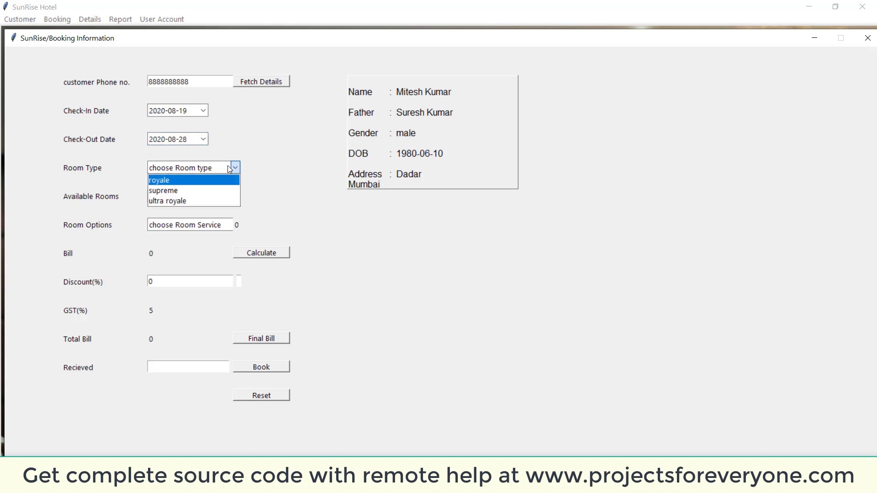
- Choose royale room 202 with Room only service at 7000, giving 63000 for 9 days
left_click(159, 180)
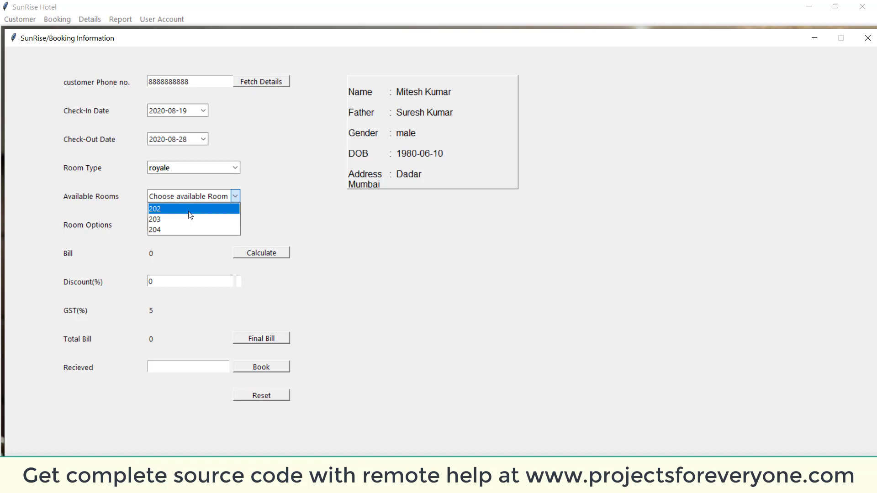
left_click(156, 209)
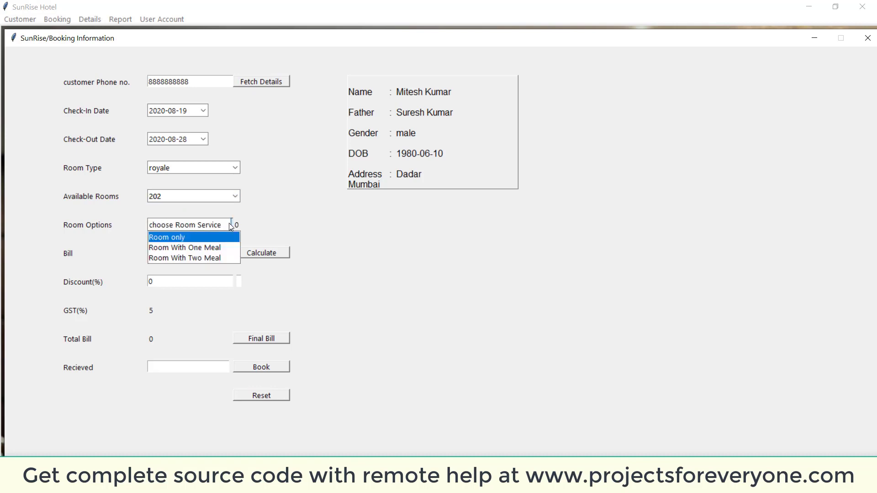
mouse_move(190, 258)
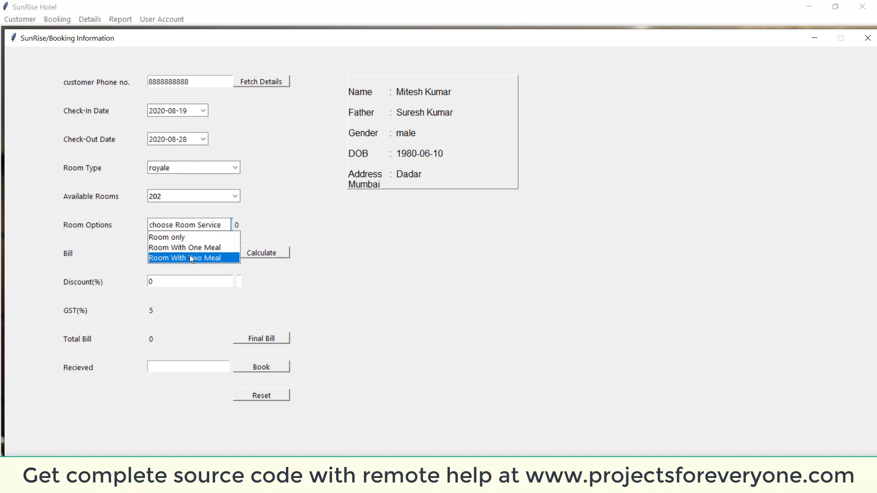
left_click(167, 237)
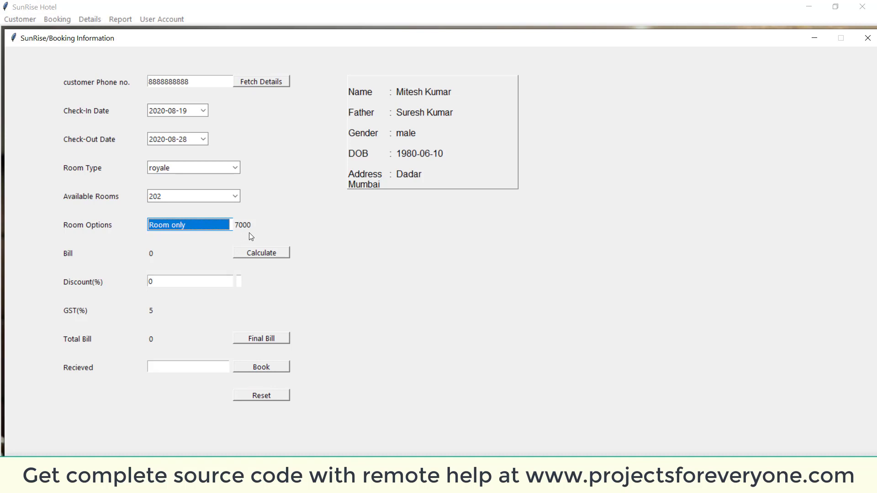
left_click(189, 225)
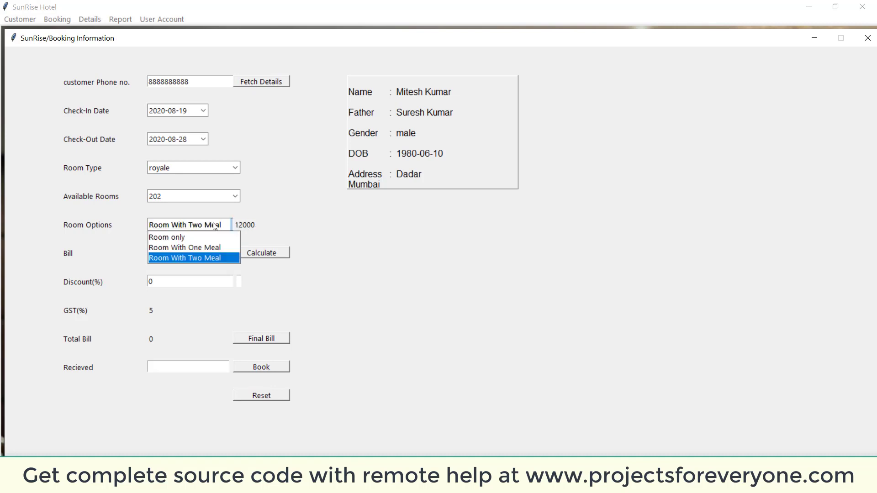
left_click(184, 257)
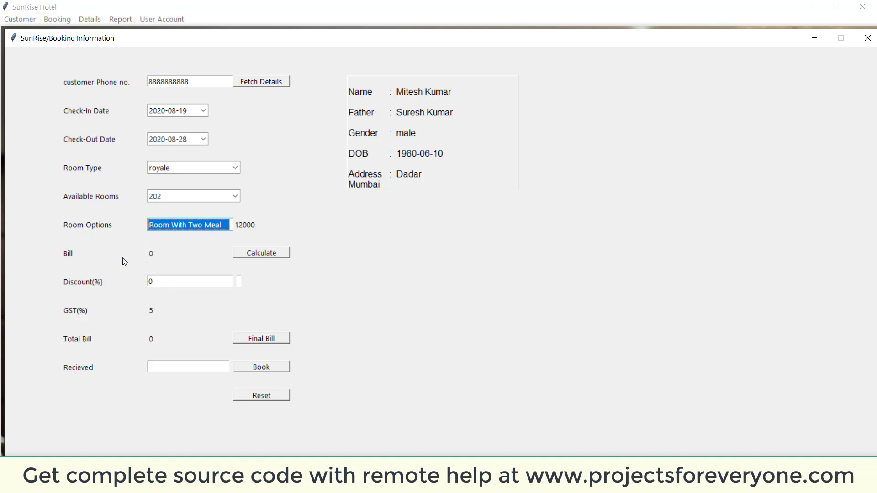
left_click(261, 252)
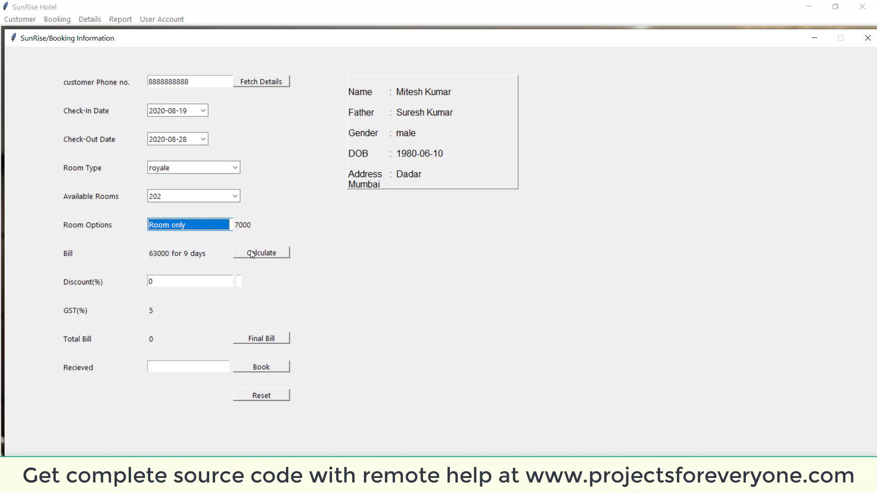
mouse_move(206, 259)
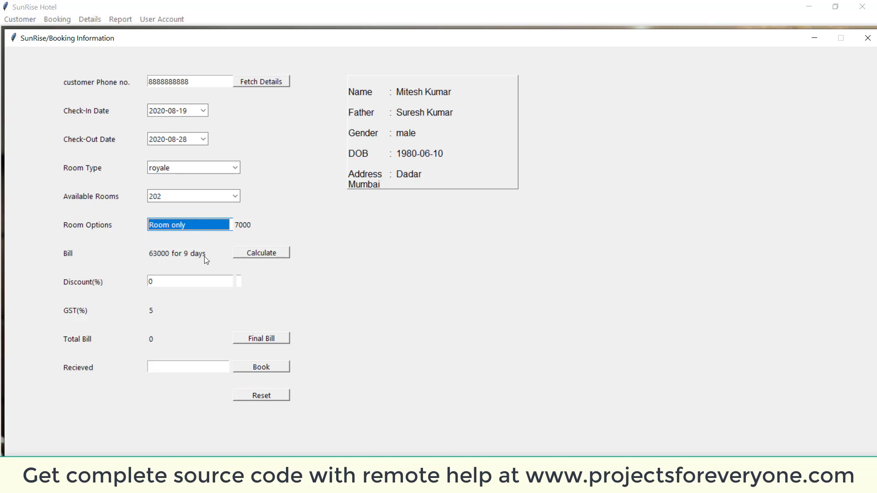
- Apply a 50% discount, record 10000 received, book the room, and clear the form
left_click(190, 281)
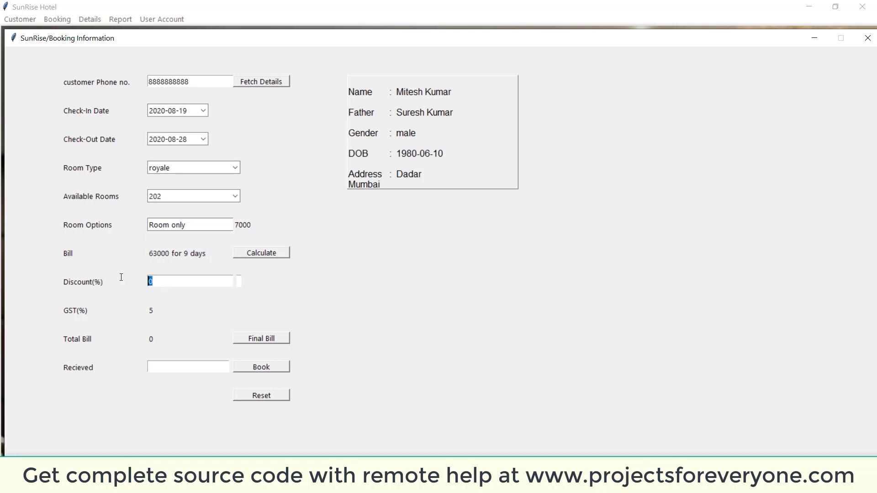
type("50")
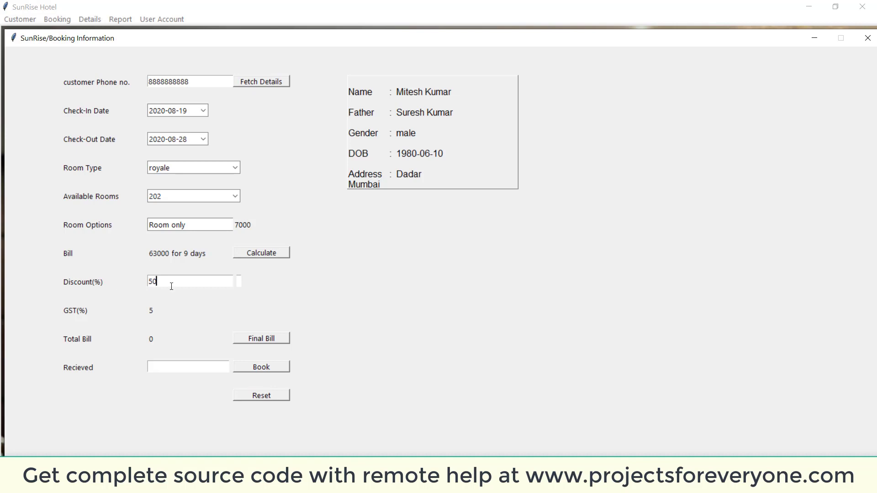
left_click(261, 338)
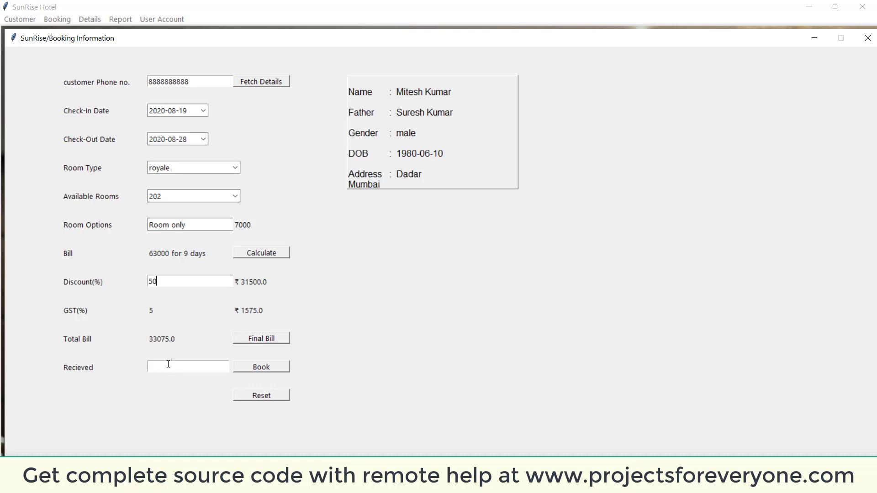
type("10000")
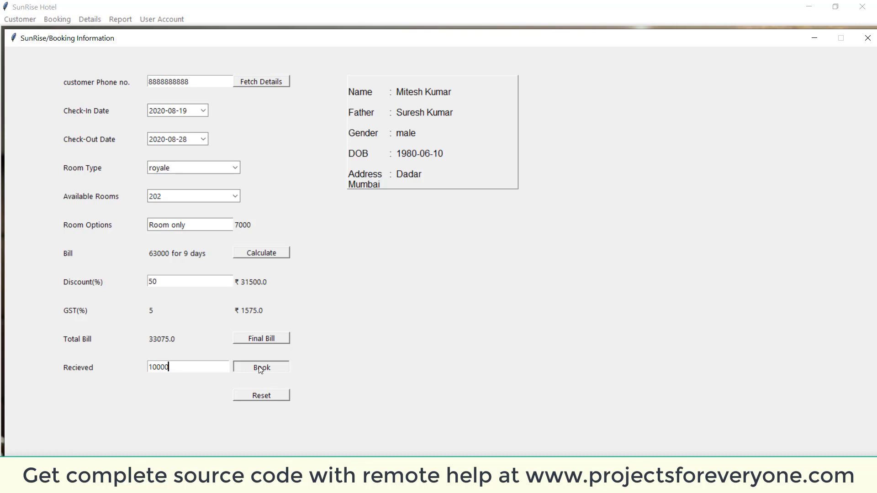
left_click(261, 367)
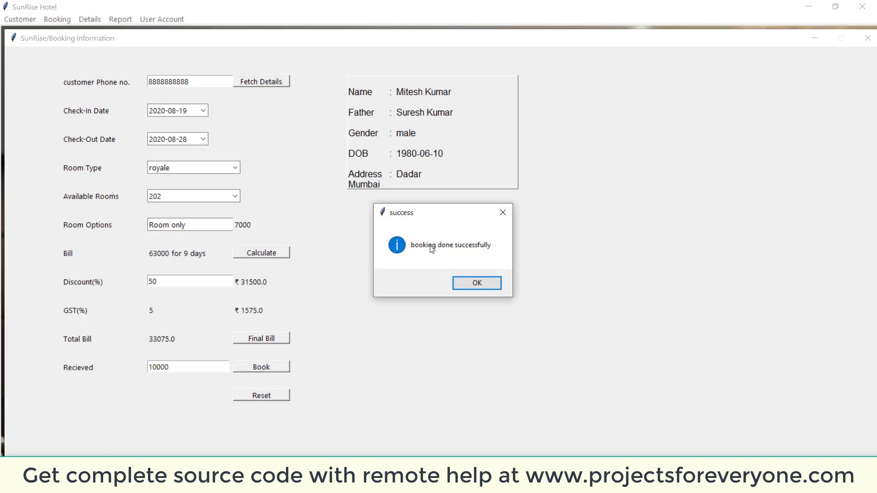
left_click(476, 283)
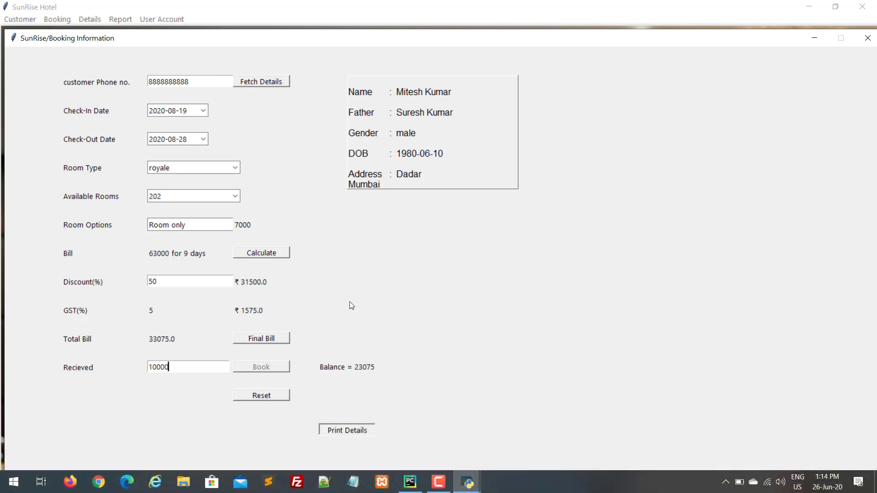
left_click(346, 429)
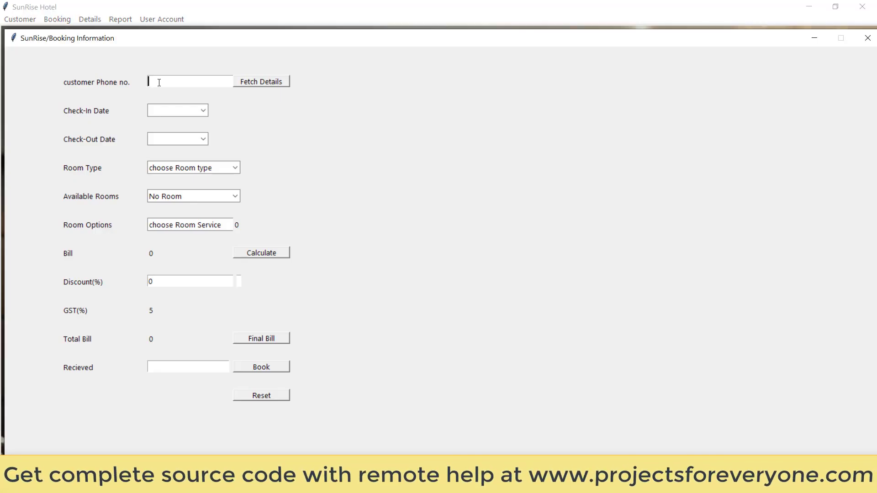
- Try a new booking from 2020-08-12 to 2020-08-21 with supreme room type, then close the window
type("8888888888")
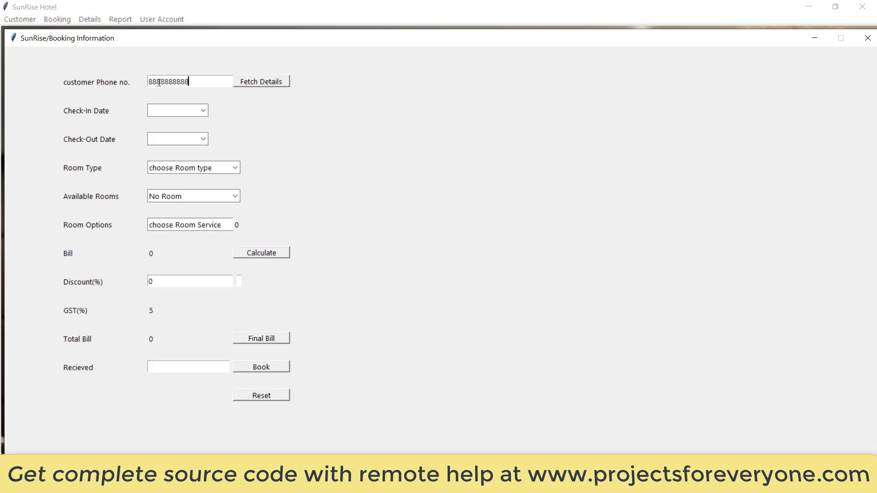
left_click(260, 81)
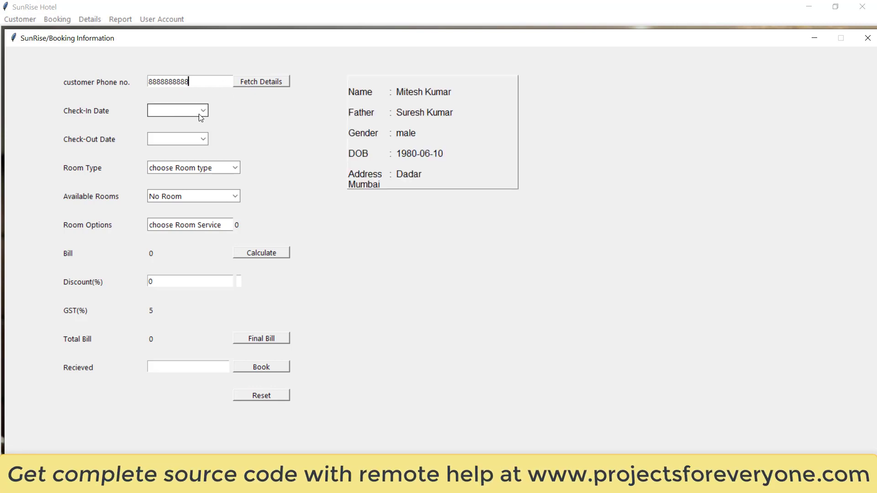
left_click(202, 110)
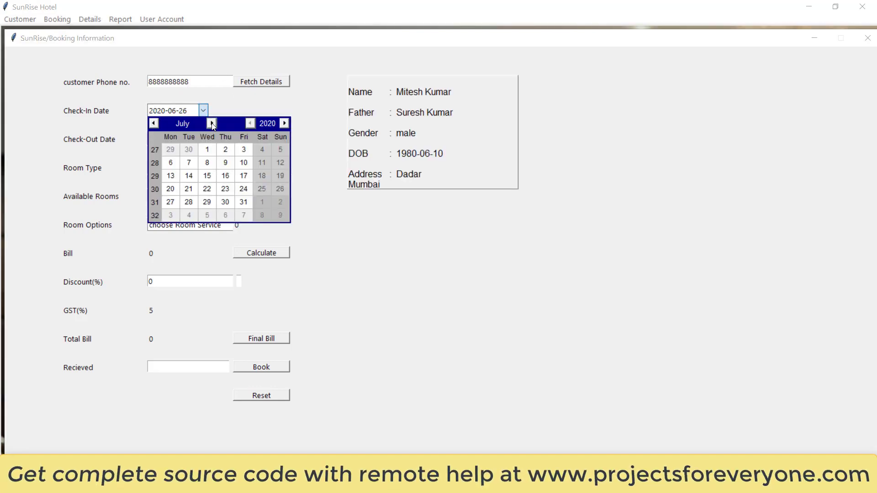
left_click(212, 123)
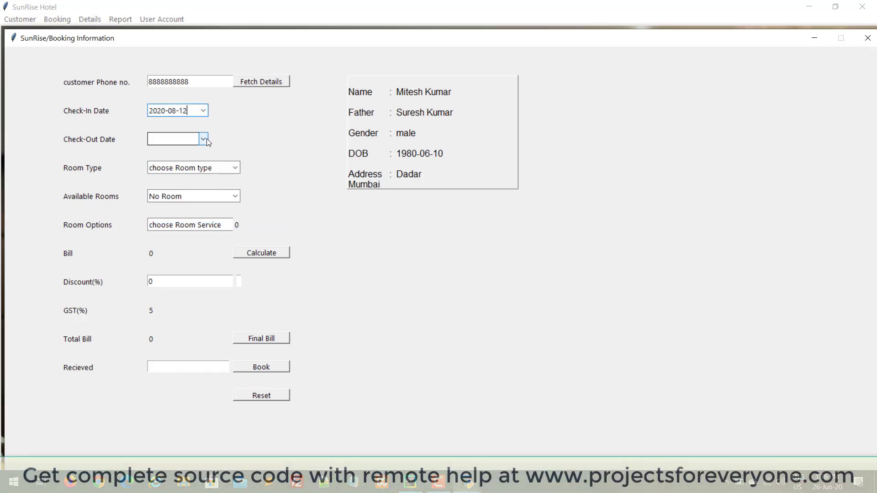
left_click(202, 139)
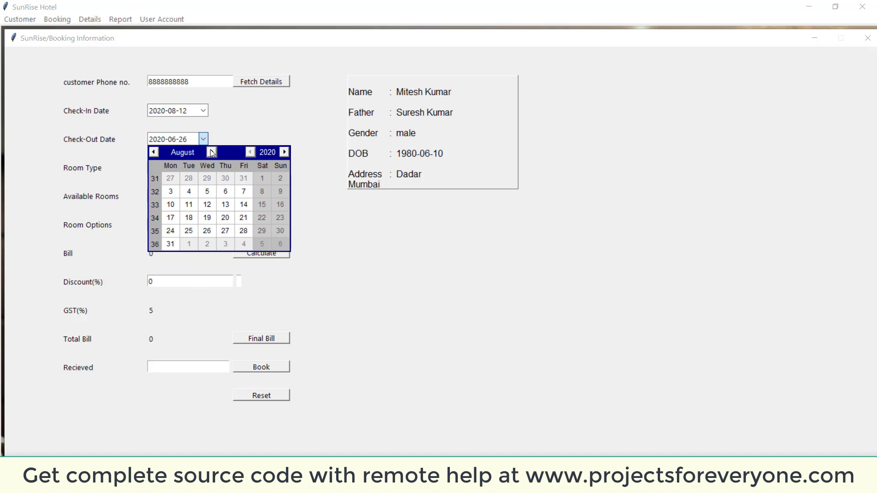
left_click(244, 217)
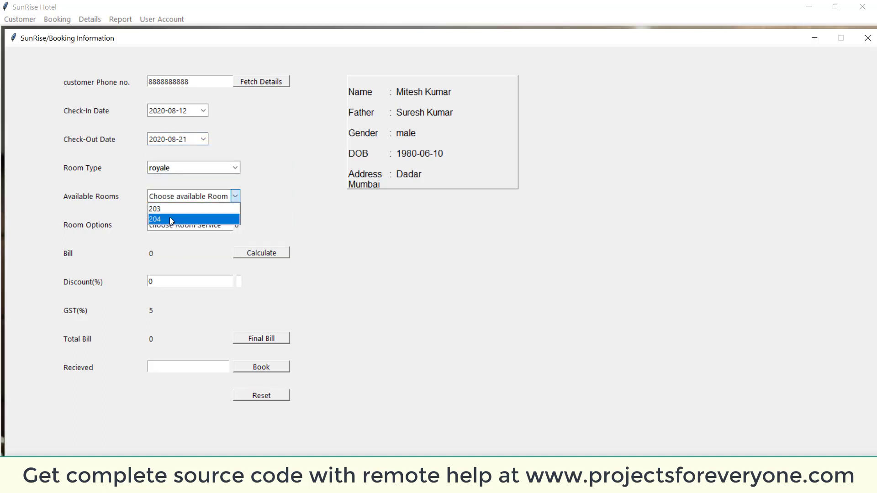
mouse_move(155, 209)
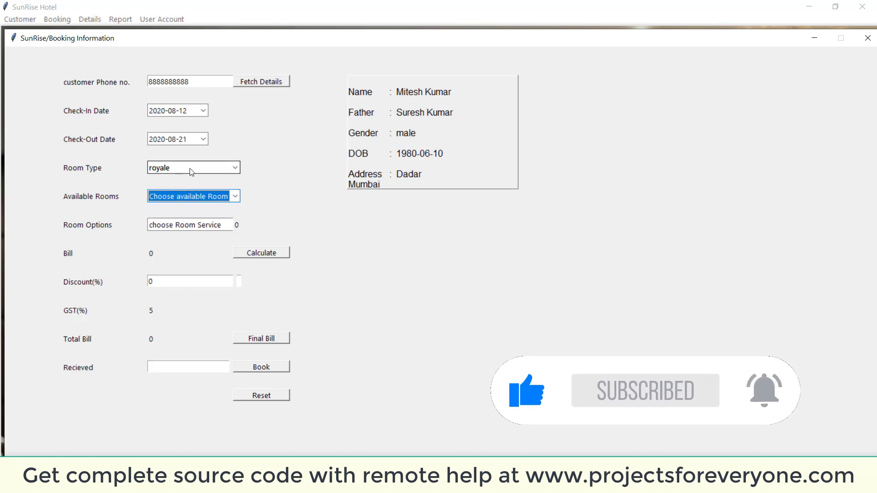
left_click(193, 167)
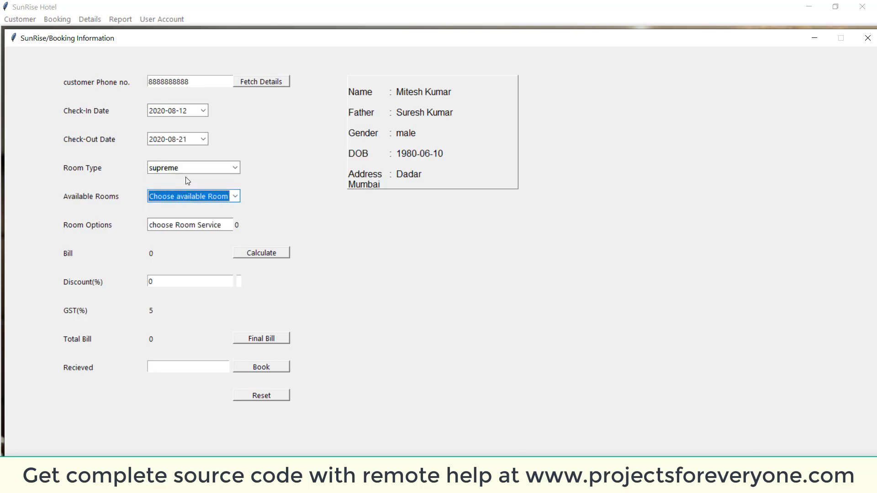
left_click(192, 168)
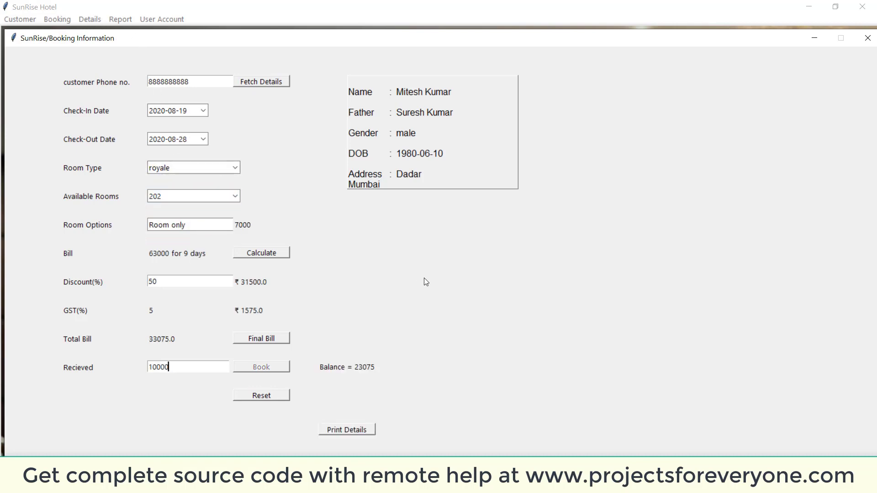
left_click(56, 18)
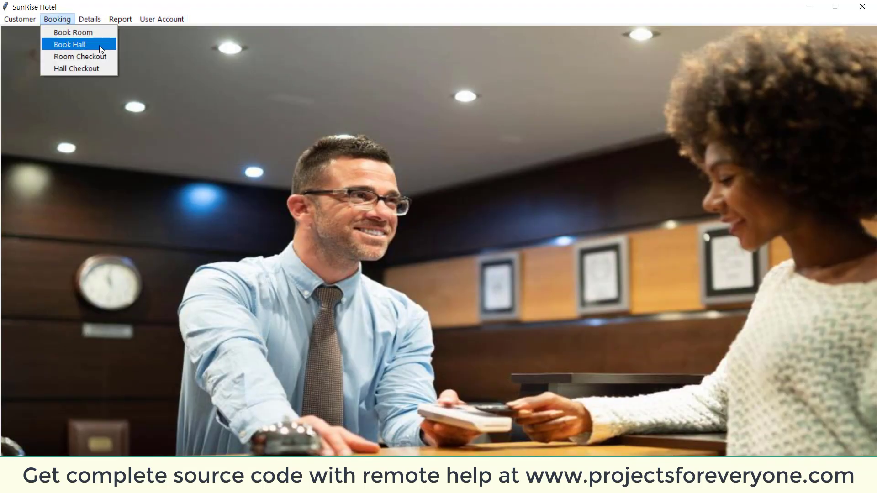
left_click(68, 44)
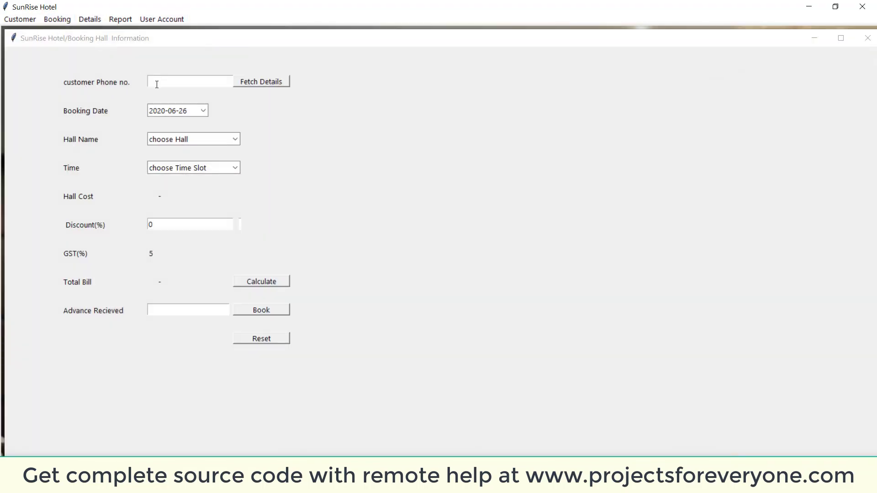
type("88888")
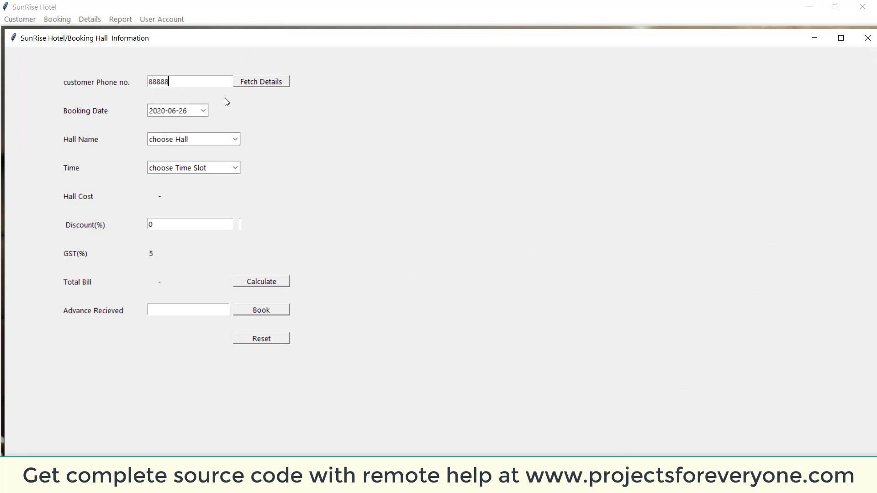
left_click(261, 81)
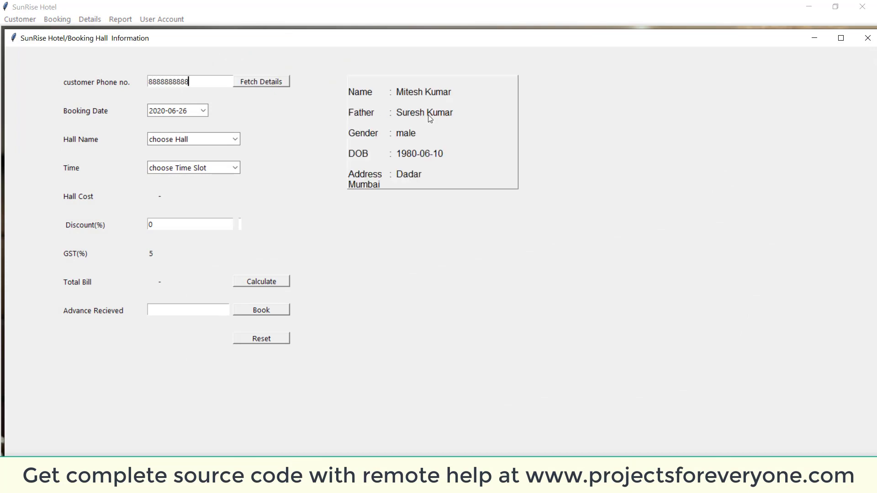
left_click(202, 111)
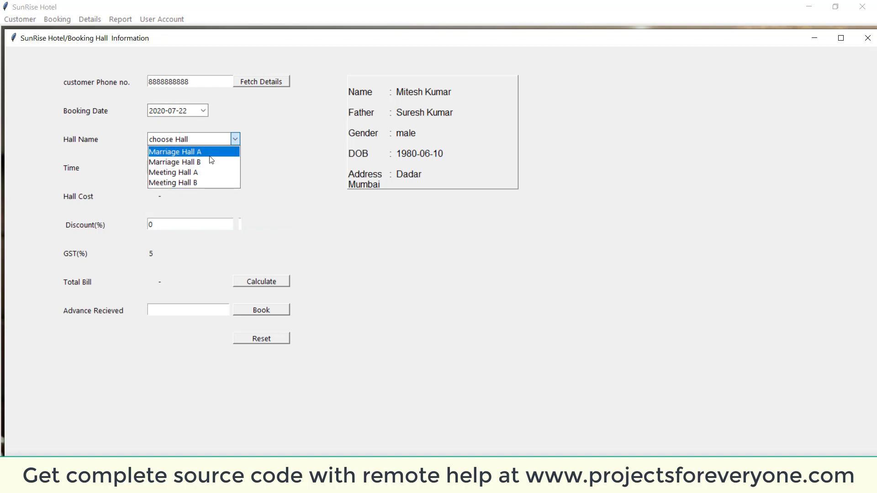
left_click(172, 172)
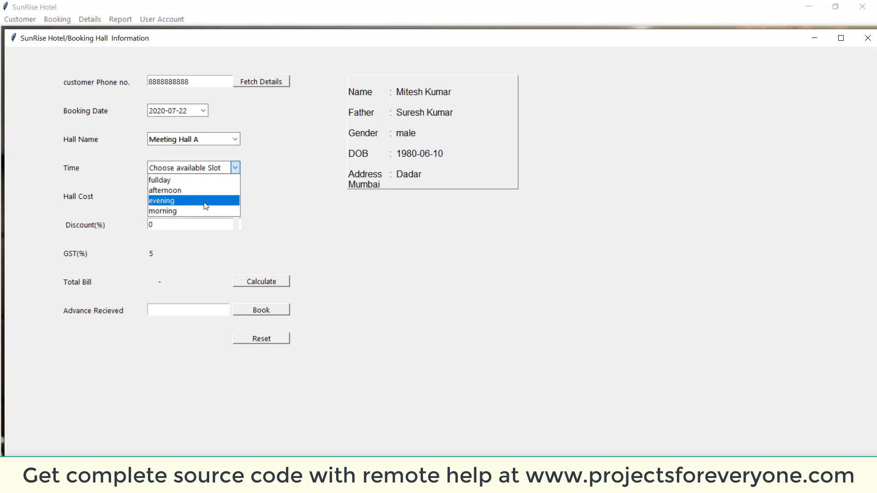
left_click(162, 211)
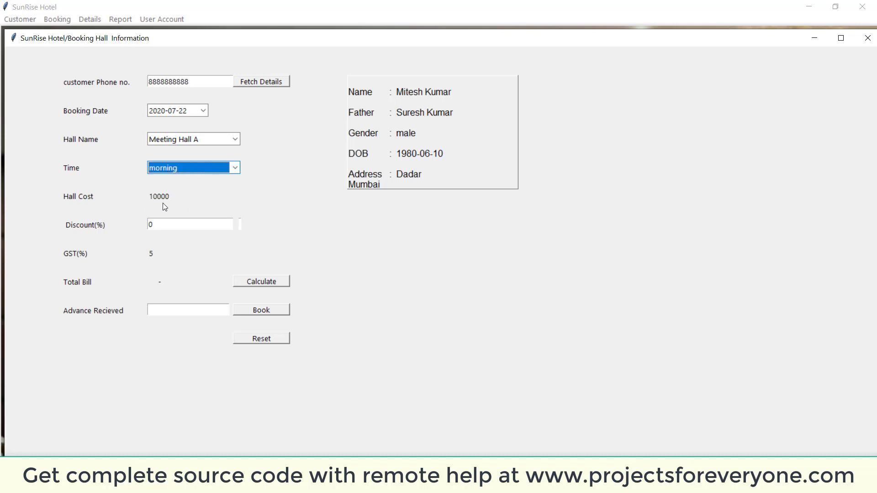
- Apply 30% discount (total 7350.0), record 5000 advance, book, and print the receipt
type("3")
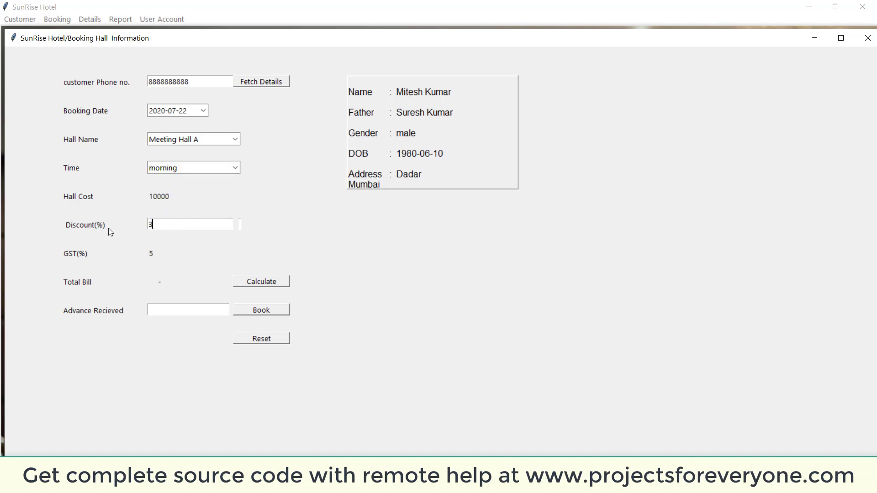
left_click(261, 281)
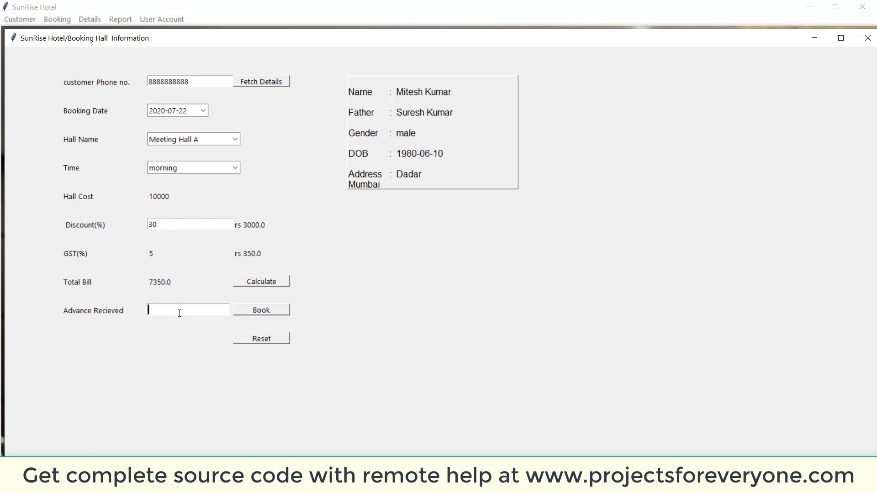
type("5")
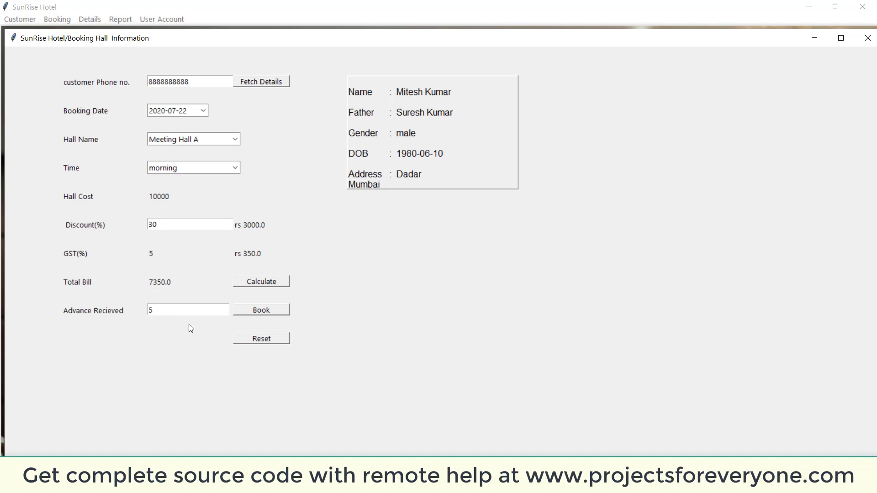
left_click(261, 309)
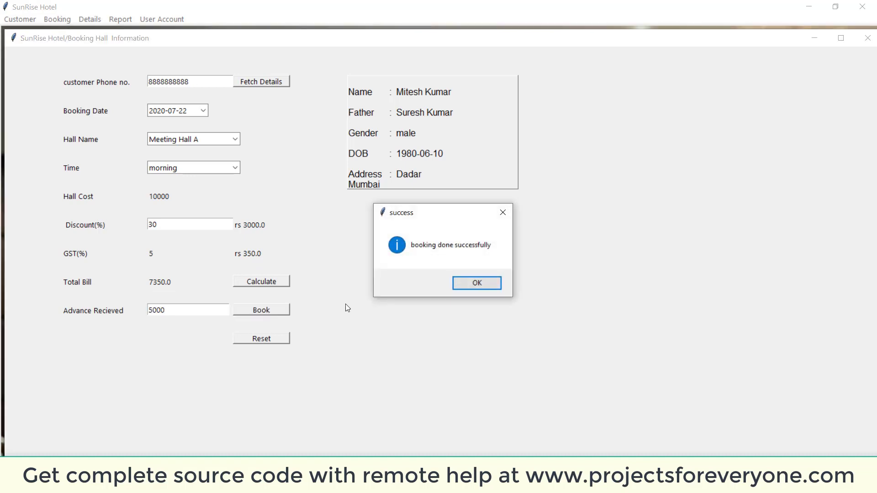
left_click(476, 284)
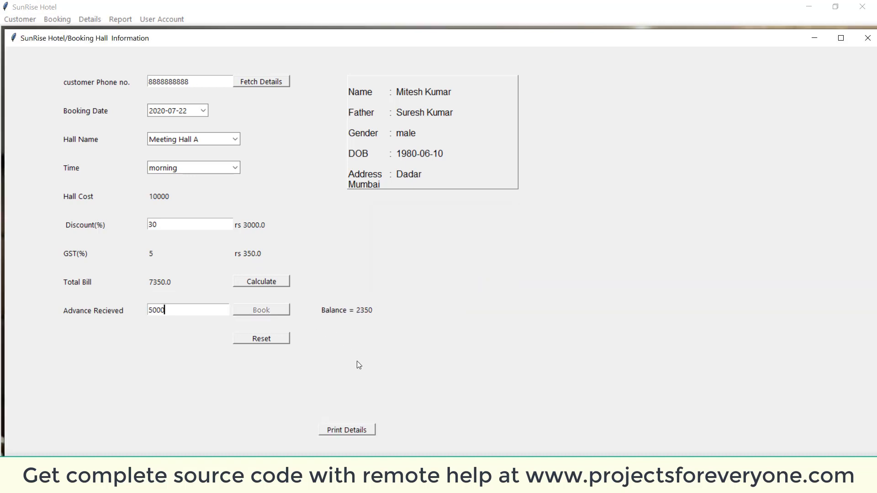
left_click(346, 429)
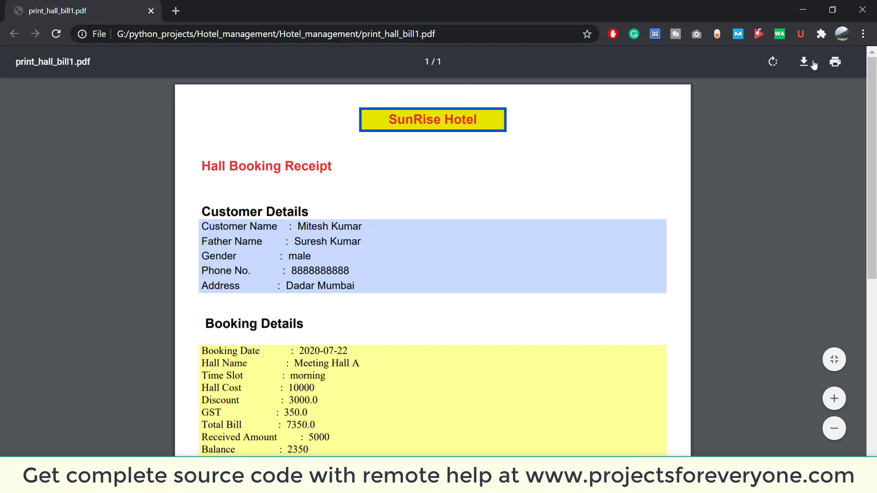
- Download the hall receipt print_hall_bill1.pdf to the Desktop and close the extra copy
left_click(803, 62)
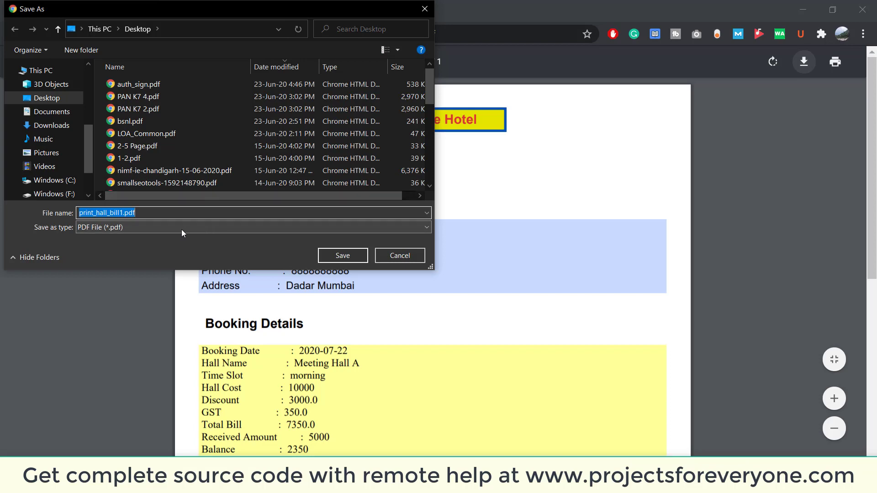
left_click(342, 255)
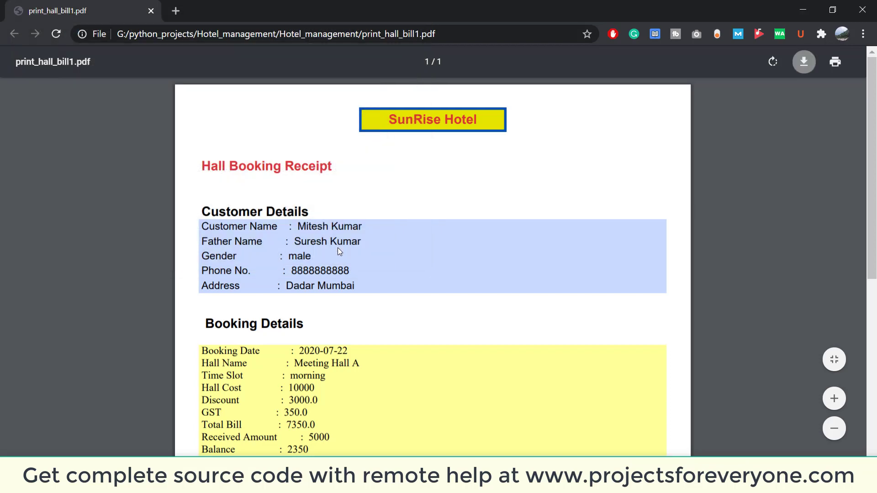
left_click(803, 61)
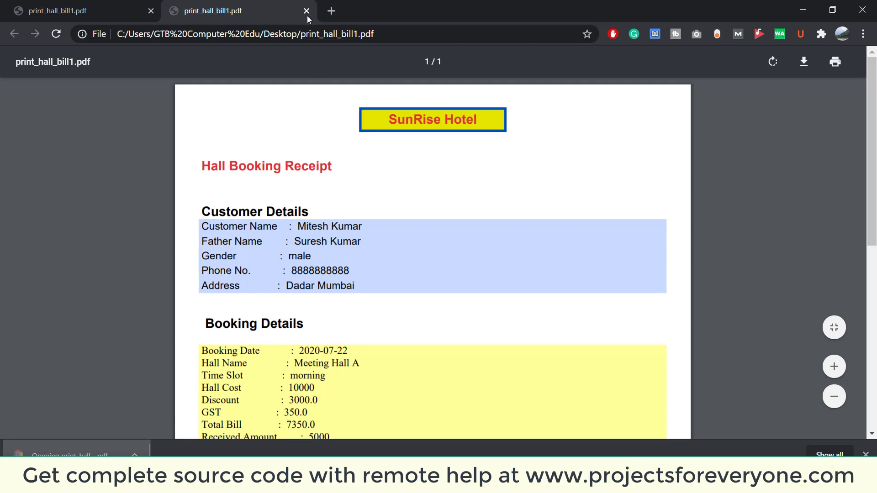
left_click(306, 11)
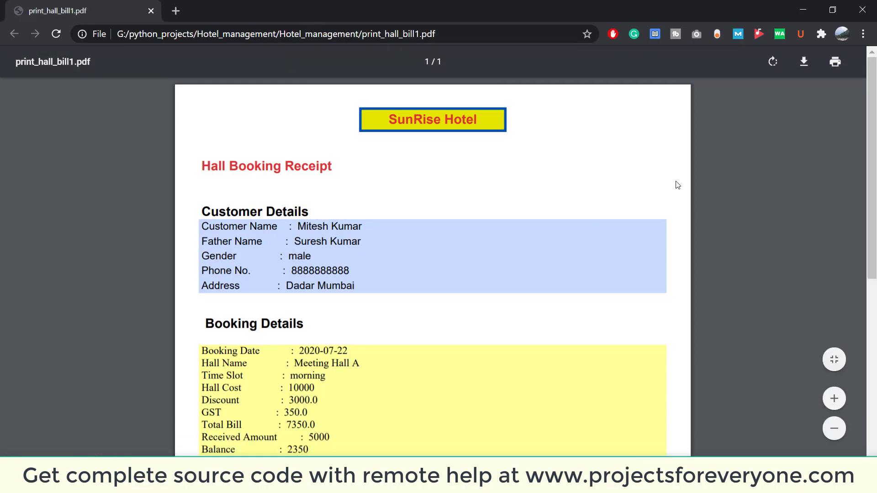
left_click(835, 62)
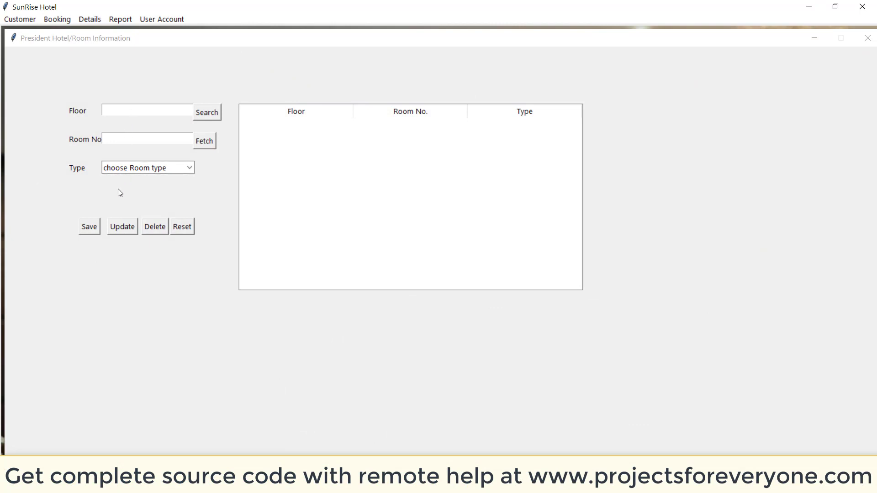
- Save floor 4 rooms 401 and 402 as royale rooms
left_click(206, 112)
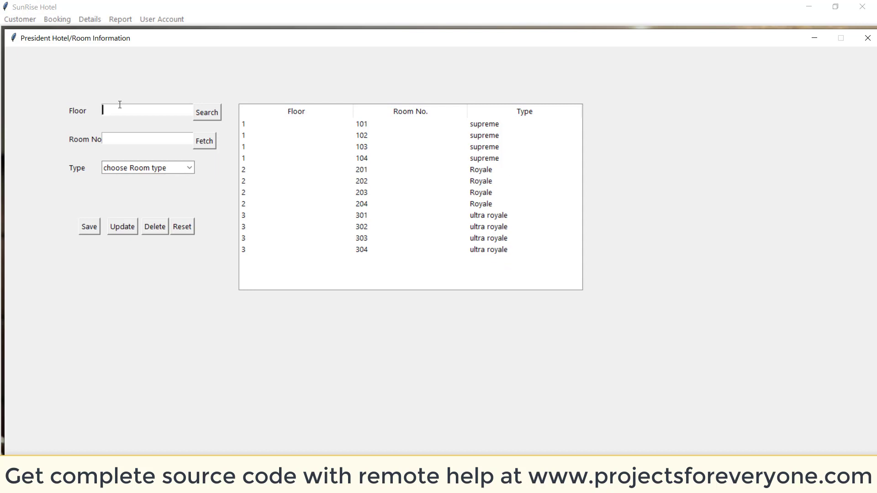
type("4")
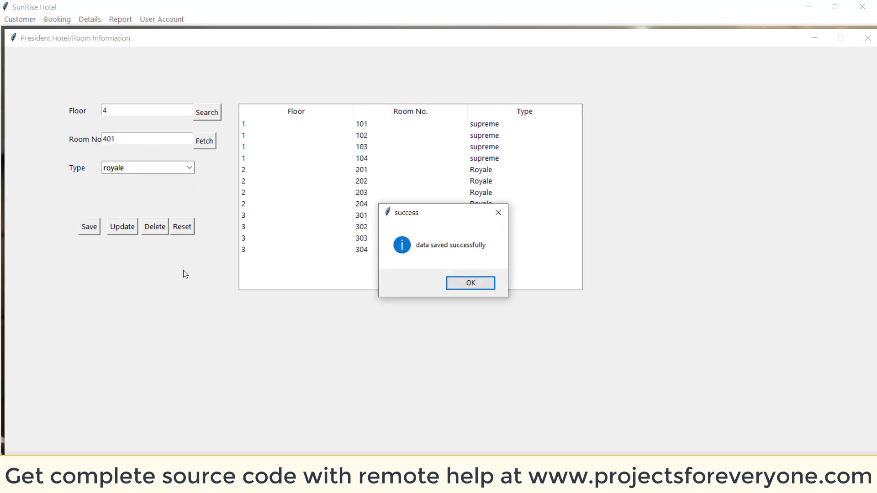
left_click(470, 282)
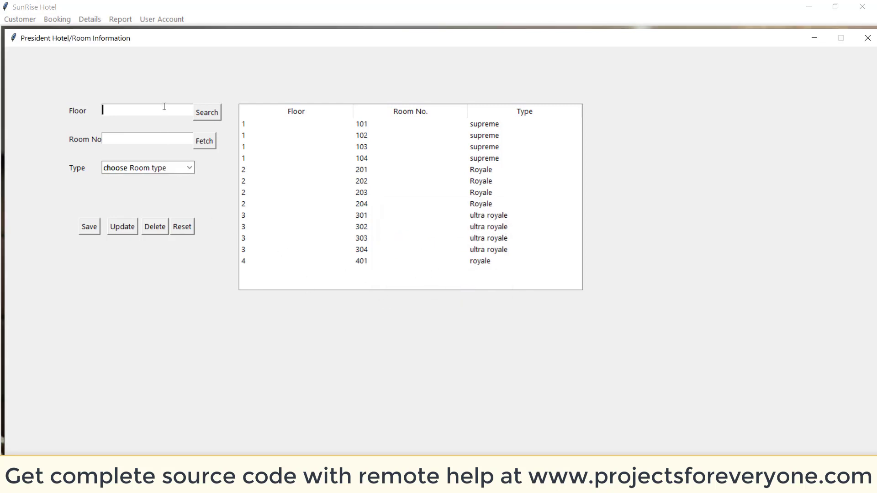
type("402")
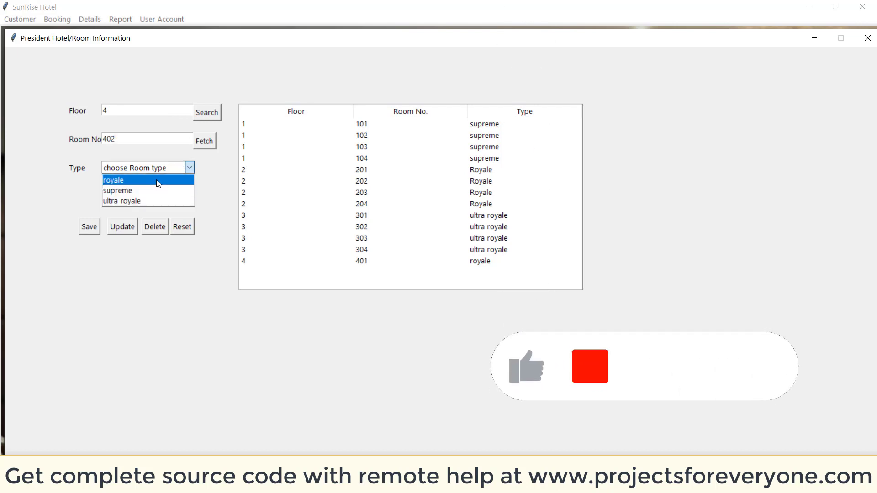
left_click(88, 227)
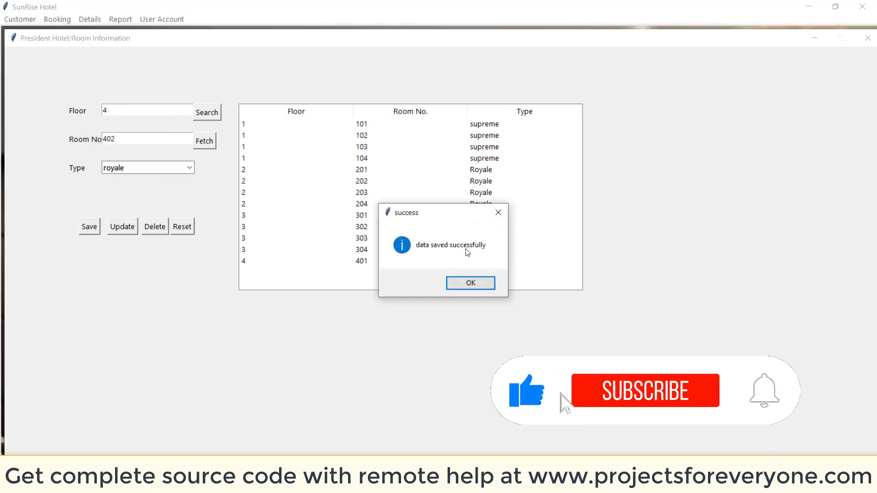
left_click(470, 282)
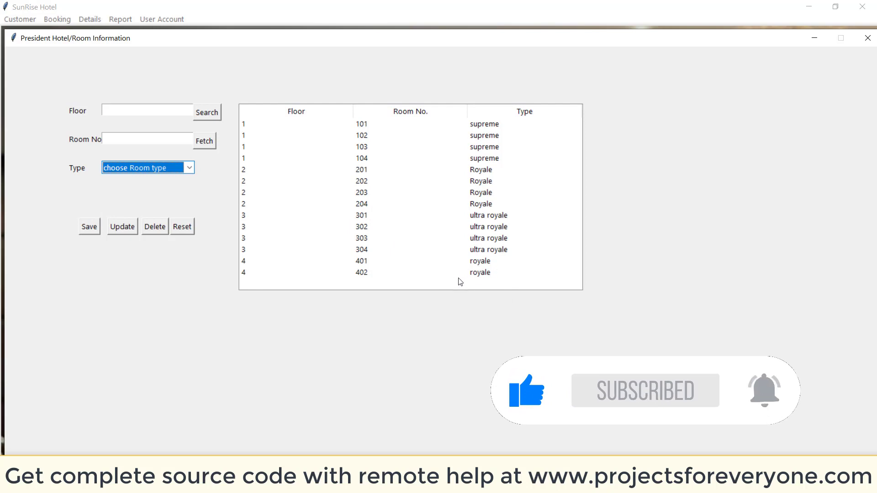
- Save floor 4 rooms 403 and 404 as supreme rooms
type("4")
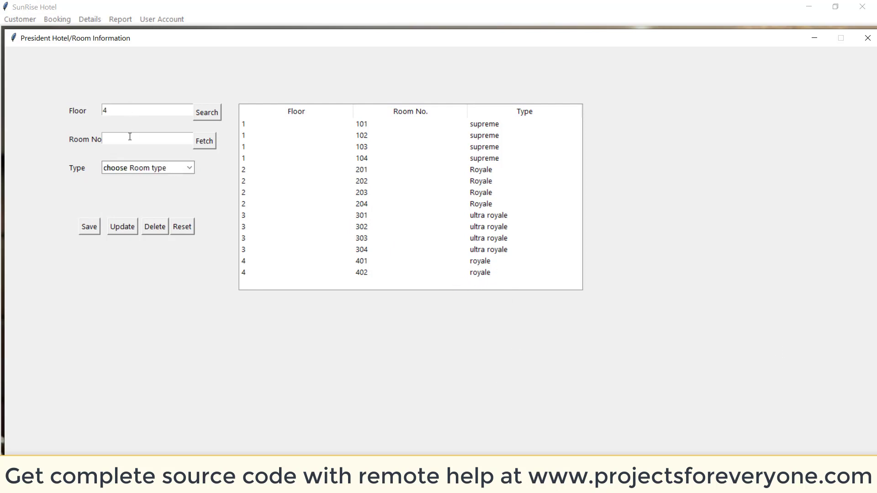
type("403")
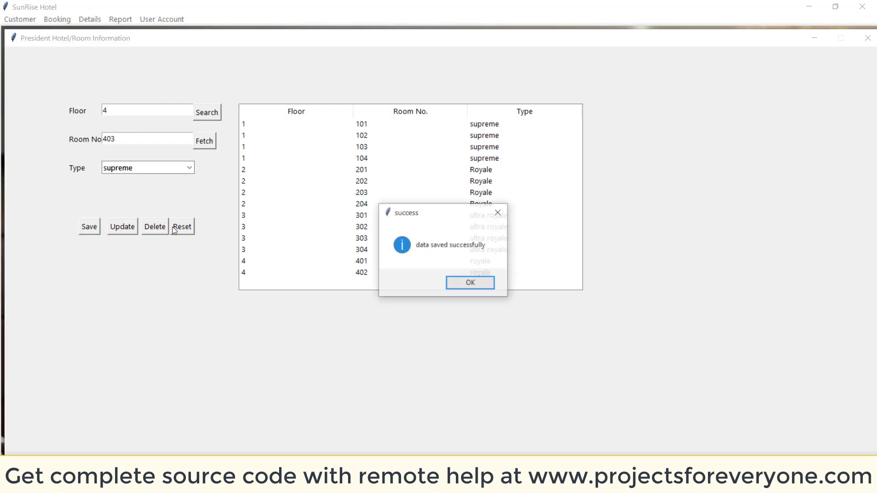
left_click(469, 282)
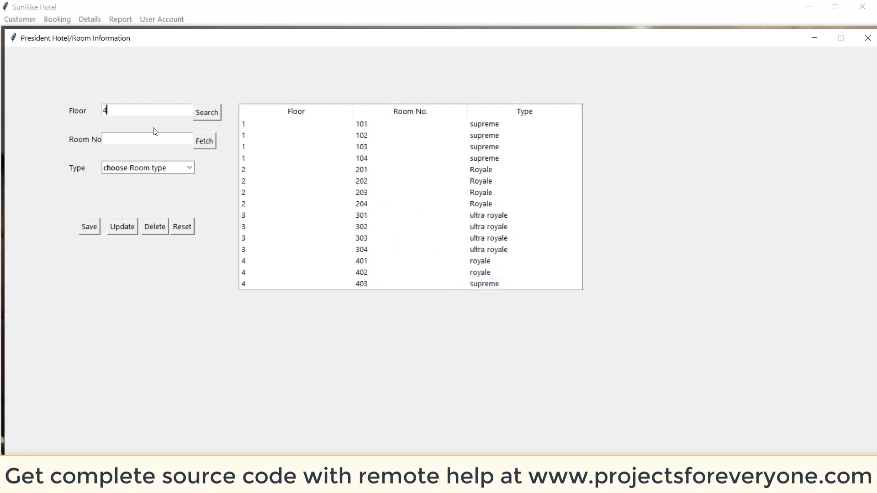
type("404")
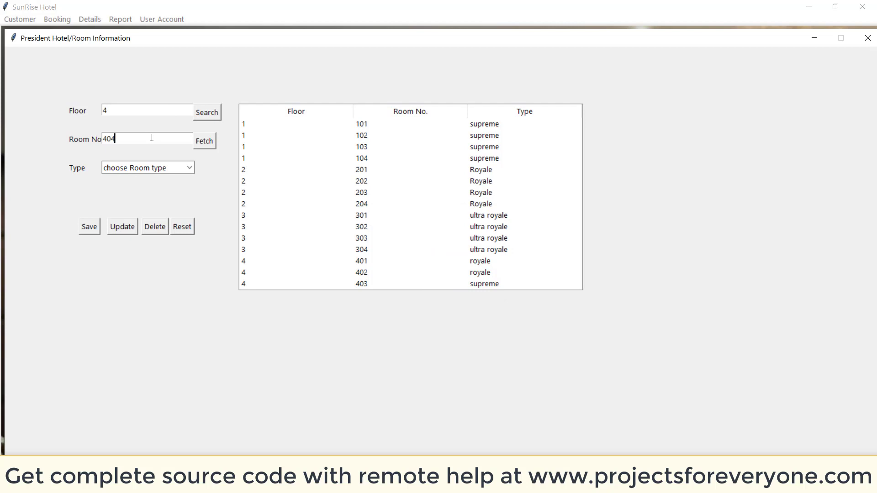
left_click(88, 226)
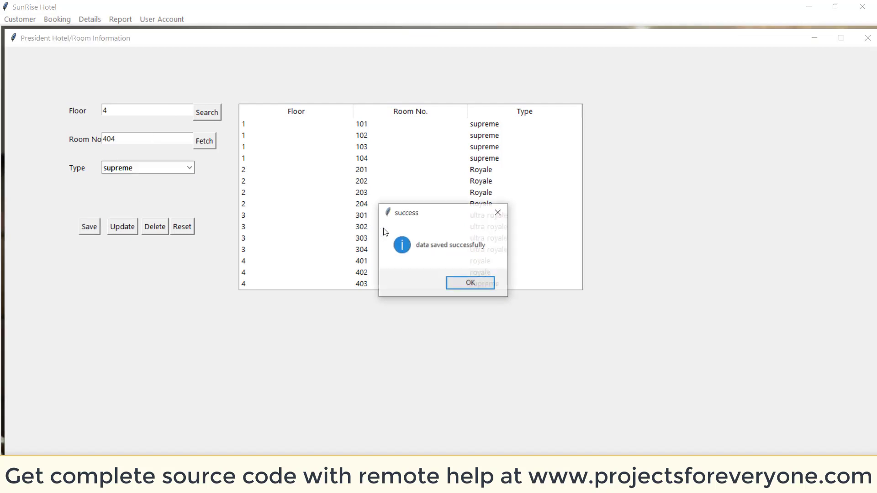
left_click(470, 283)
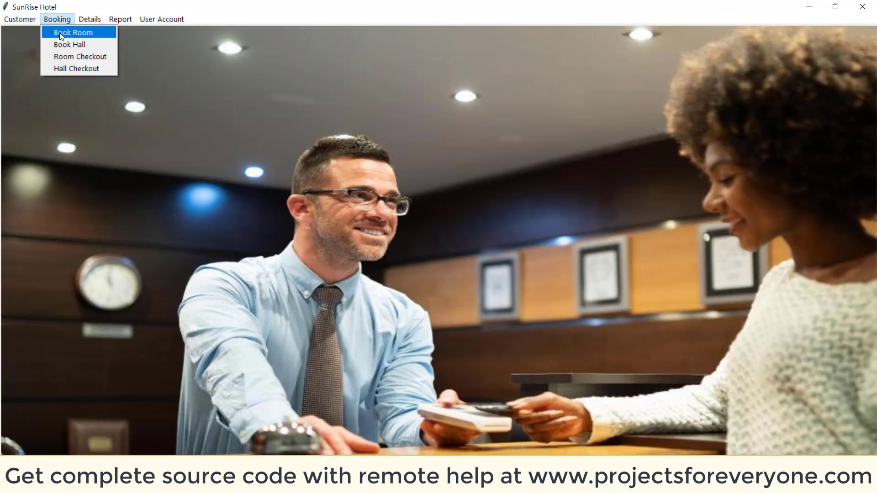
- In the Book Room form, pick room type royale, then switch it to supreme
left_click(72, 32)
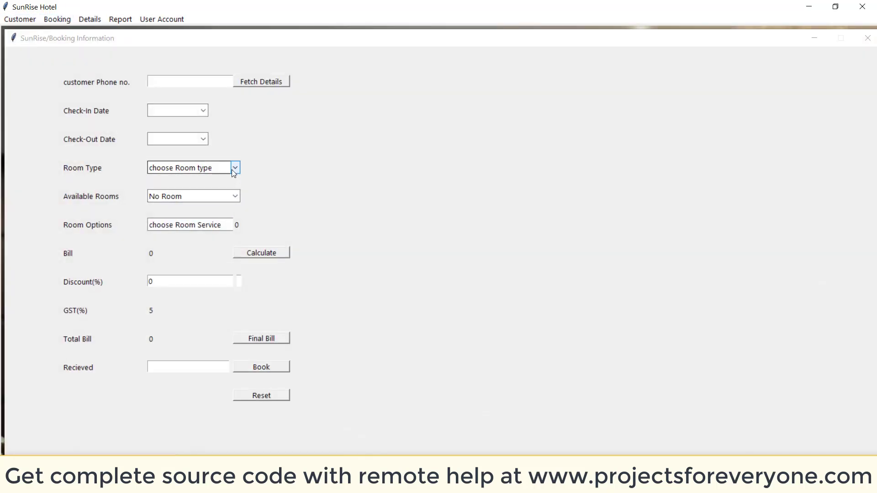
left_click(234, 167)
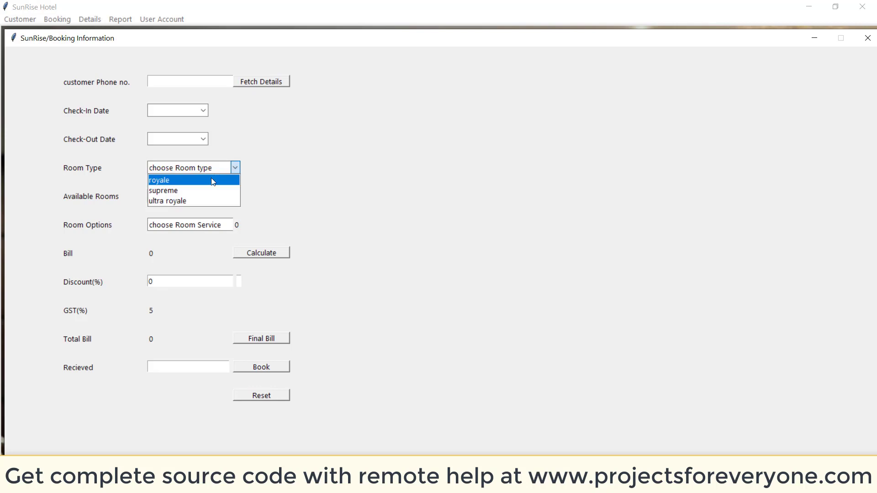
left_click(160, 179)
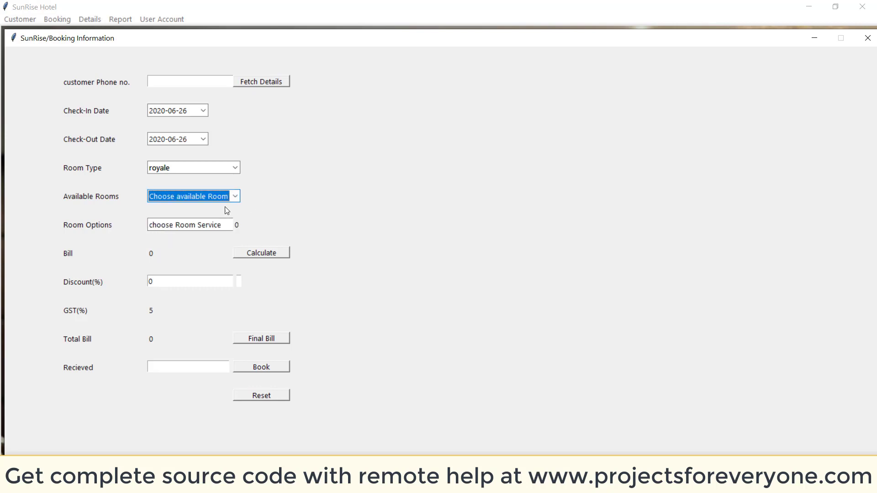
left_click(192, 167)
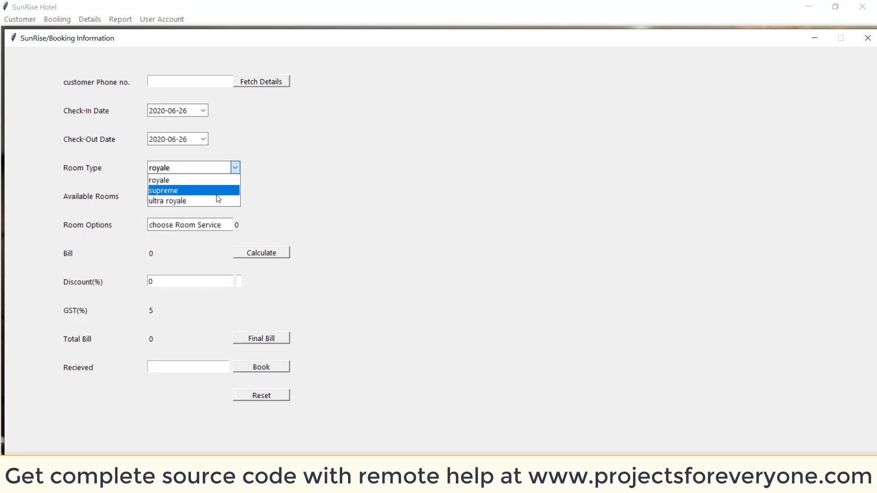
left_click(163, 190)
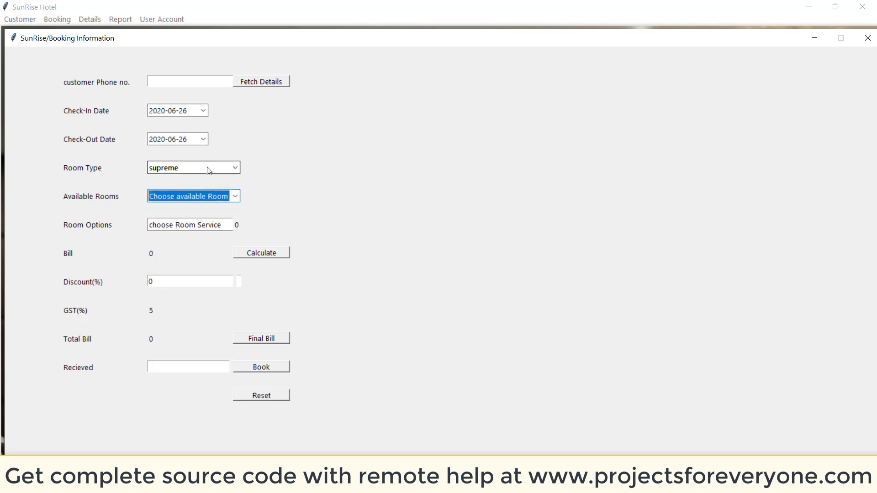
left_click(193, 167)
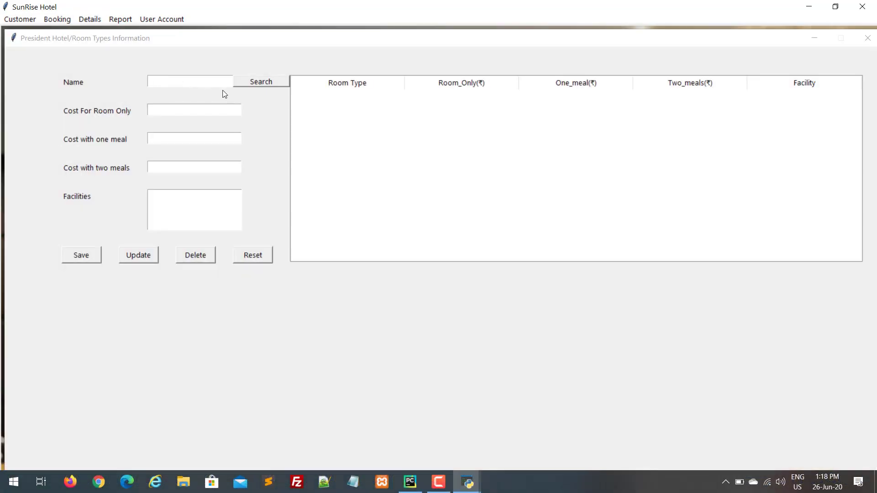
- Load the supreme room type, update its one-meal cost to 6500, and close Room Types
left_click(259, 82)
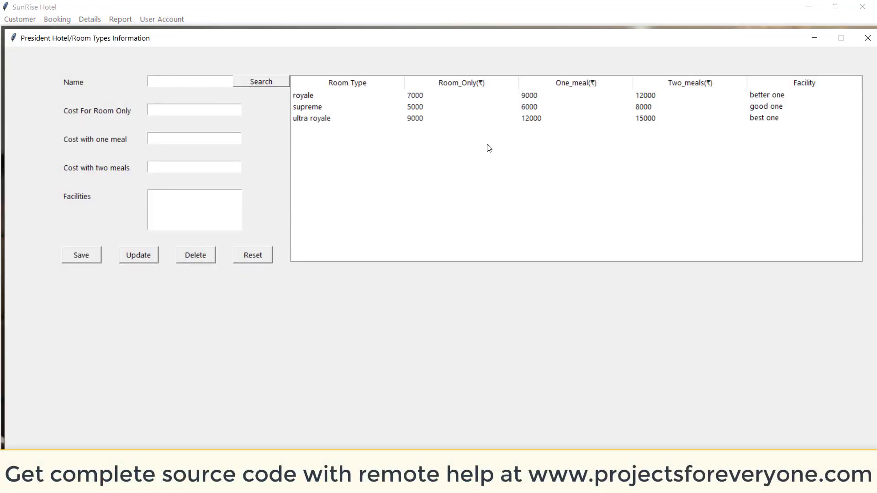
mouse_move(770, 132)
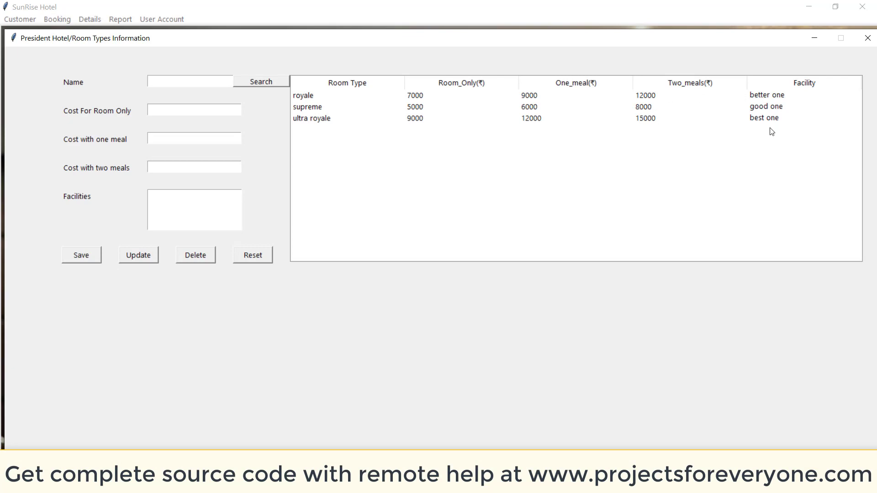
left_click(306, 107)
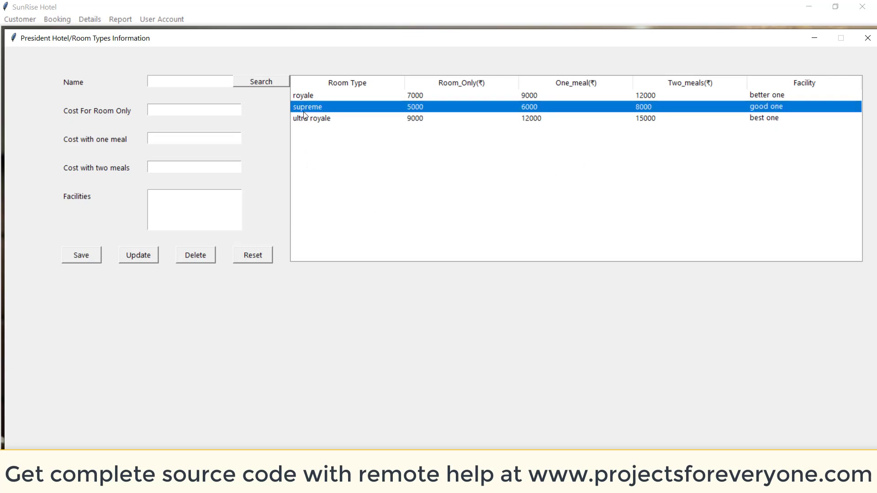
left_click(306, 107)
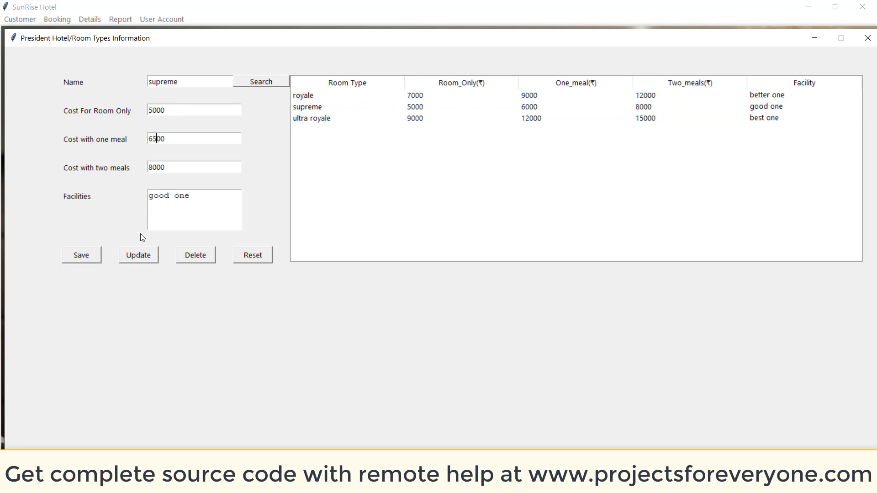
left_click(137, 255)
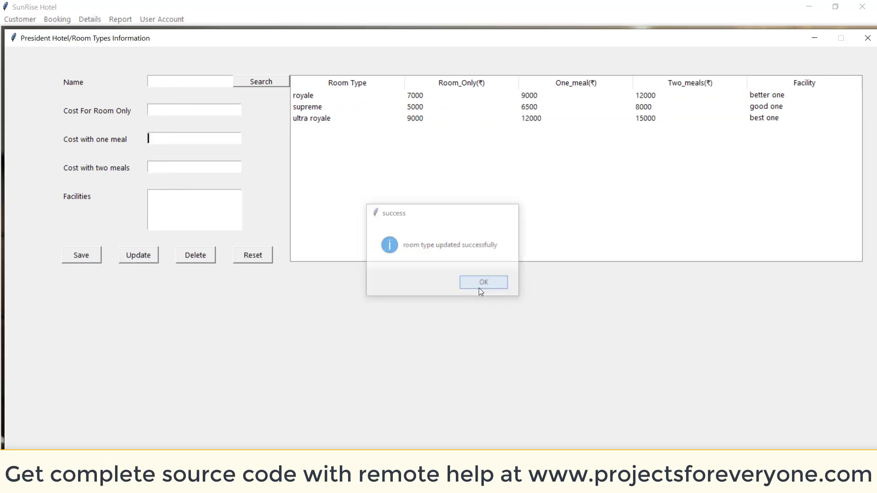
left_click(483, 281)
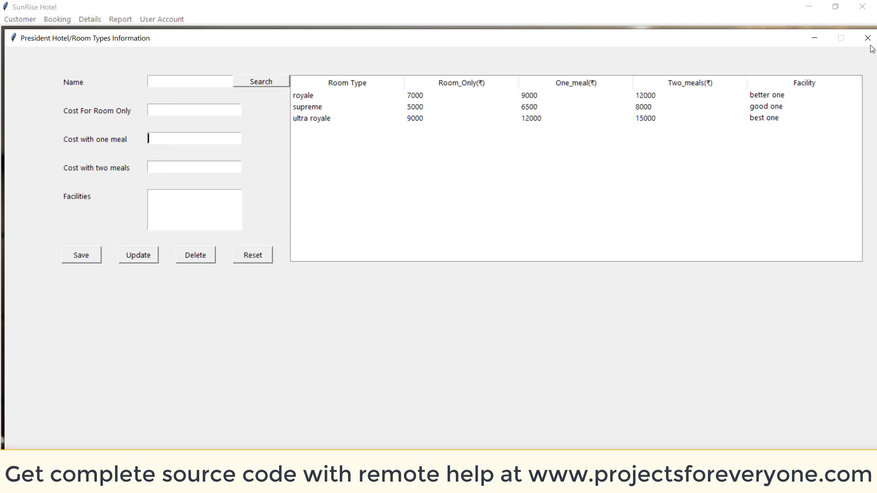
left_click(90, 18)
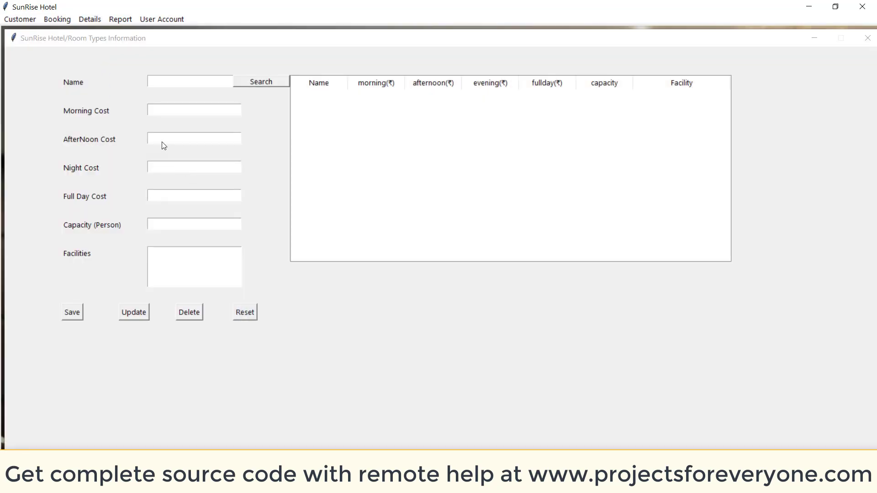
- In Hall Details, update Marriage Hall A's facilities to 'large hall', then reset the form
left_click(89, 19)
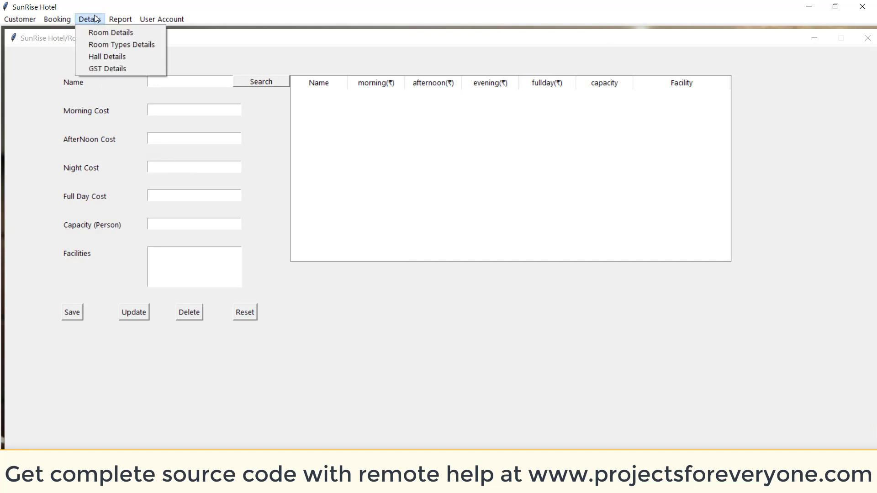
left_click(106, 56)
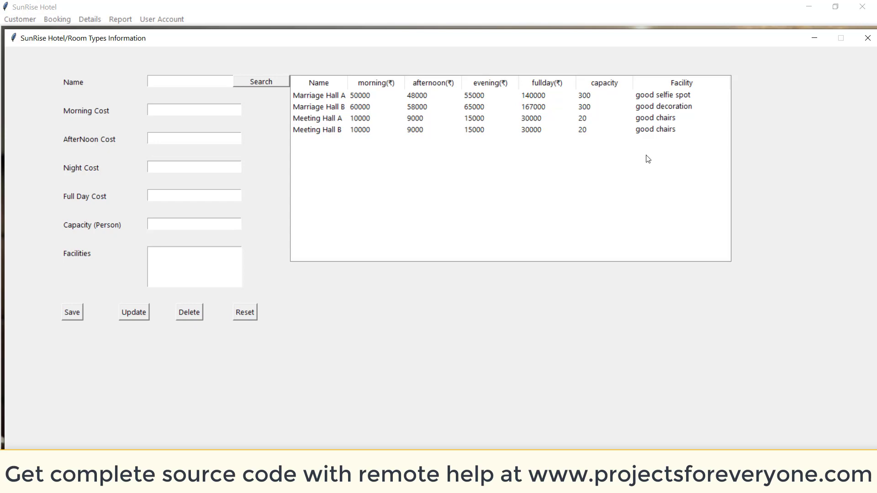
left_click(318, 95)
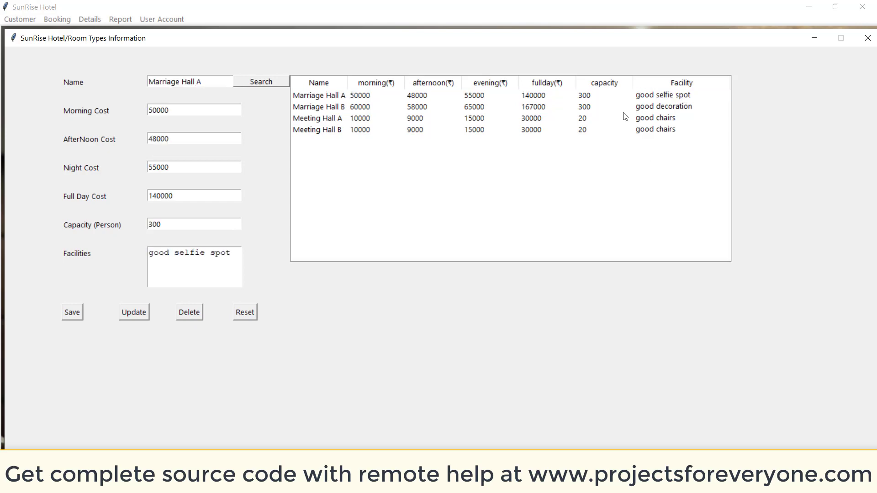
double_click(189, 252)
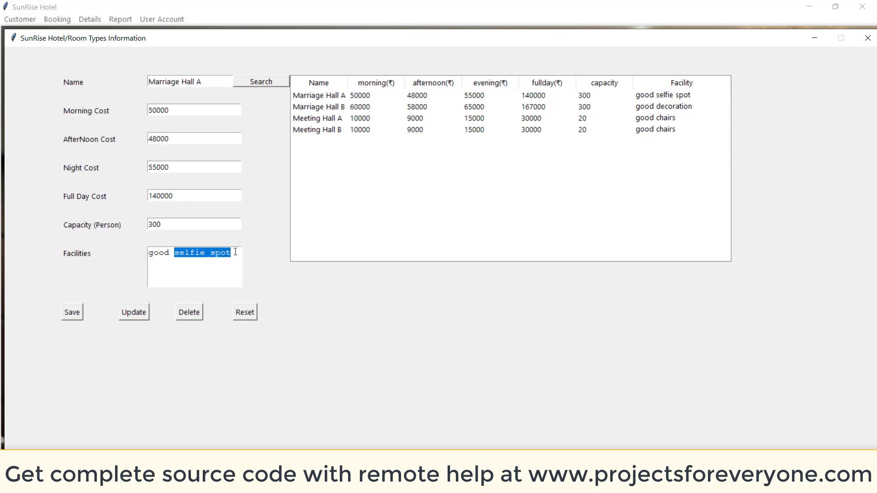
key("Delete")
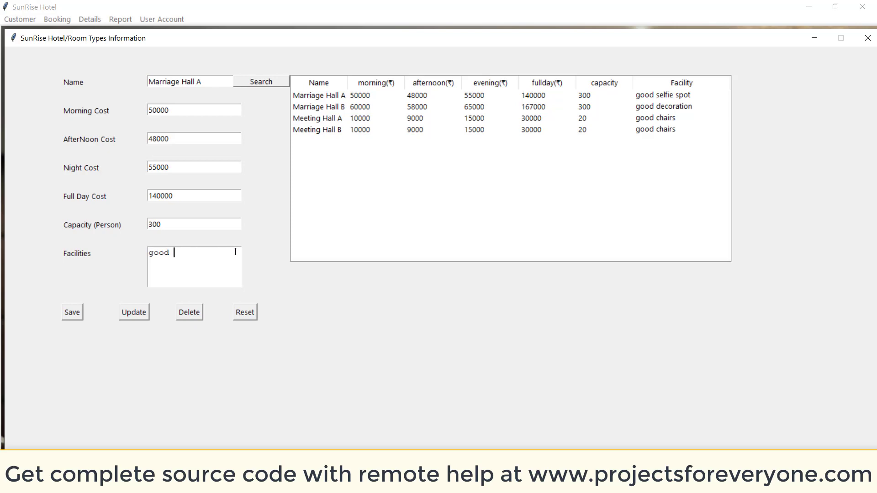
type("exc")
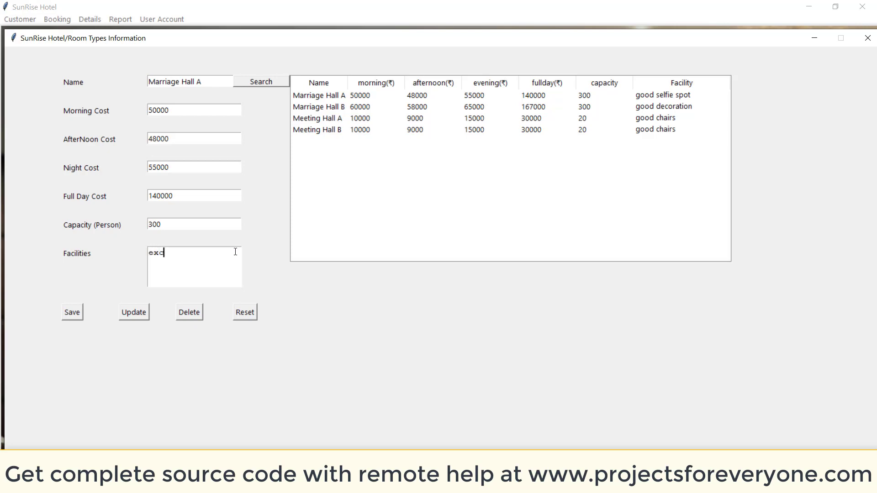
type("large")
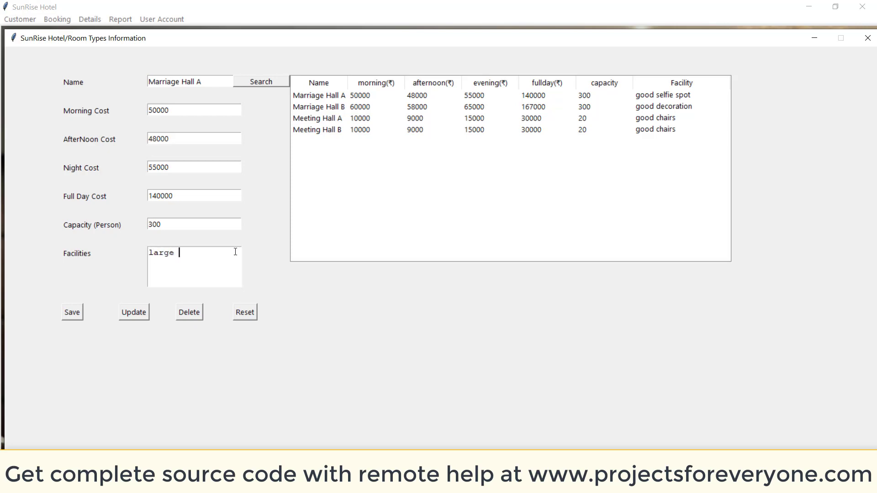
type("hall")
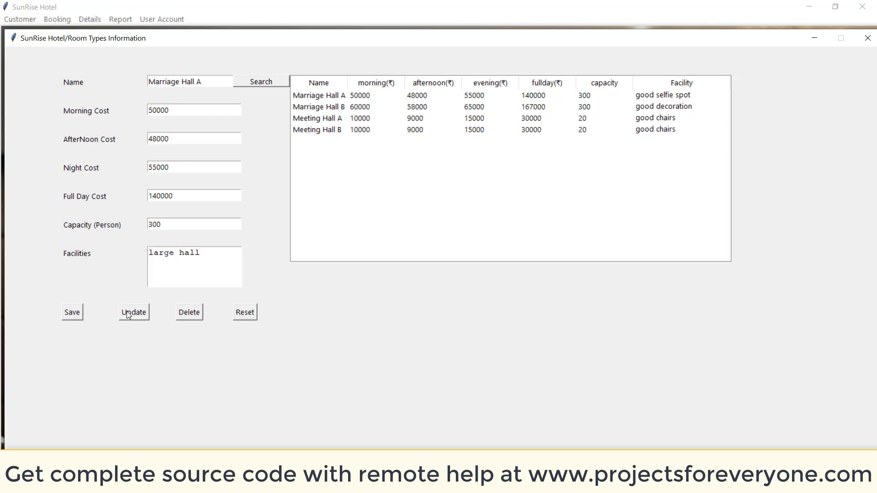
left_click(133, 312)
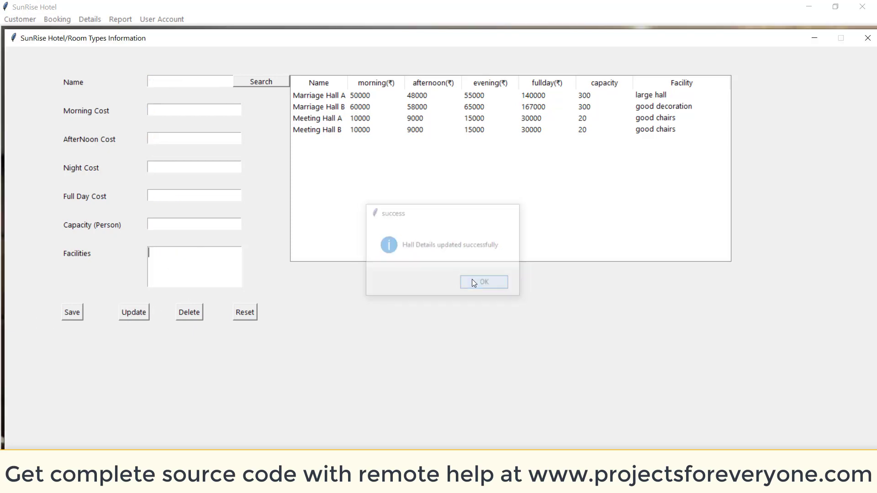
left_click(483, 281)
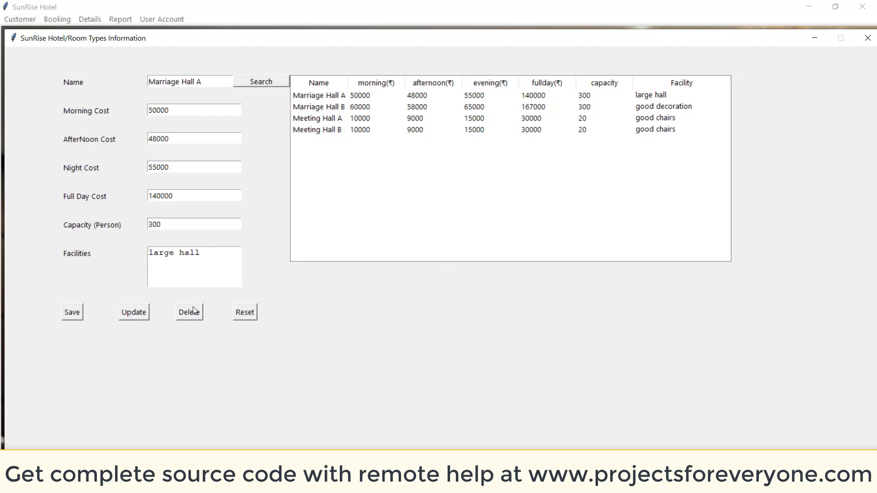
mouse_move(81, 292)
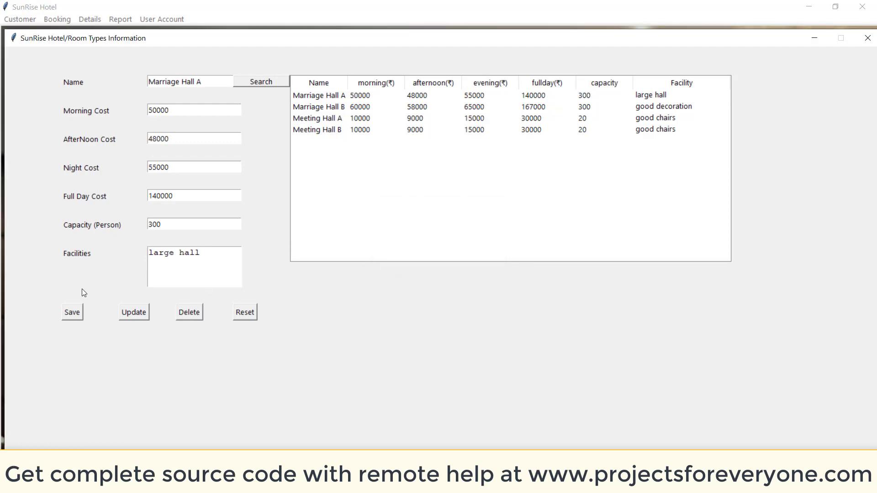
mouse_move(181, 102)
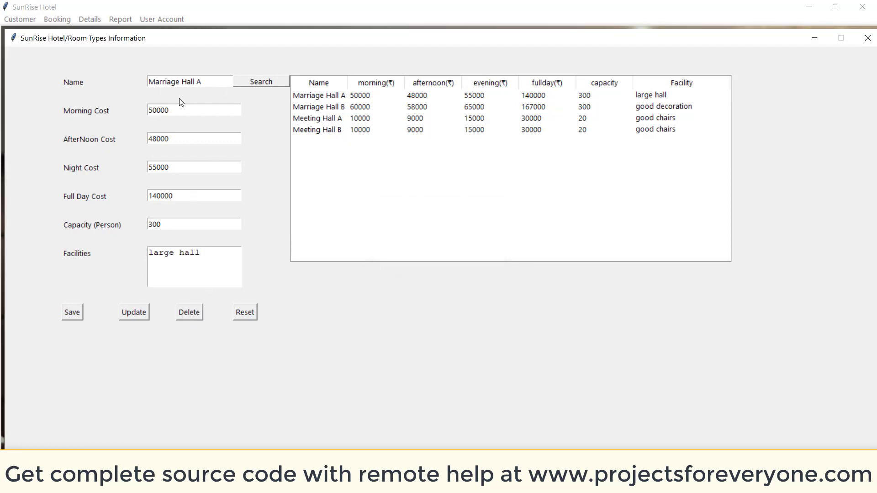
left_click(244, 311)
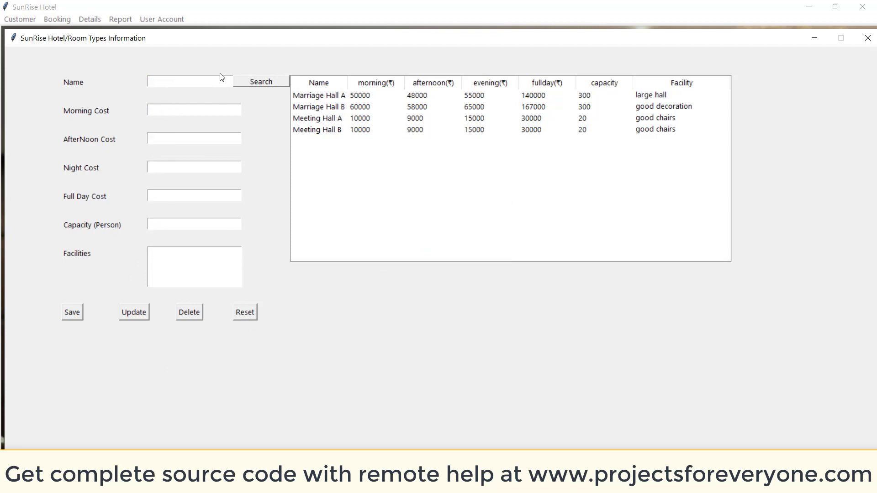
mouse_move(831, 62)
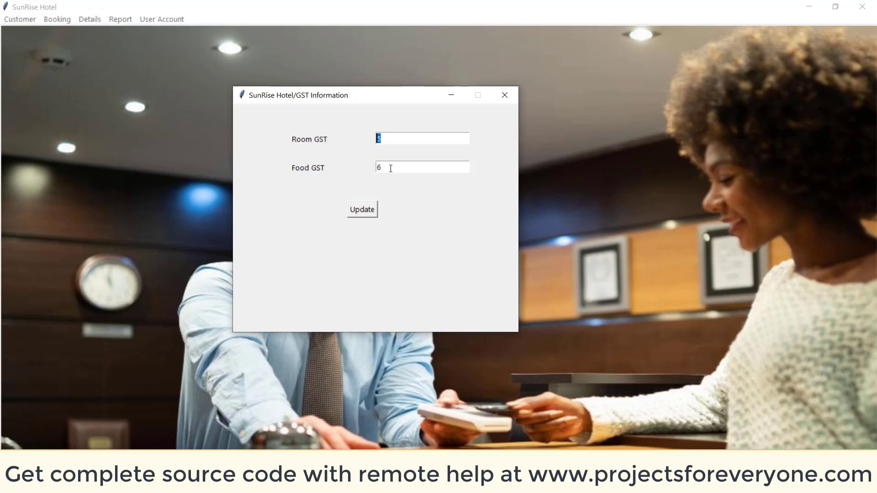
- Enter 8 as the room GST rate and save it
type("8")
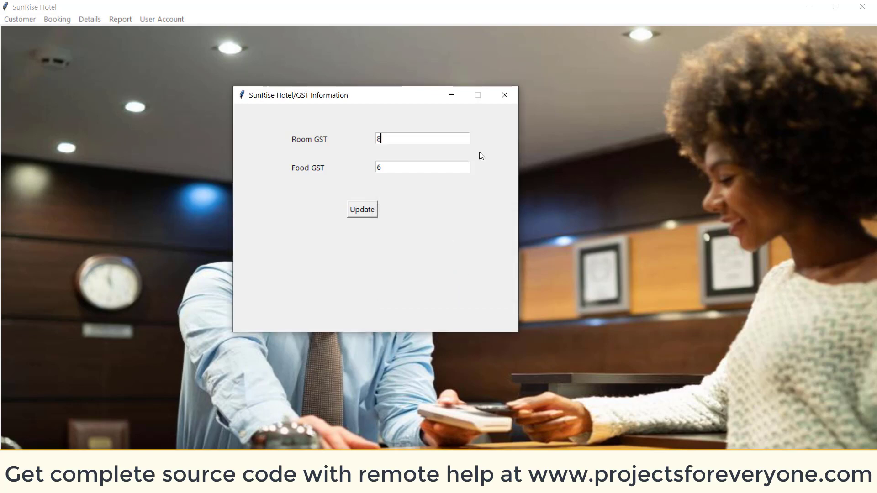
left_click(57, 18)
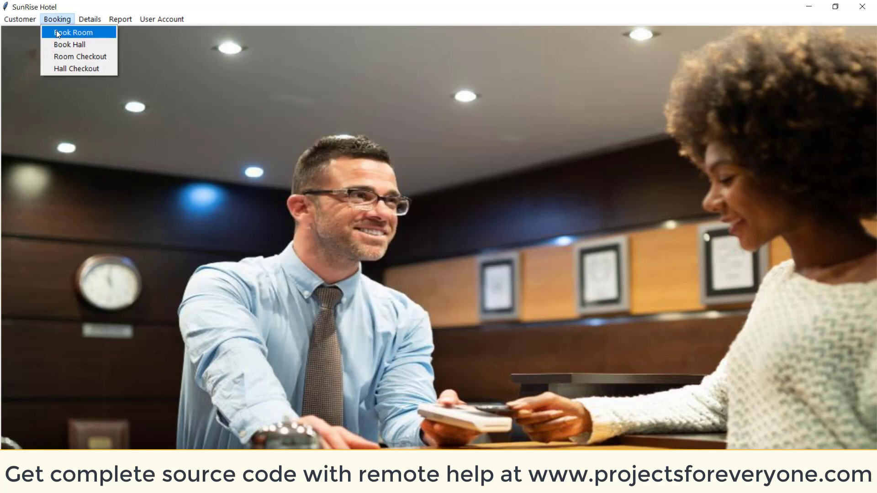
- Open Room Checkout and fetch the booking for phone 888888888
left_click(72, 32)
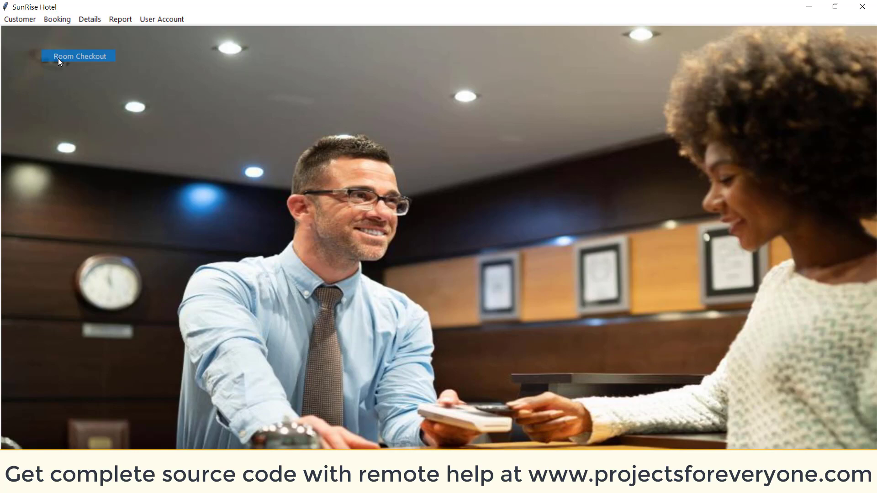
left_click(79, 55)
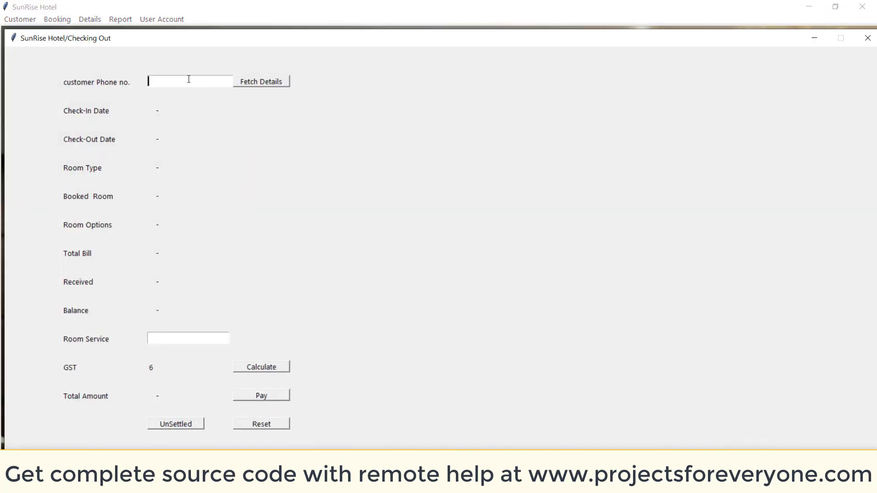
type("888888888")
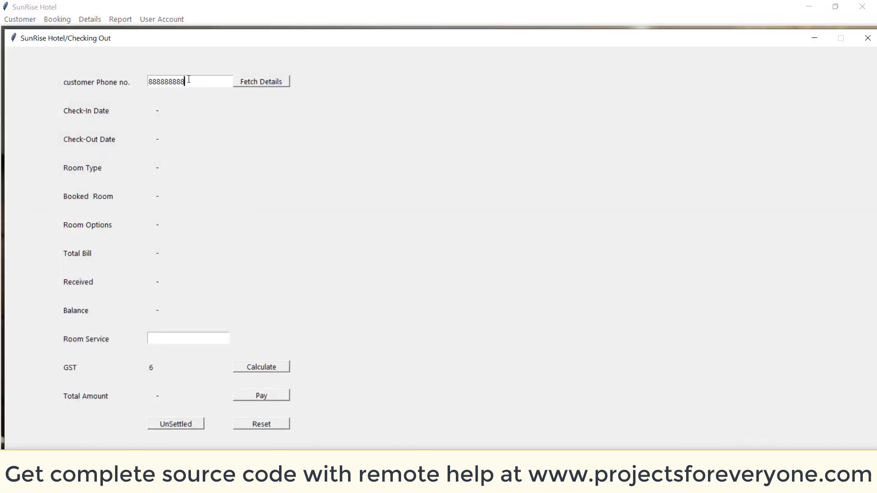
left_click(261, 81)
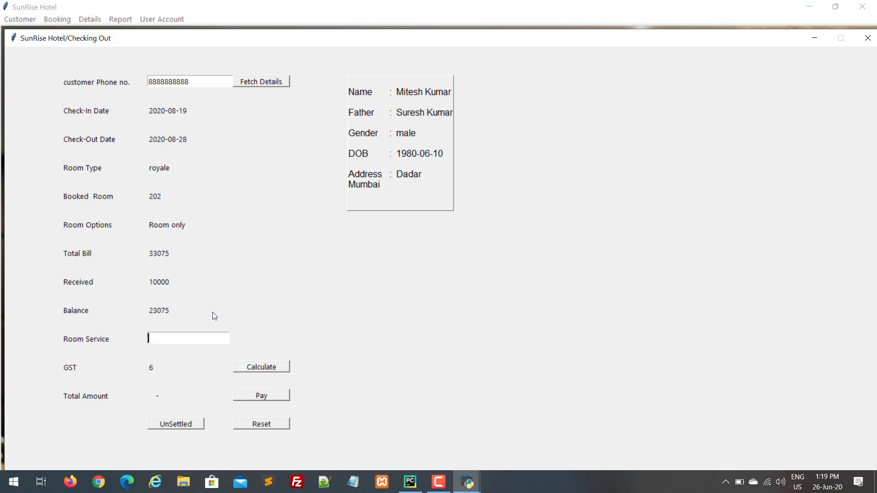
- Add 2000 room service, calculate, pay ₹25195, and print the receipt
type("2000")
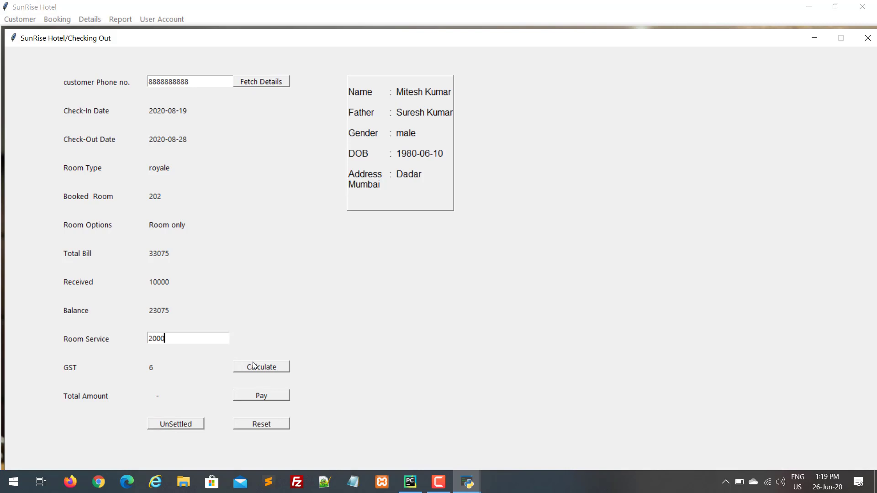
left_click(261, 367)
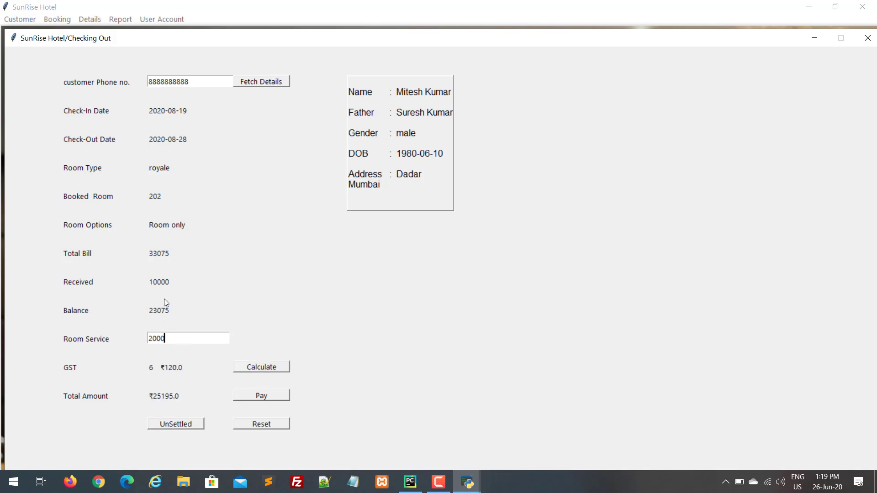
mouse_move(166, 409)
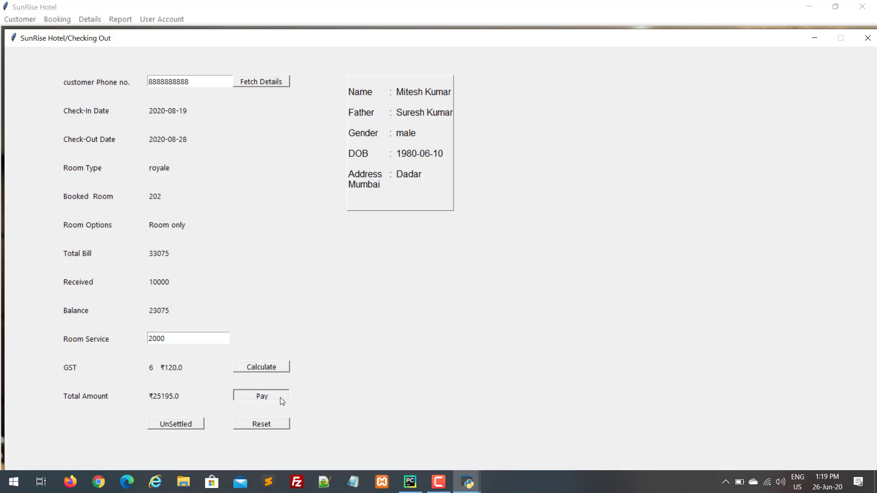
left_click(261, 396)
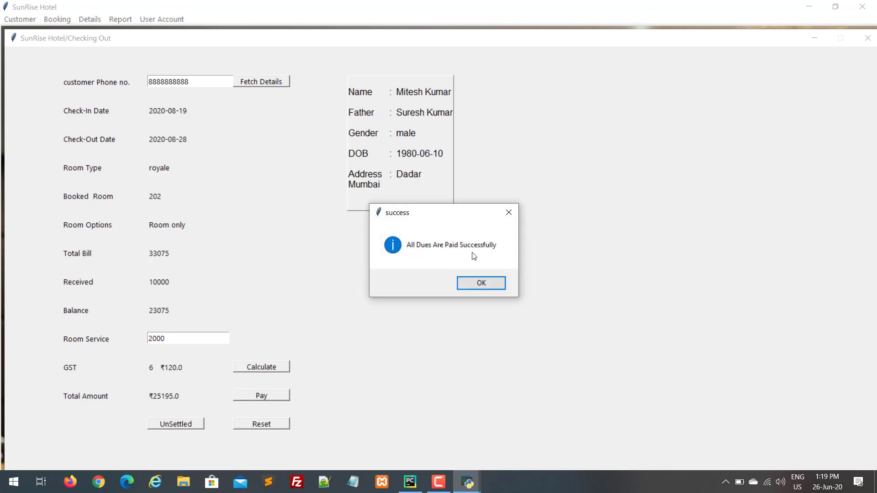
left_click(480, 283)
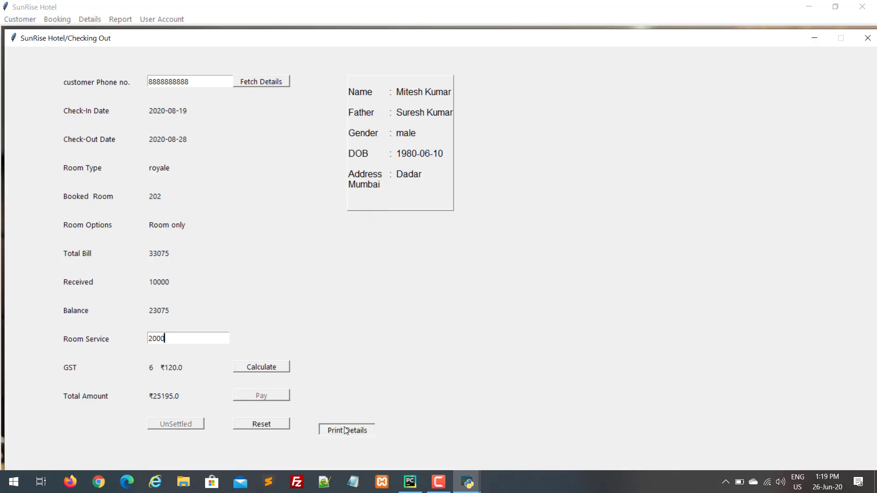
left_click(346, 430)
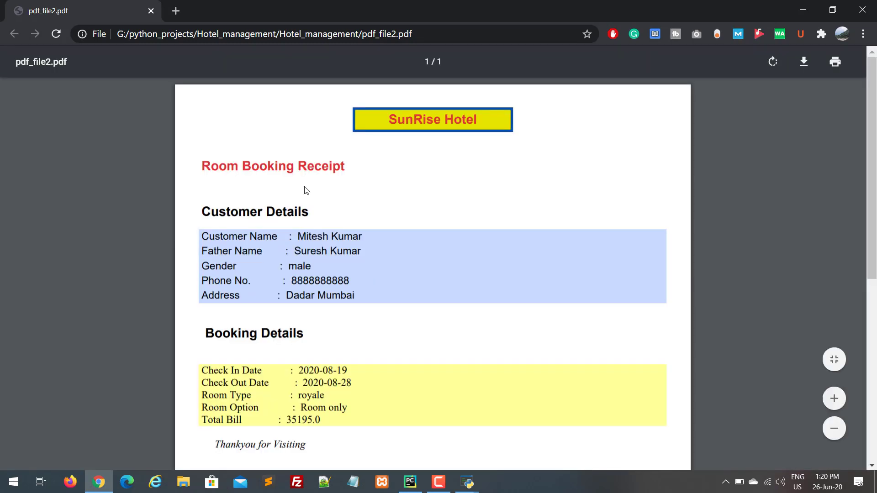
- Review the room booking receipt PDF in Chrome down to the end, then close it
left_click_drag(203, 166, 307, 165)
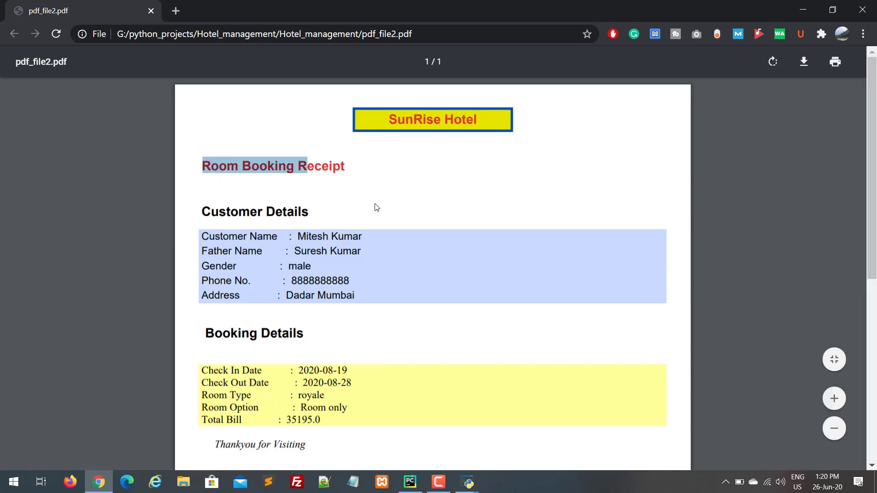
scroll("down", 3)
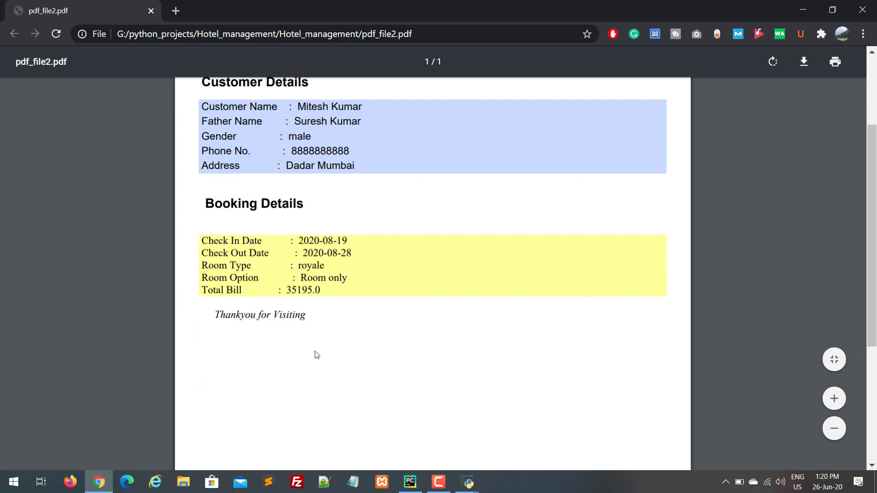
left_click(466, 481)
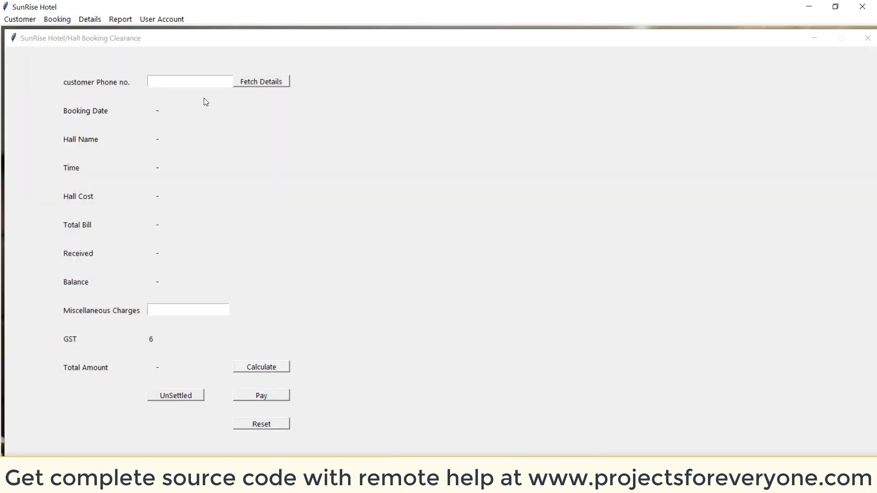
- Fetch the hall booking for phone 888888, add 1000 charges, and pay ₹3410
type("8888888888")
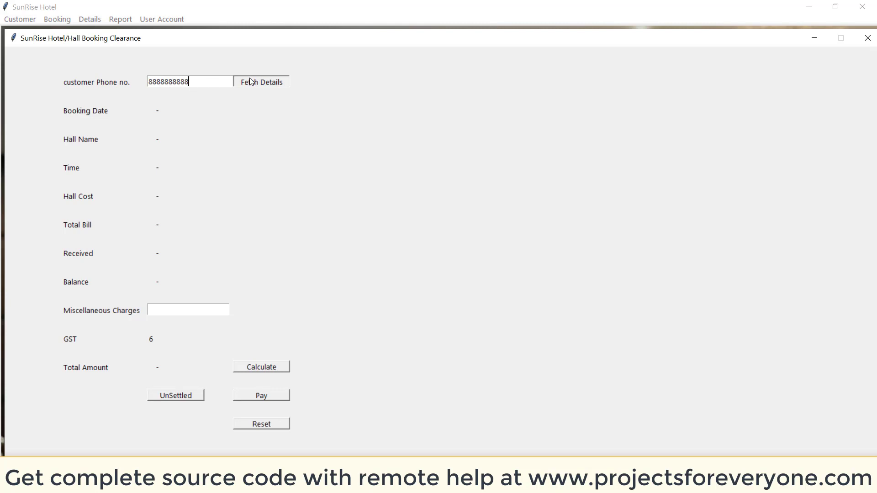
left_click(261, 81)
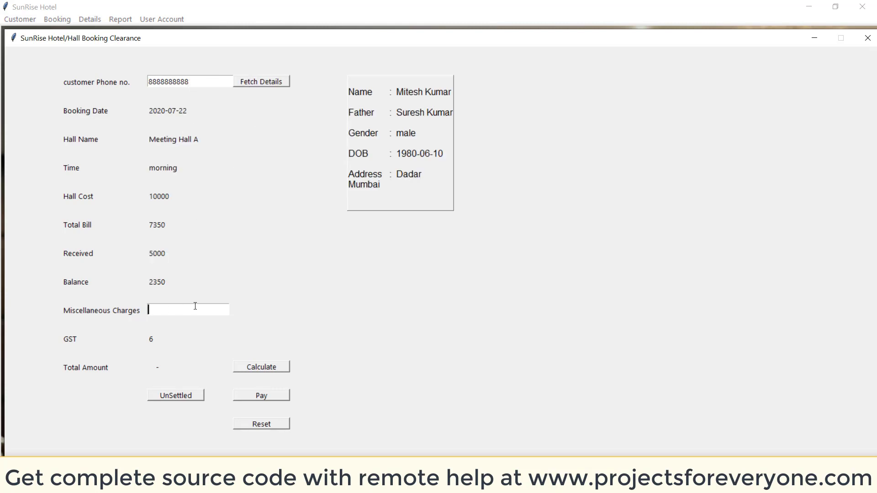
type("1000")
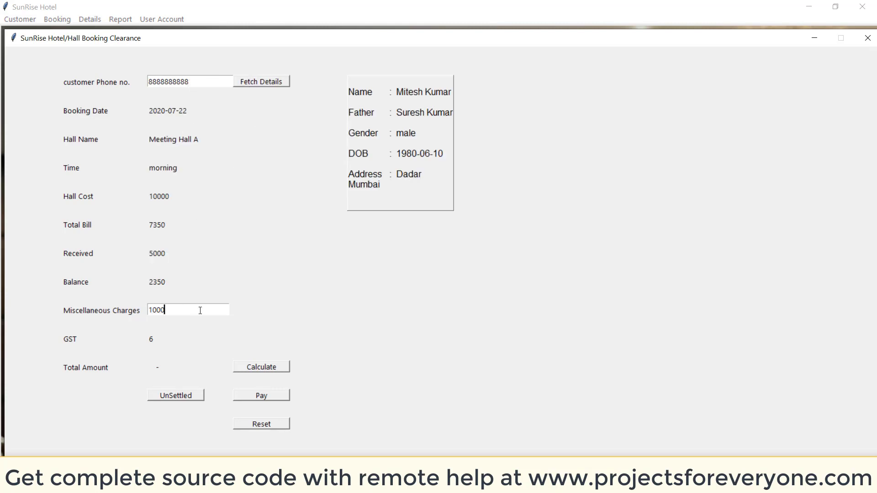
left_click(261, 367)
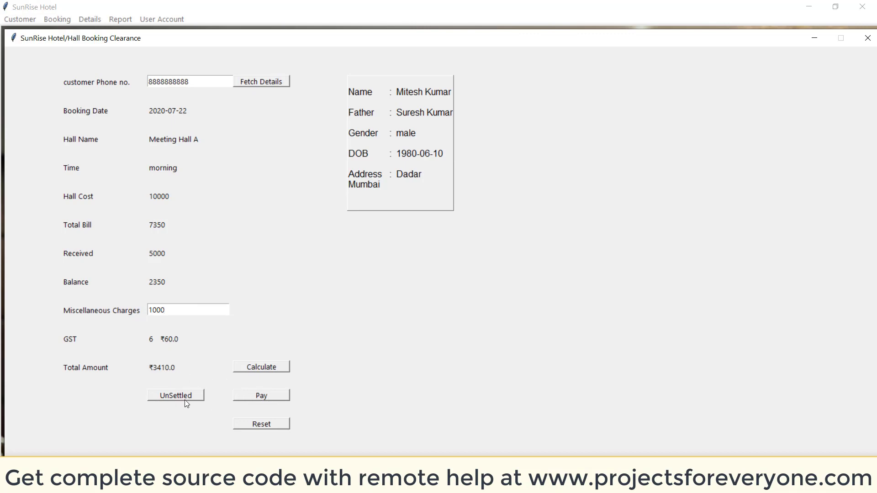
mouse_move(180, 403)
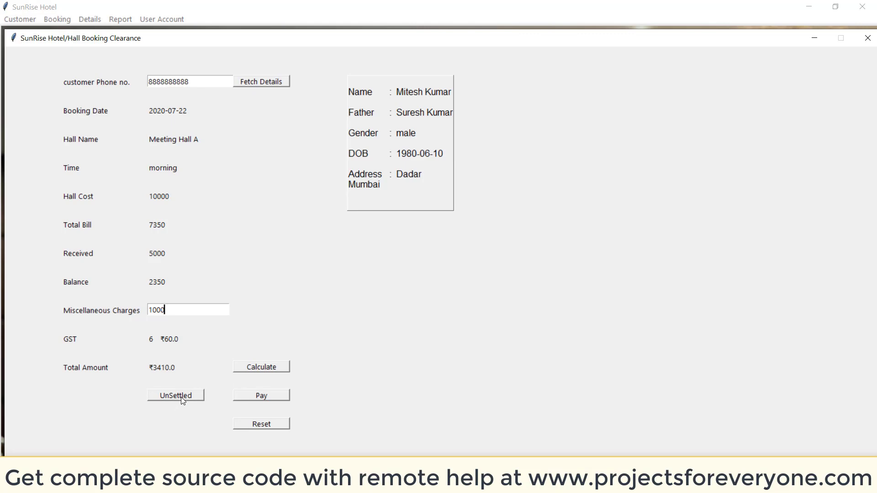
mouse_move(175, 401)
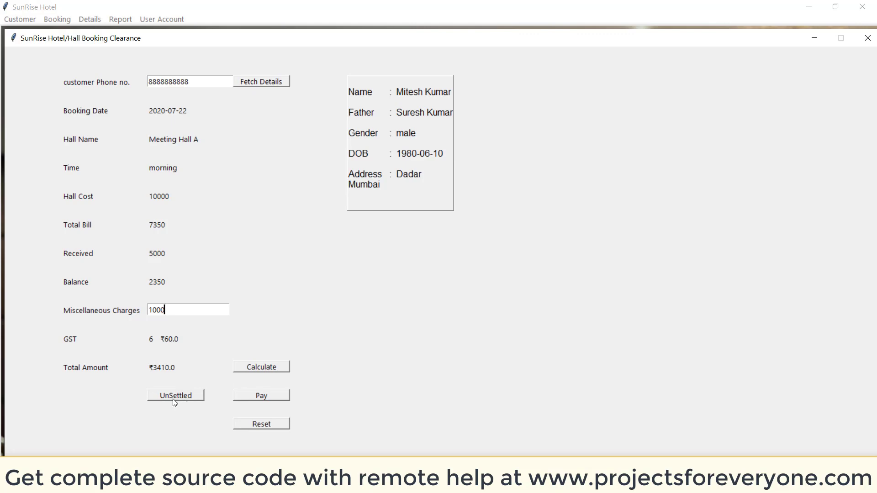
mouse_move(259, 400)
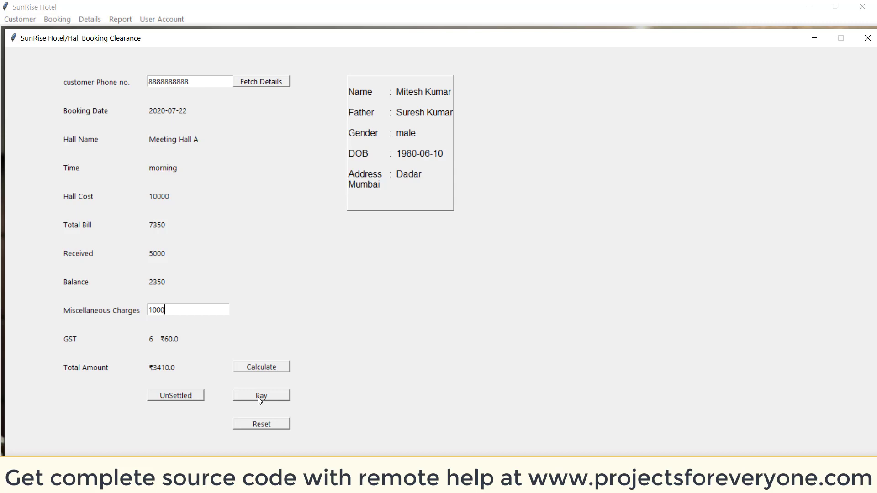
left_click(261, 396)
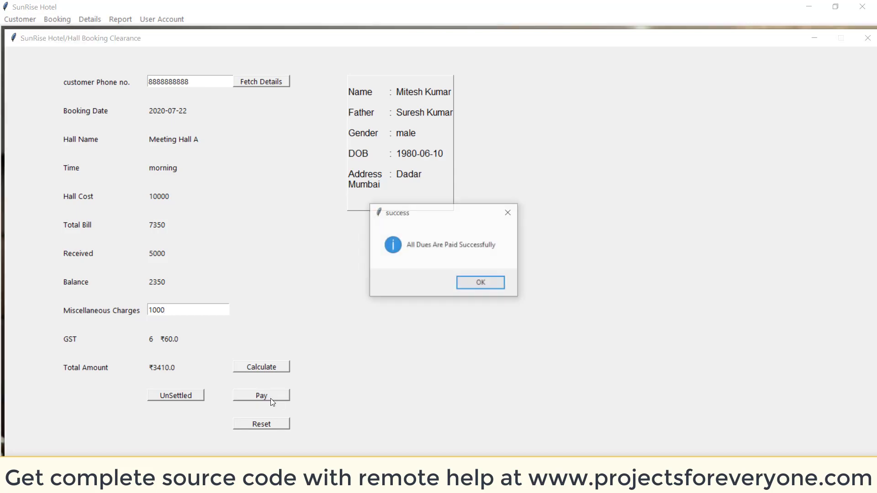
left_click(479, 282)
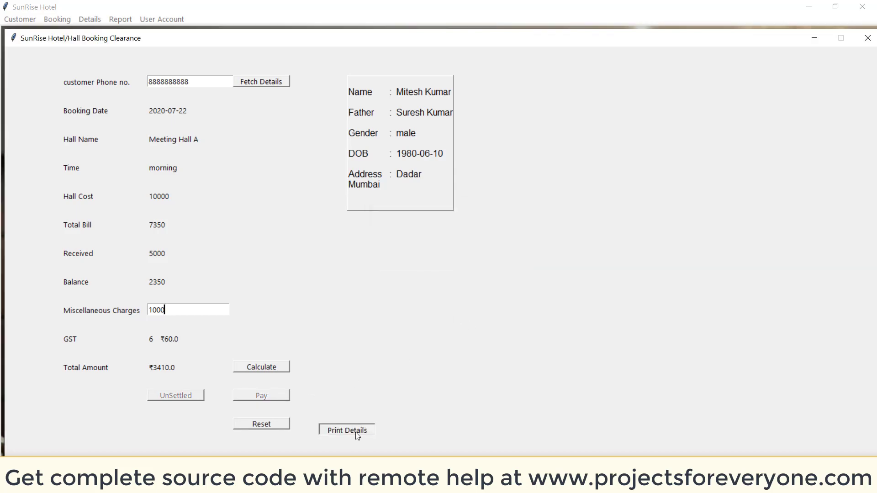
- Close Hall Booking Clearance and open the Room Booking Report
left_click(346, 431)
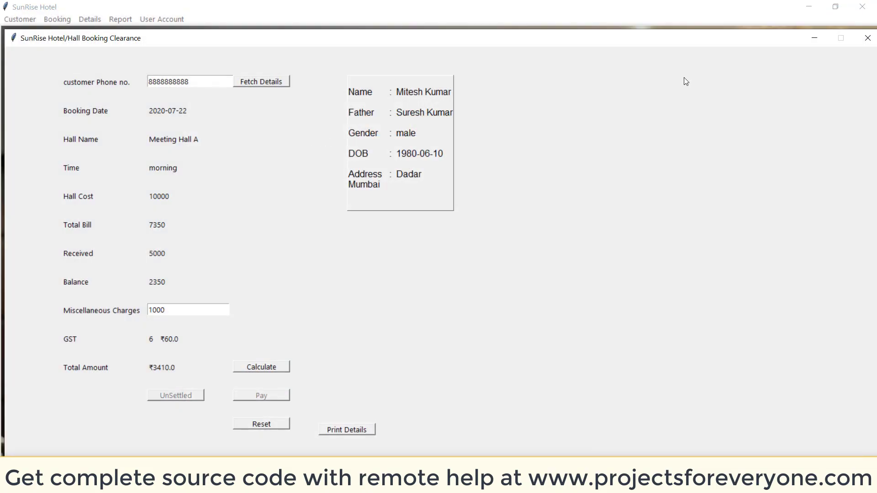
left_click(120, 19)
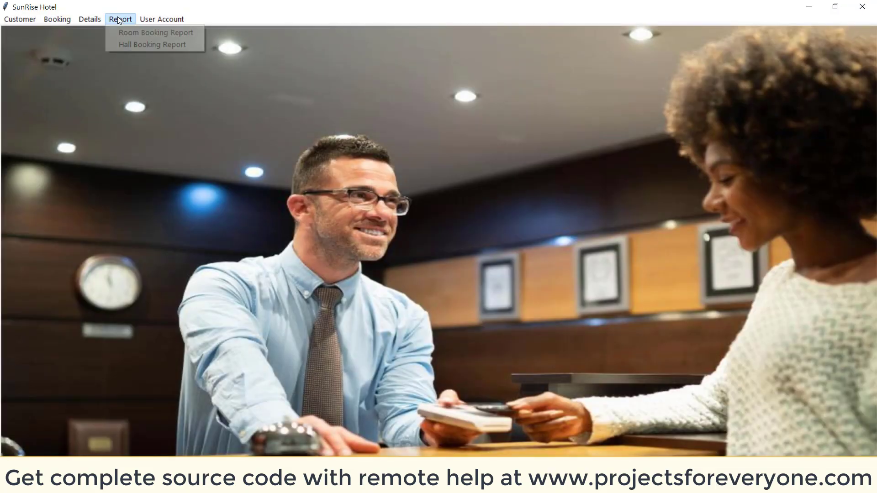
left_click(155, 32)
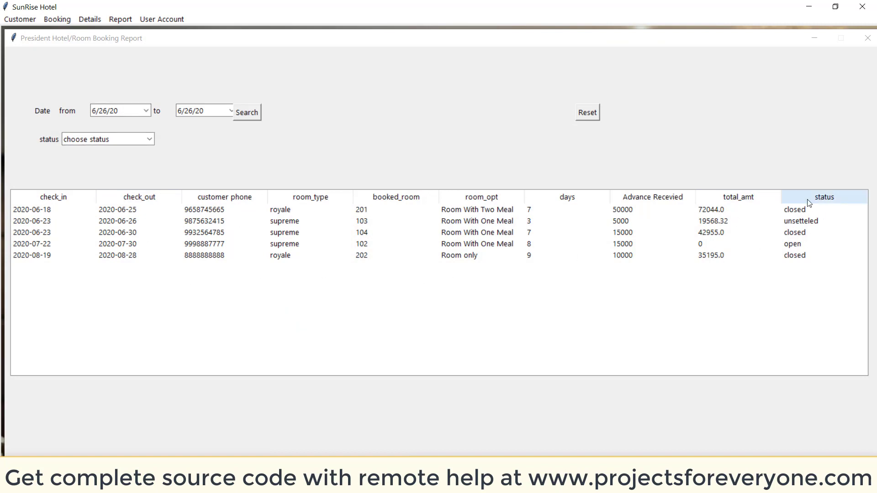
- Search room bookings from August 1 to 8/31/20
left_click(147, 110)
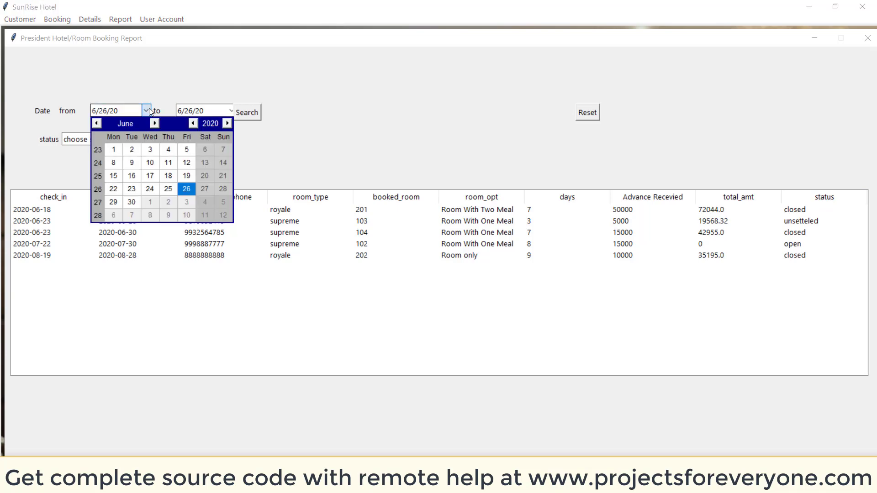
left_click(155, 123)
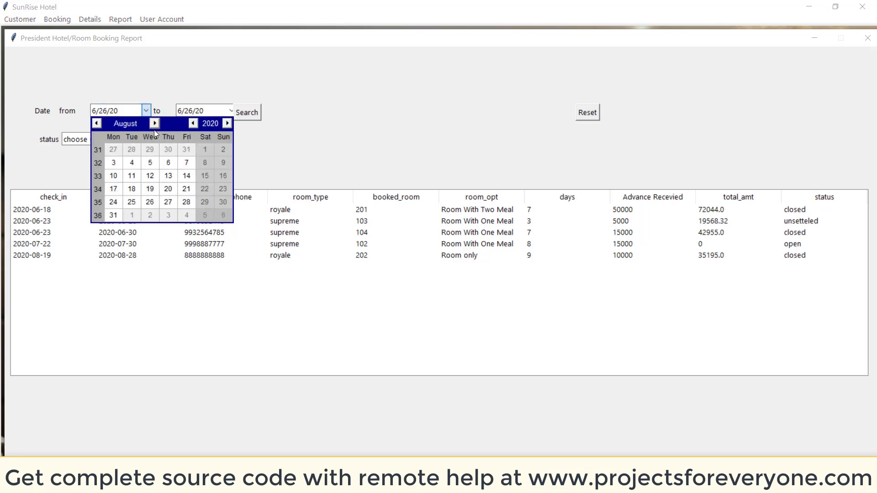
left_click(204, 150)
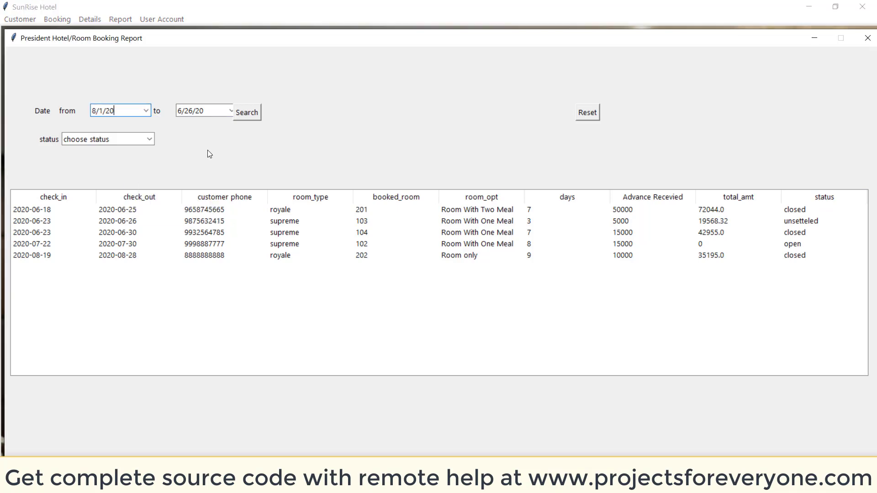
left_click(230, 110)
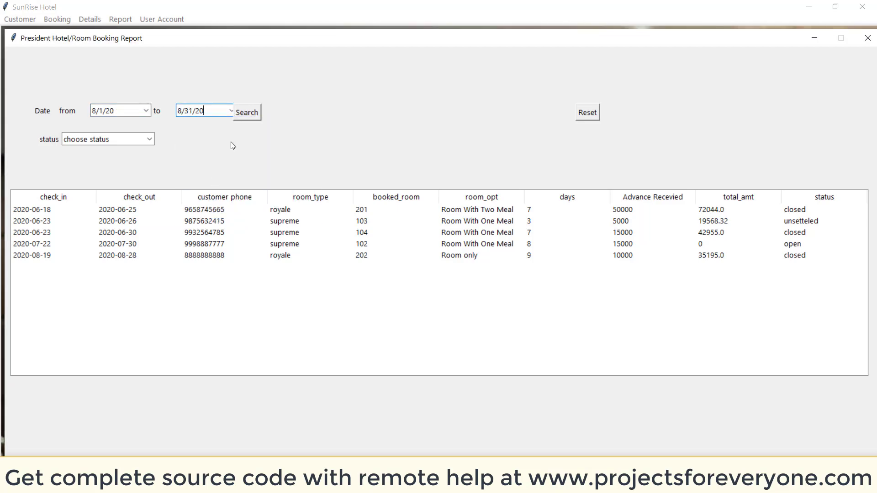
left_click(246, 112)
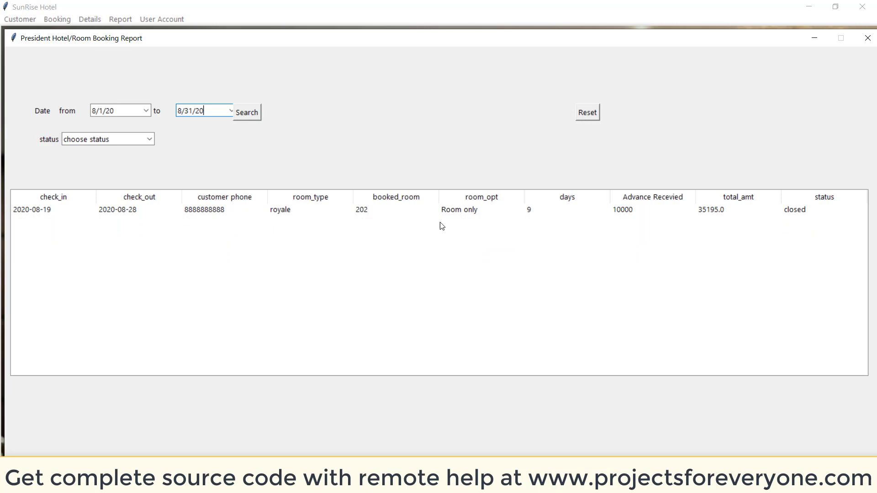
mouse_move(779, 236)
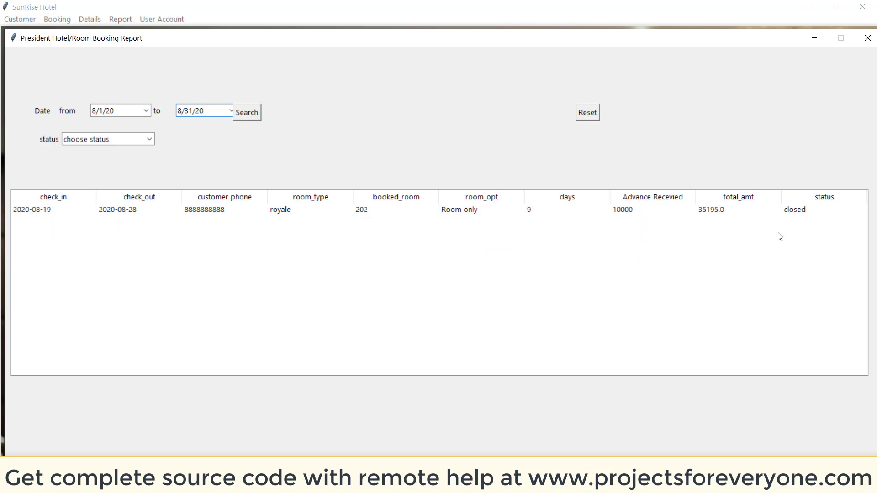
mouse_move(192, 164)
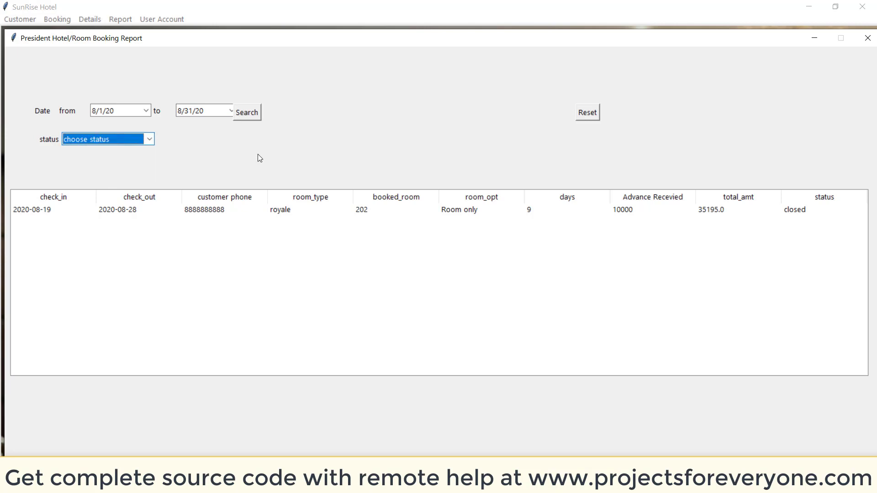
- Reset the report, choose a new end date, and open the booking status list
left_click(246, 112)
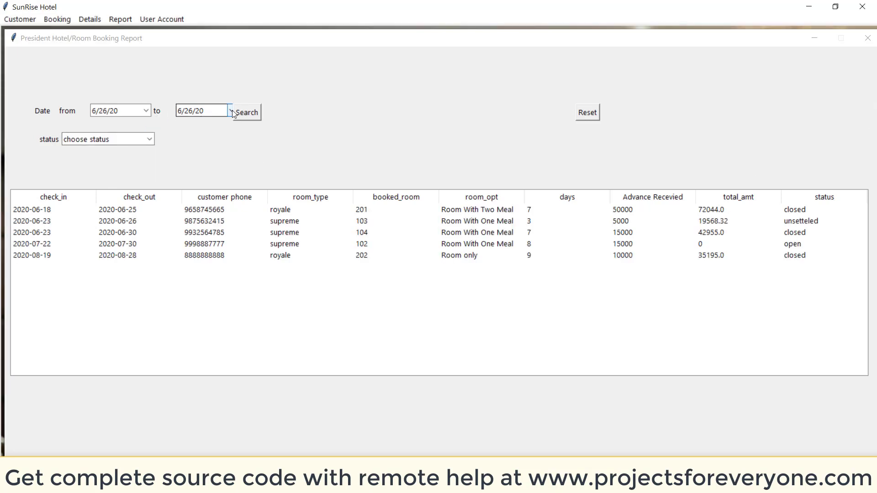
left_click(230, 110)
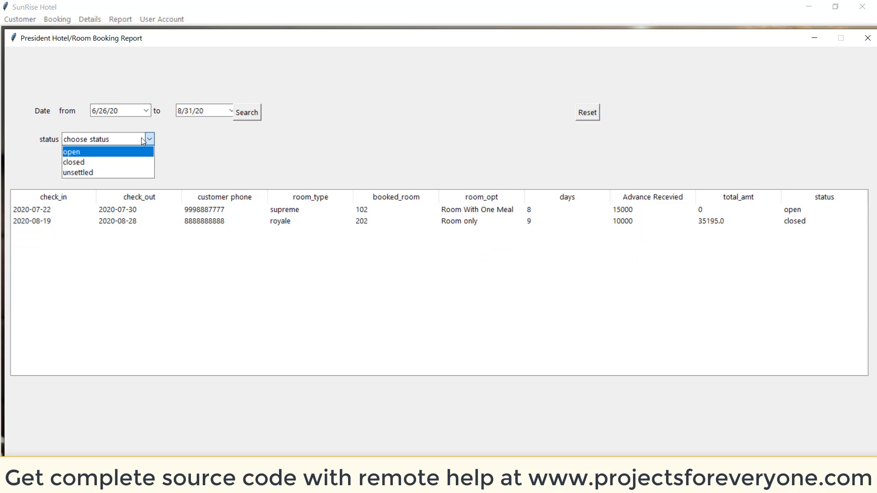
left_click(71, 152)
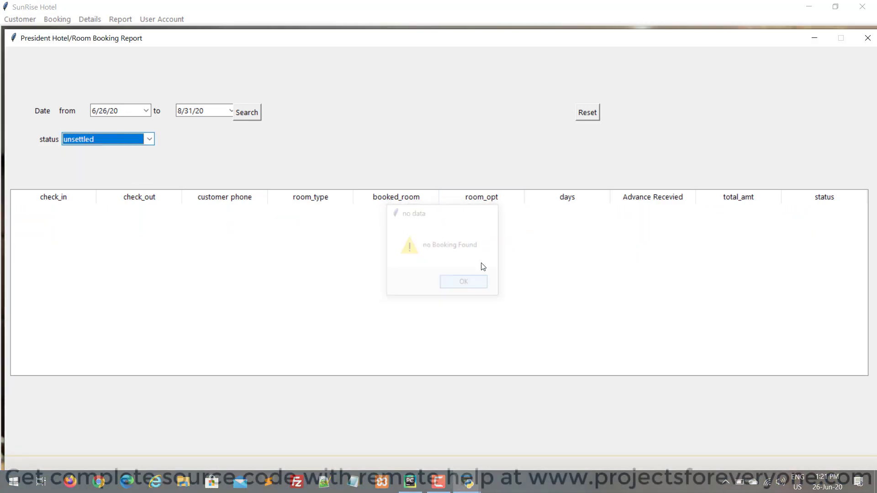
- Search the hall booking report for 8/1/20–8/31/20 and dismiss the 'no Booking Found' message
left_click(120, 19)
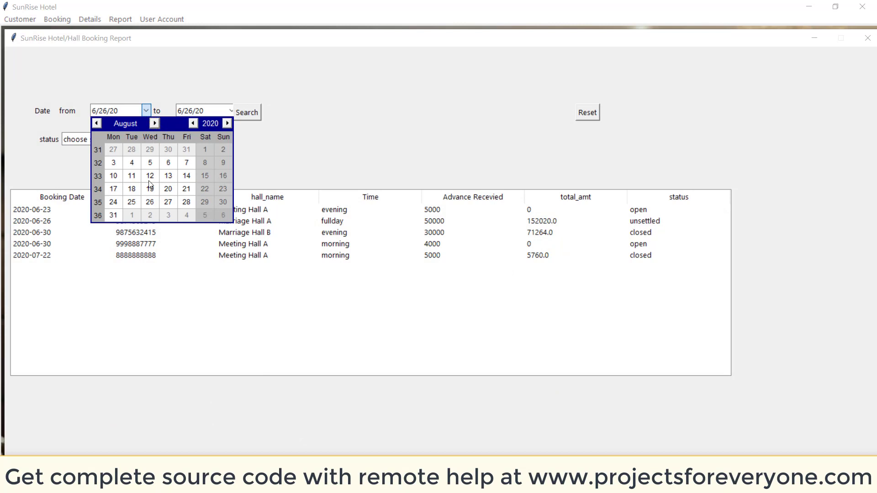
left_click(230, 110)
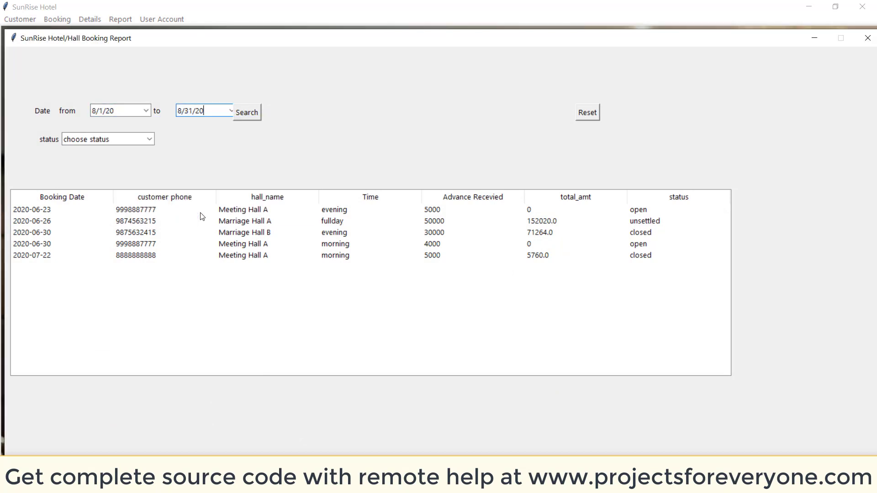
left_click(247, 112)
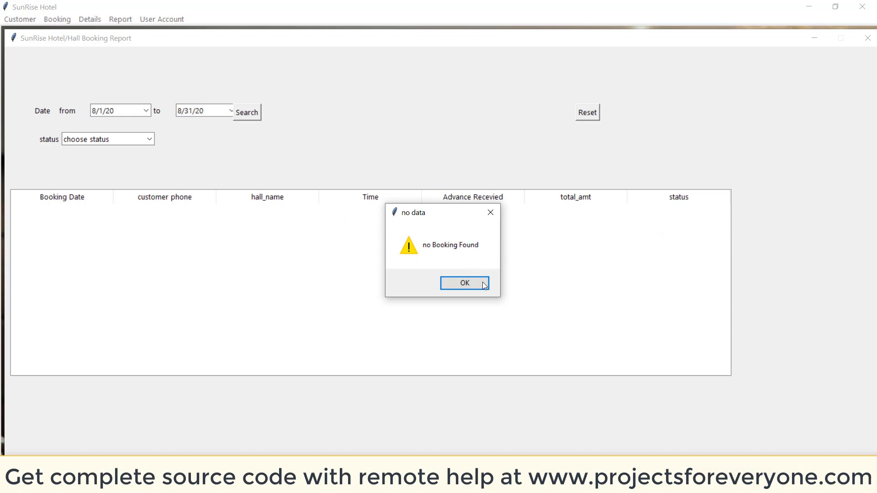
left_click(464, 283)
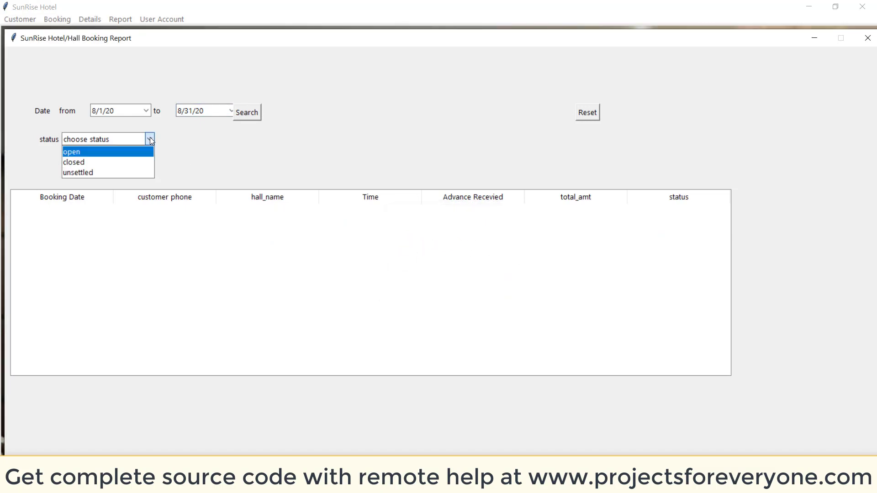
- Change the start date and search the hall booking report again for July
left_click(147, 110)
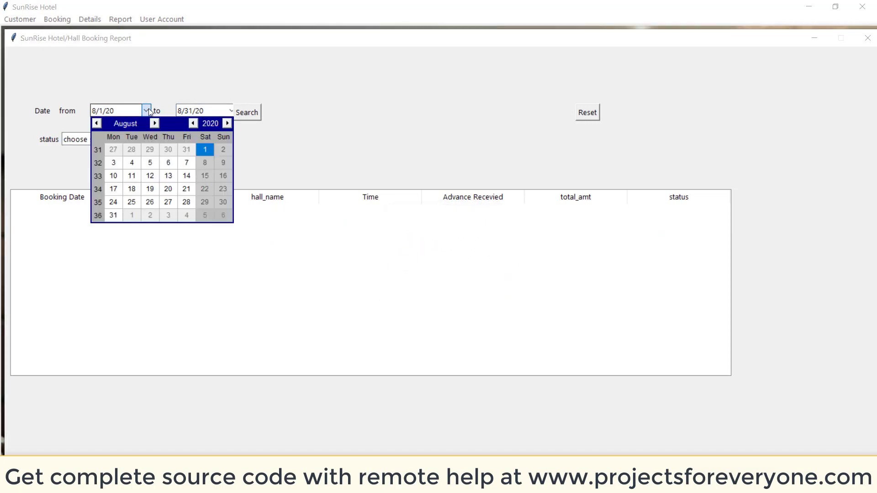
left_click(96, 123)
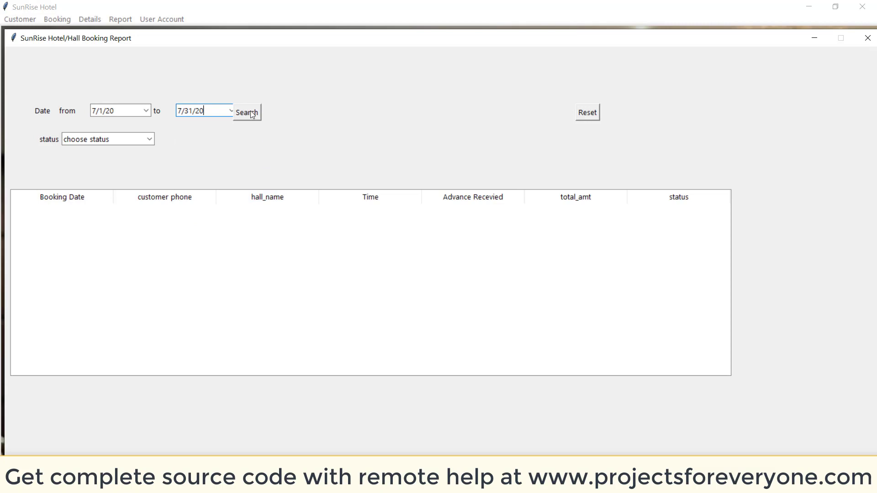
left_click(247, 112)
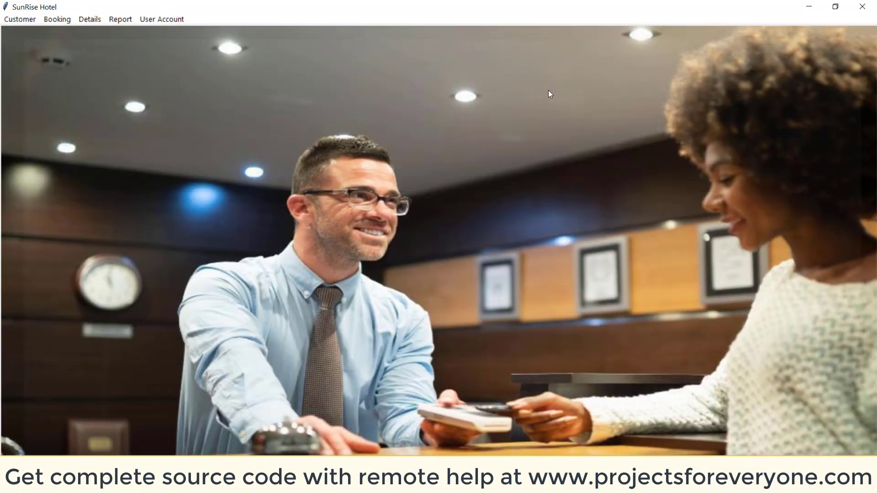
left_click(161, 19)
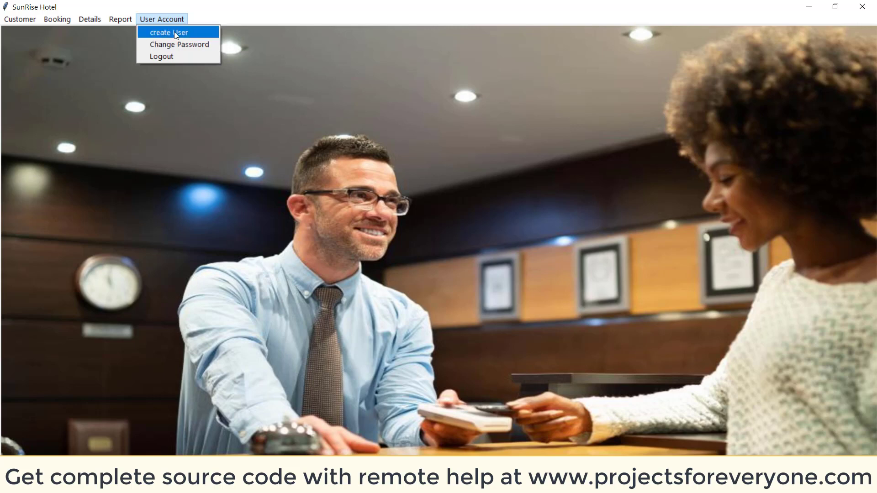
left_click(167, 32)
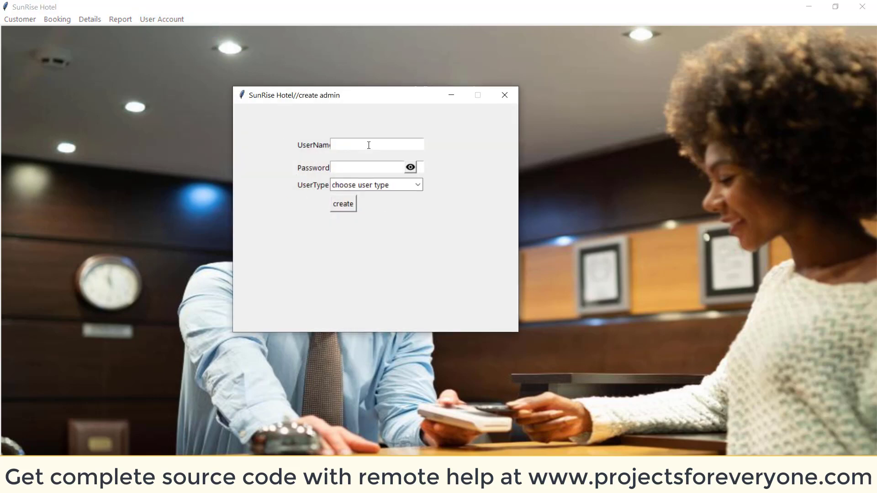
type("m")
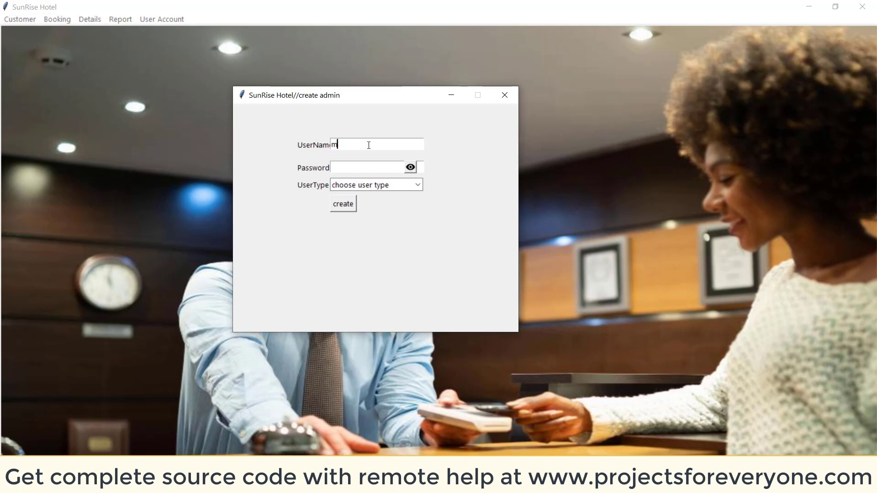
type("adhuri")
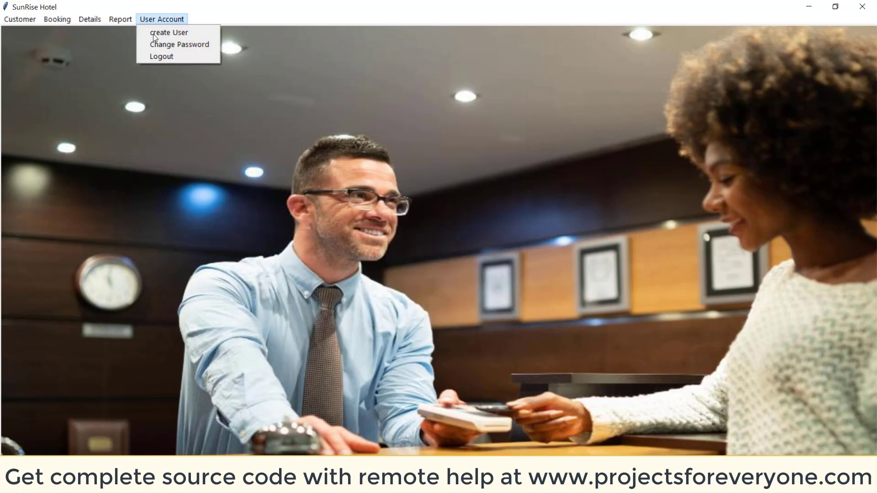
- Change the account password, correcting the mismatch and wrong-current-password errors until it succeeds
left_click(179, 44)
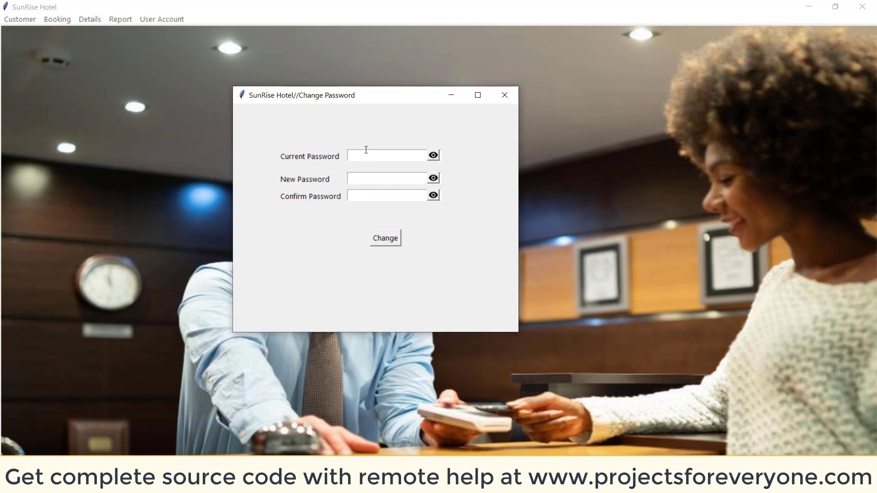
type("***")
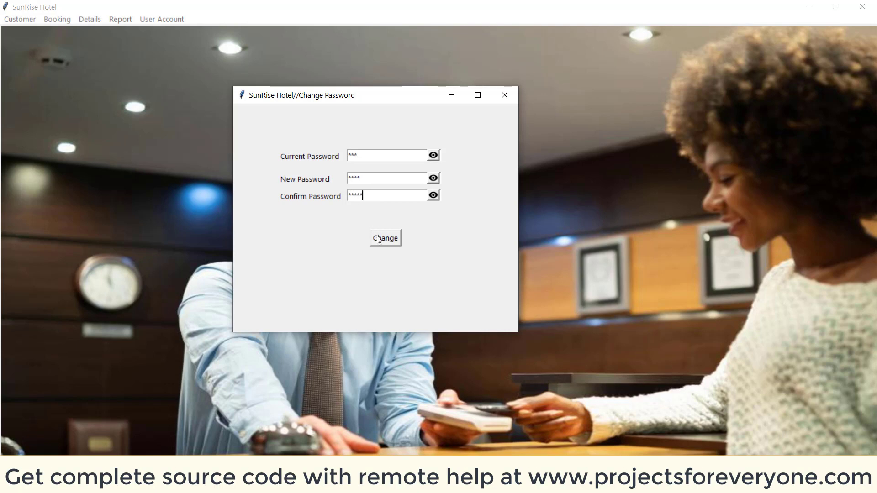
left_click(384, 237)
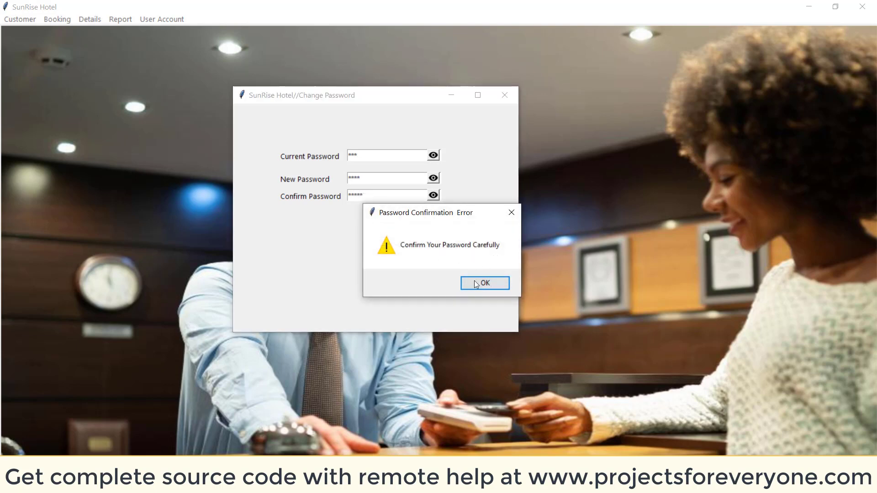
left_click(484, 283)
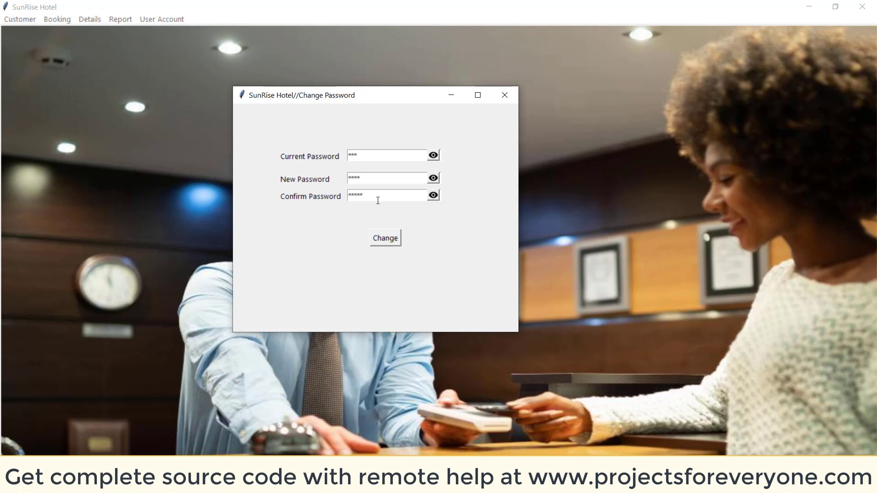
left_click(384, 237)
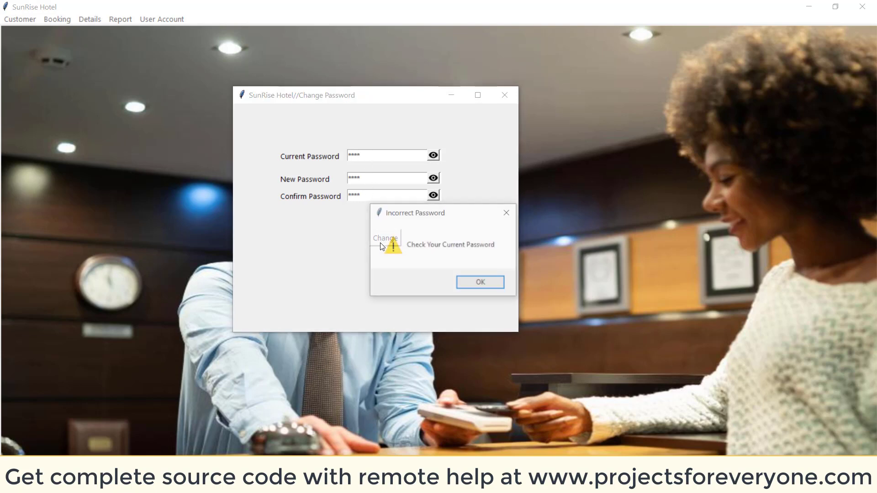
left_click(479, 282)
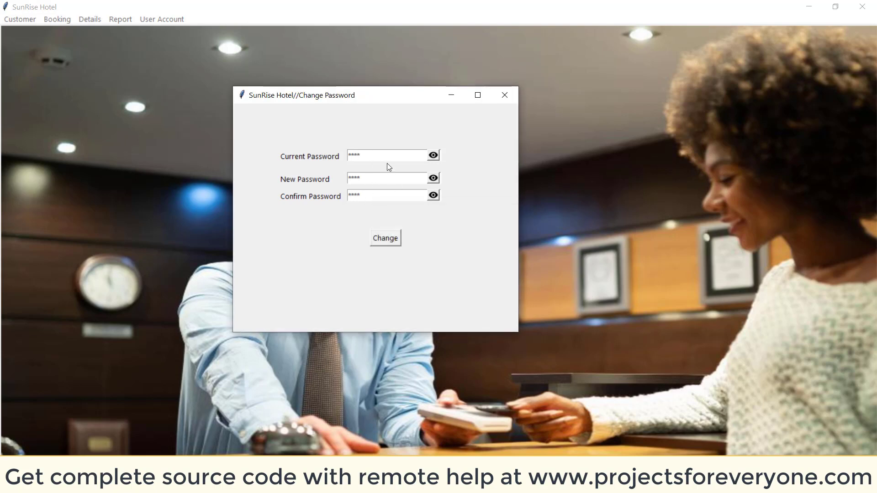
left_click(384, 238)
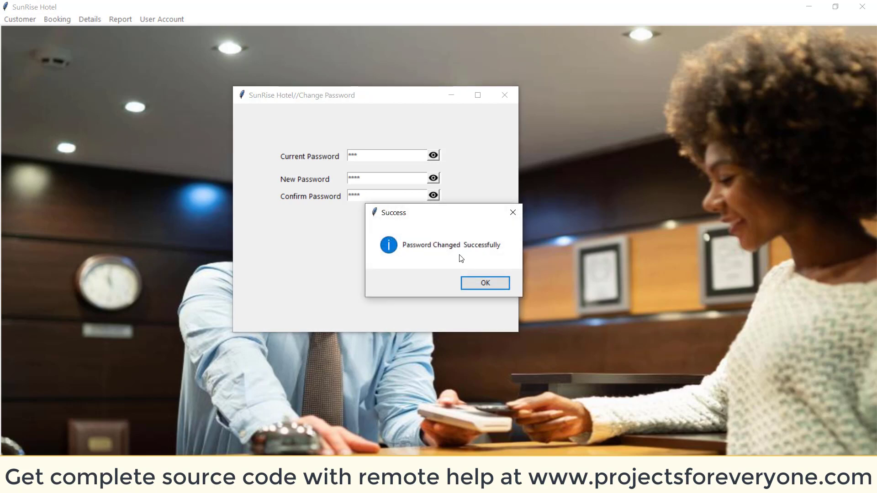
left_click(484, 282)
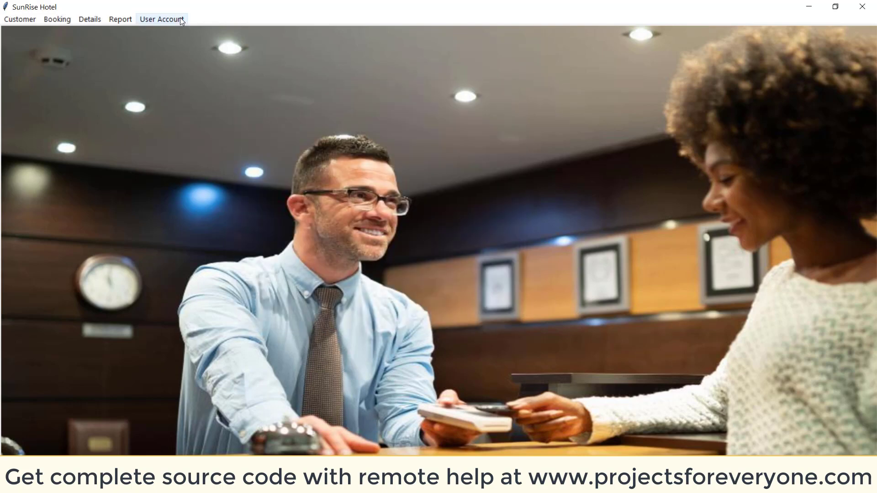
- Log out of the admin account and begin entering employee login credentials
left_click(162, 19)
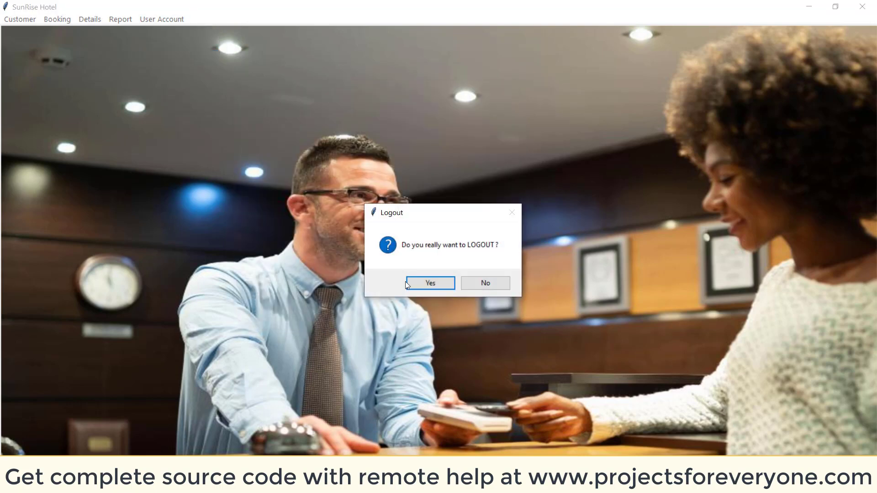
left_click(429, 283)
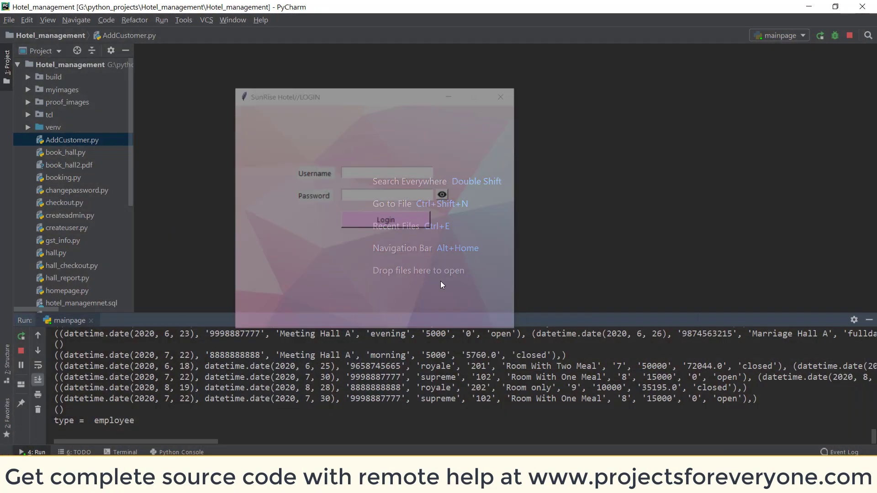
type("m")
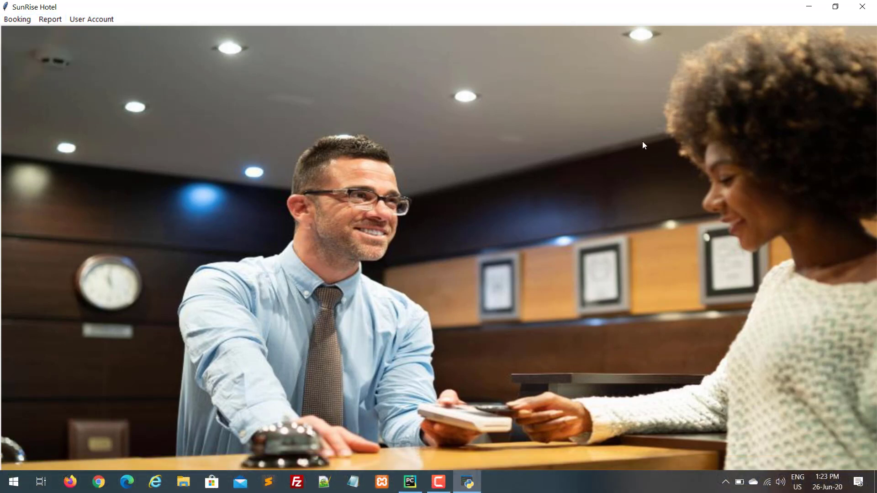
mouse_move(867, 6)
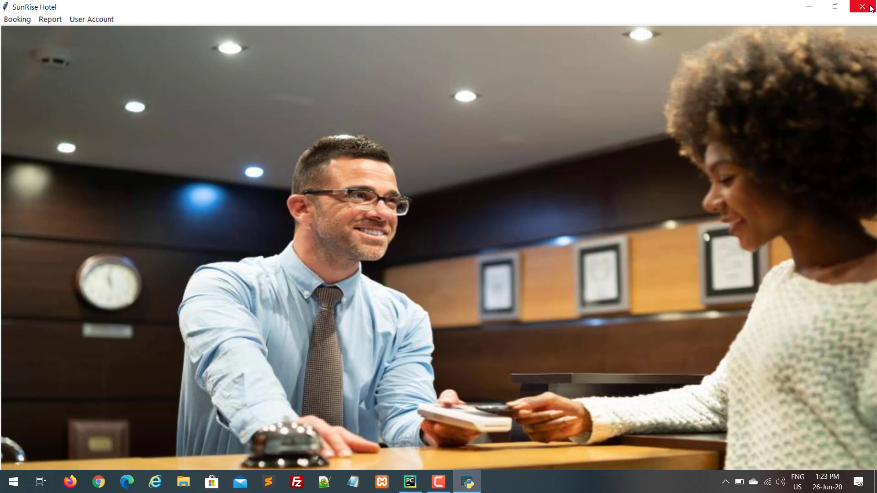